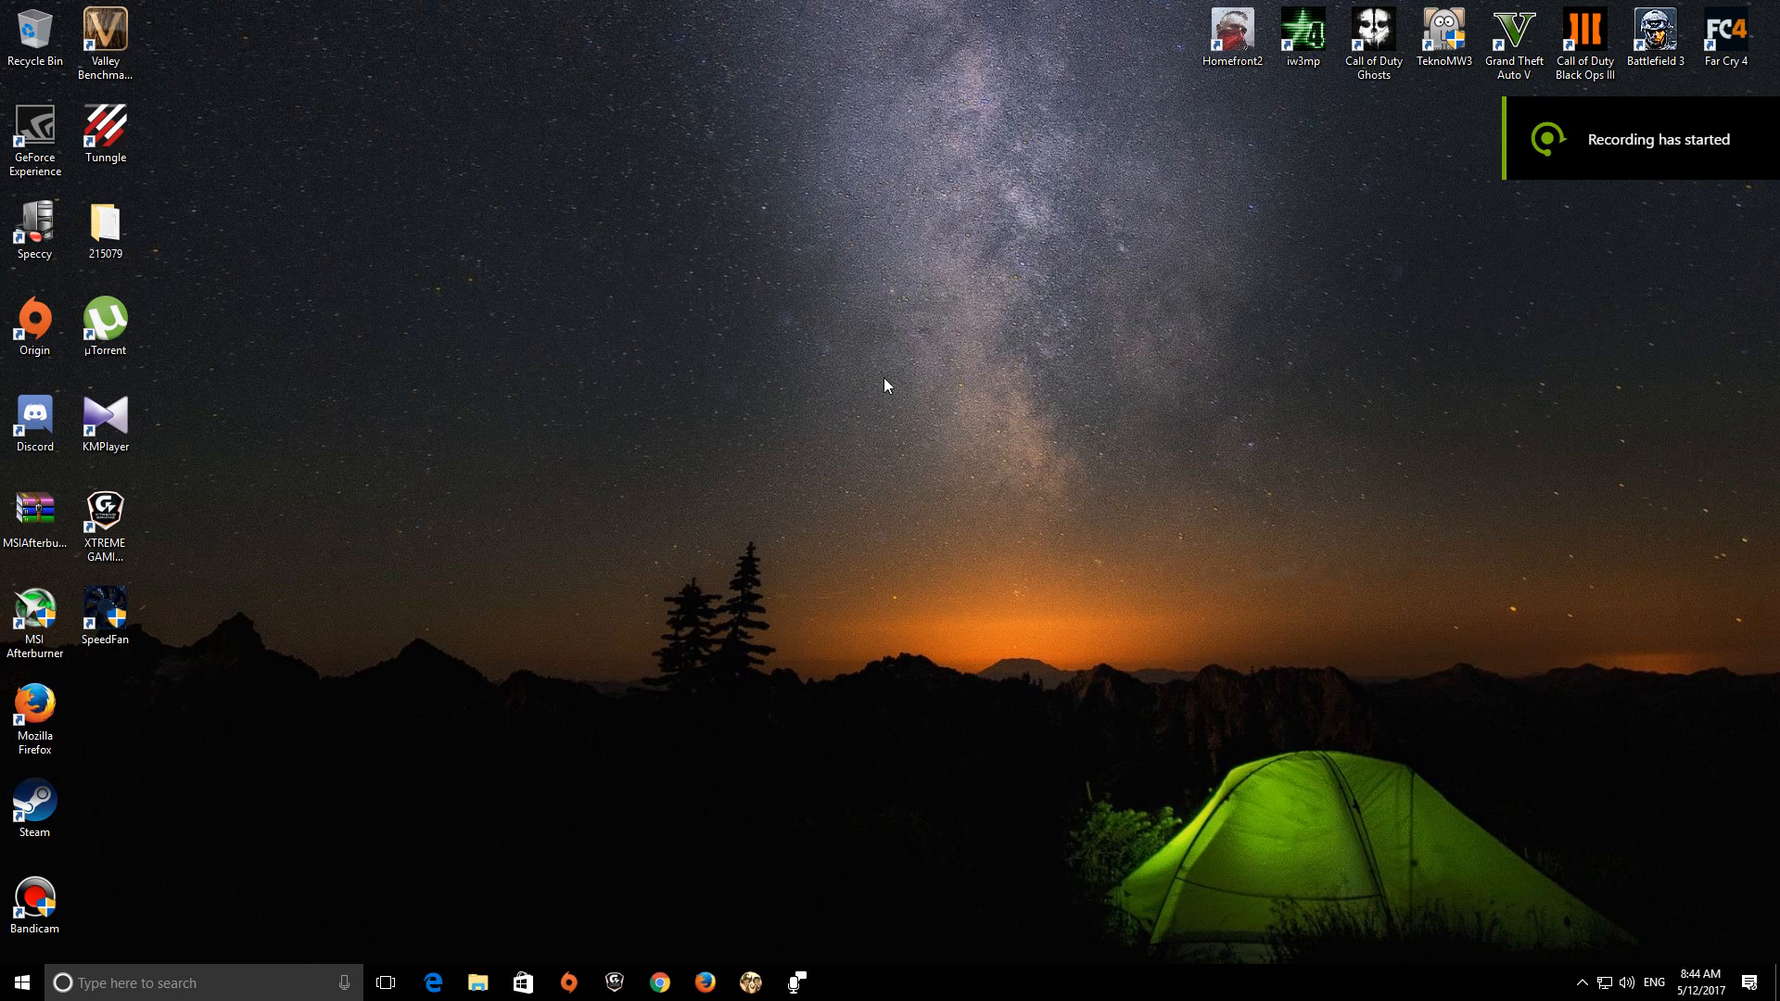
mouse_move(886, 380)
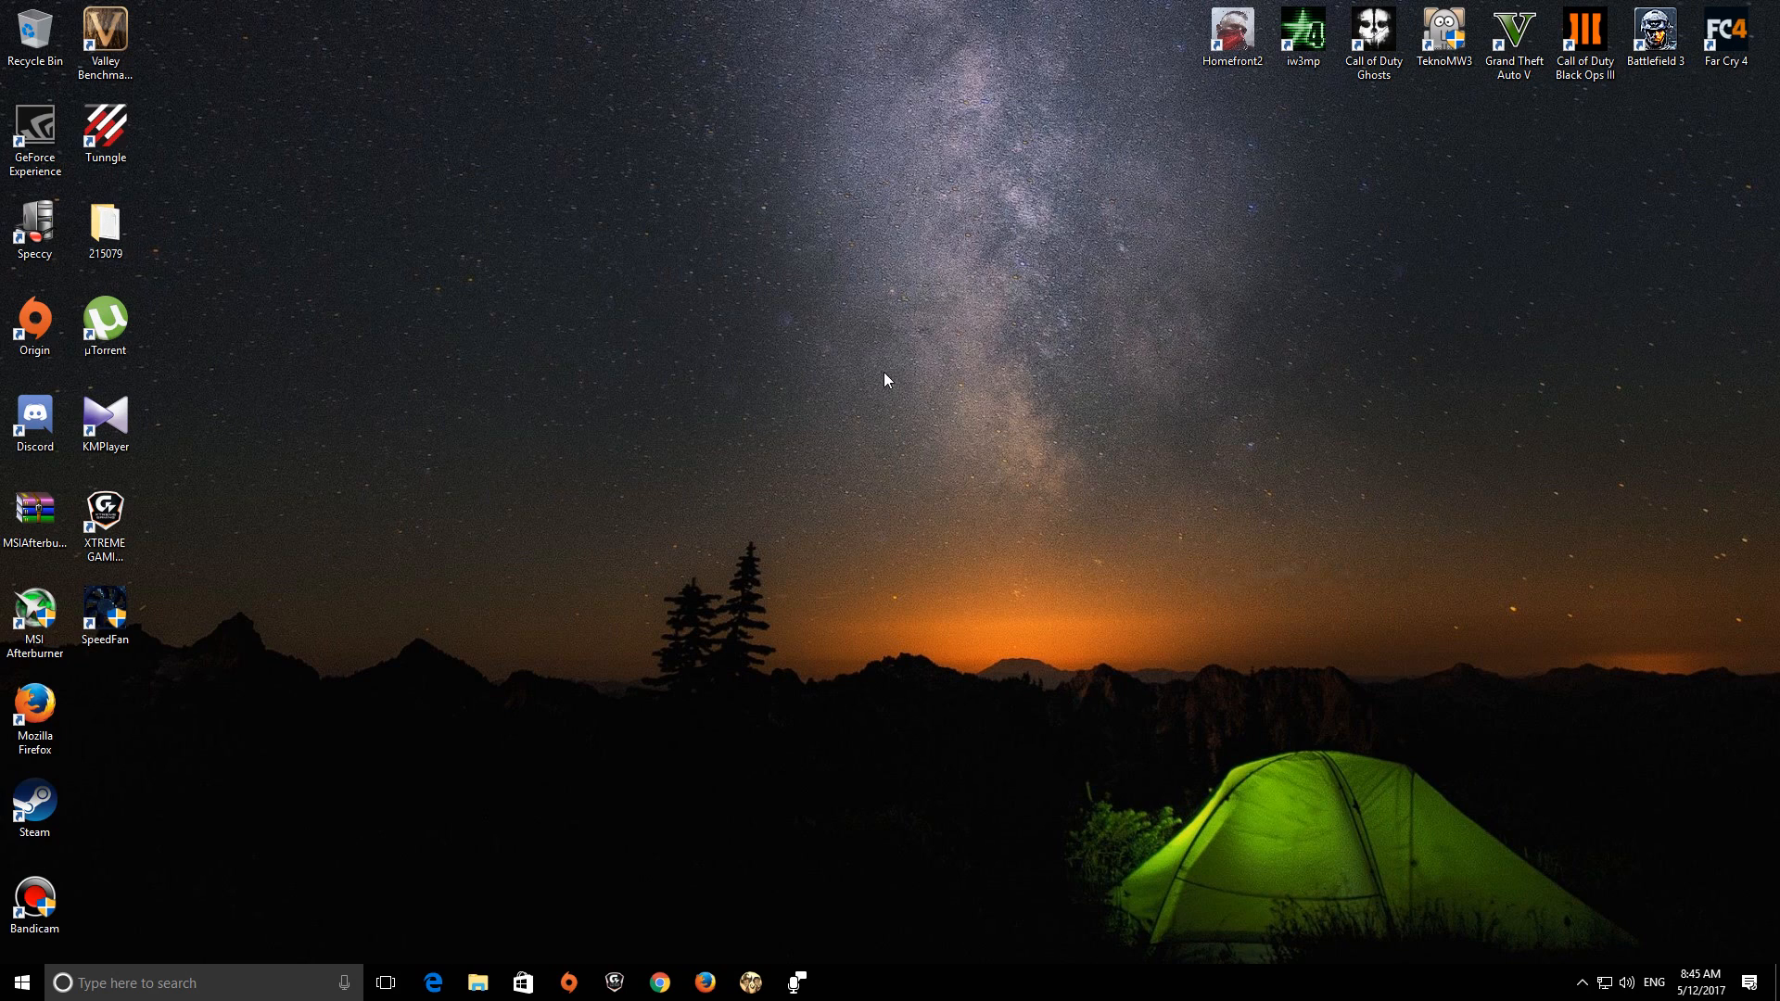
mouse_move(877, 384)
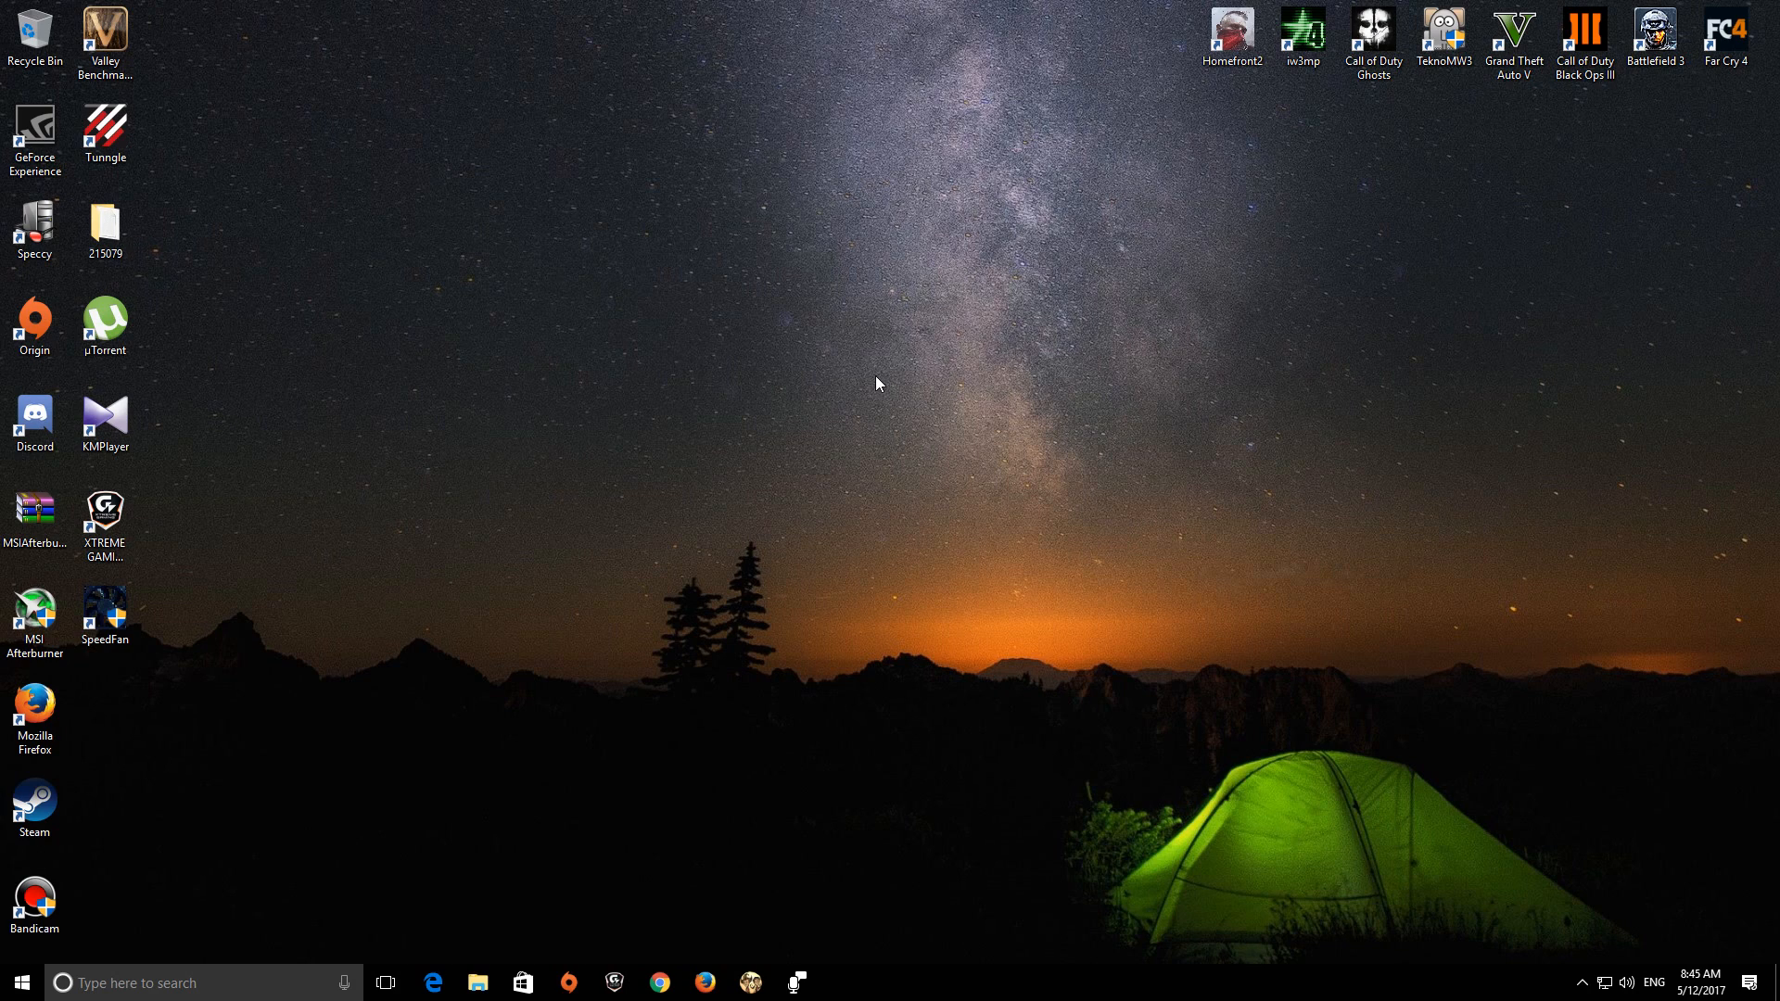
mouse_move(866, 387)
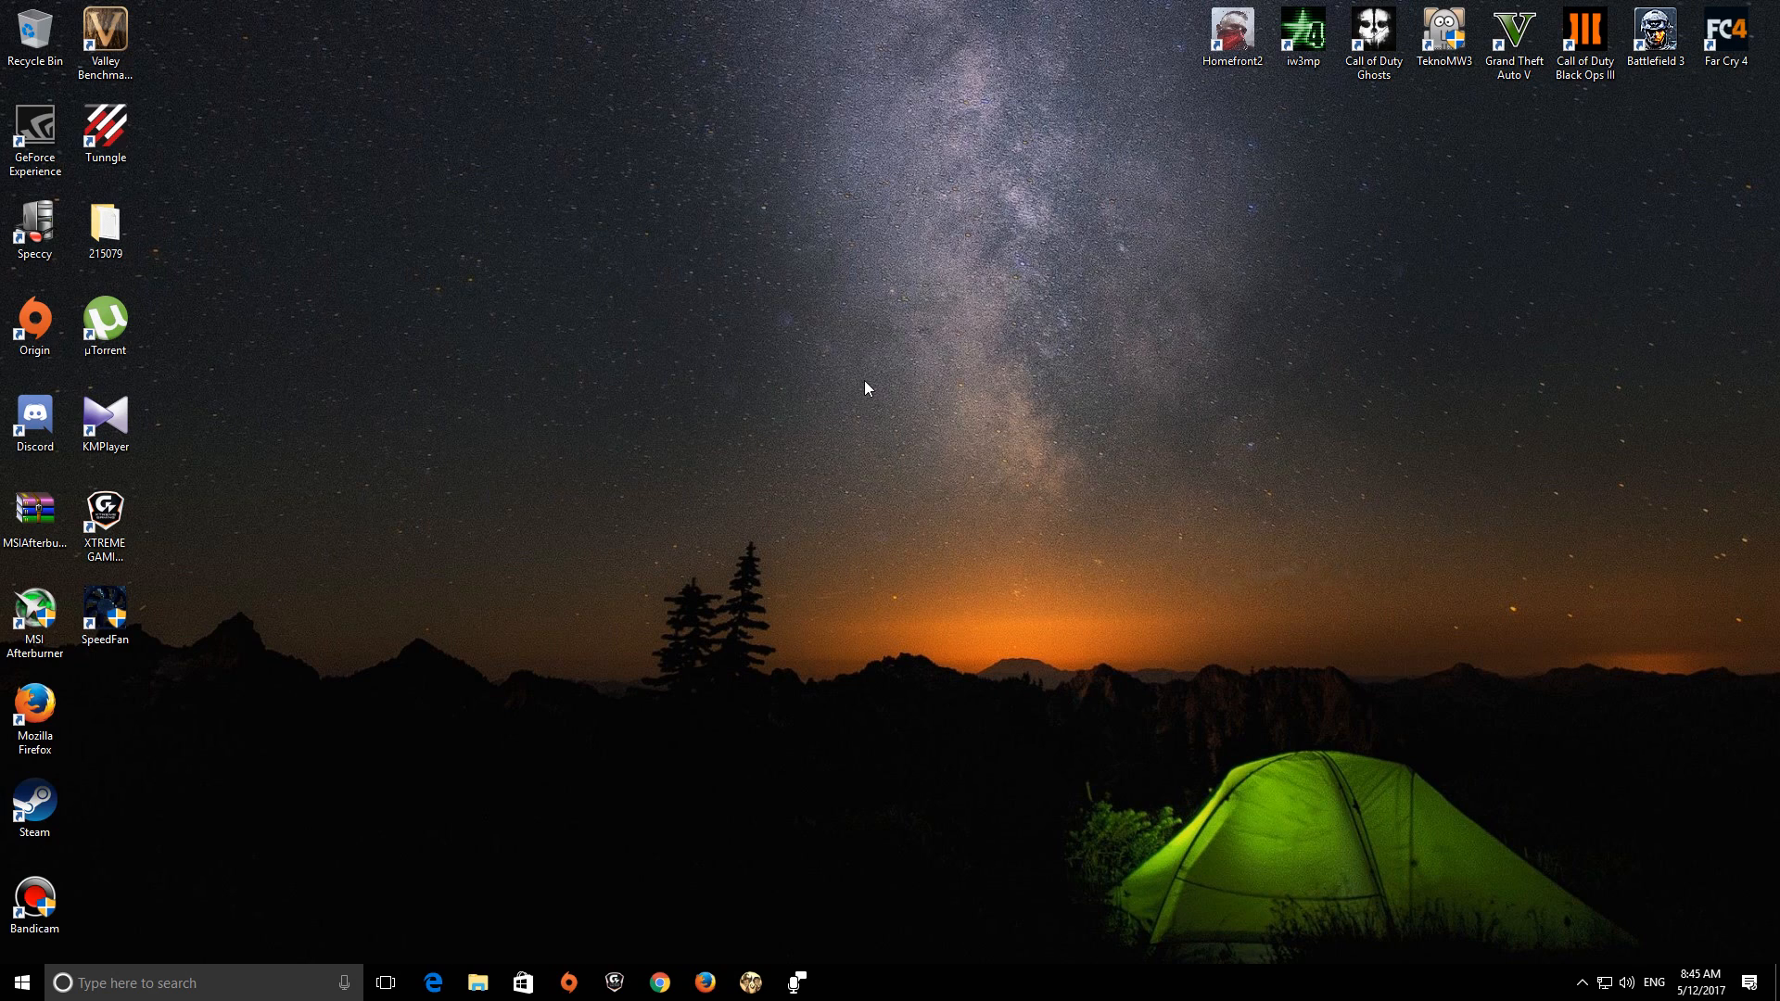
mouse_move(743, 404)
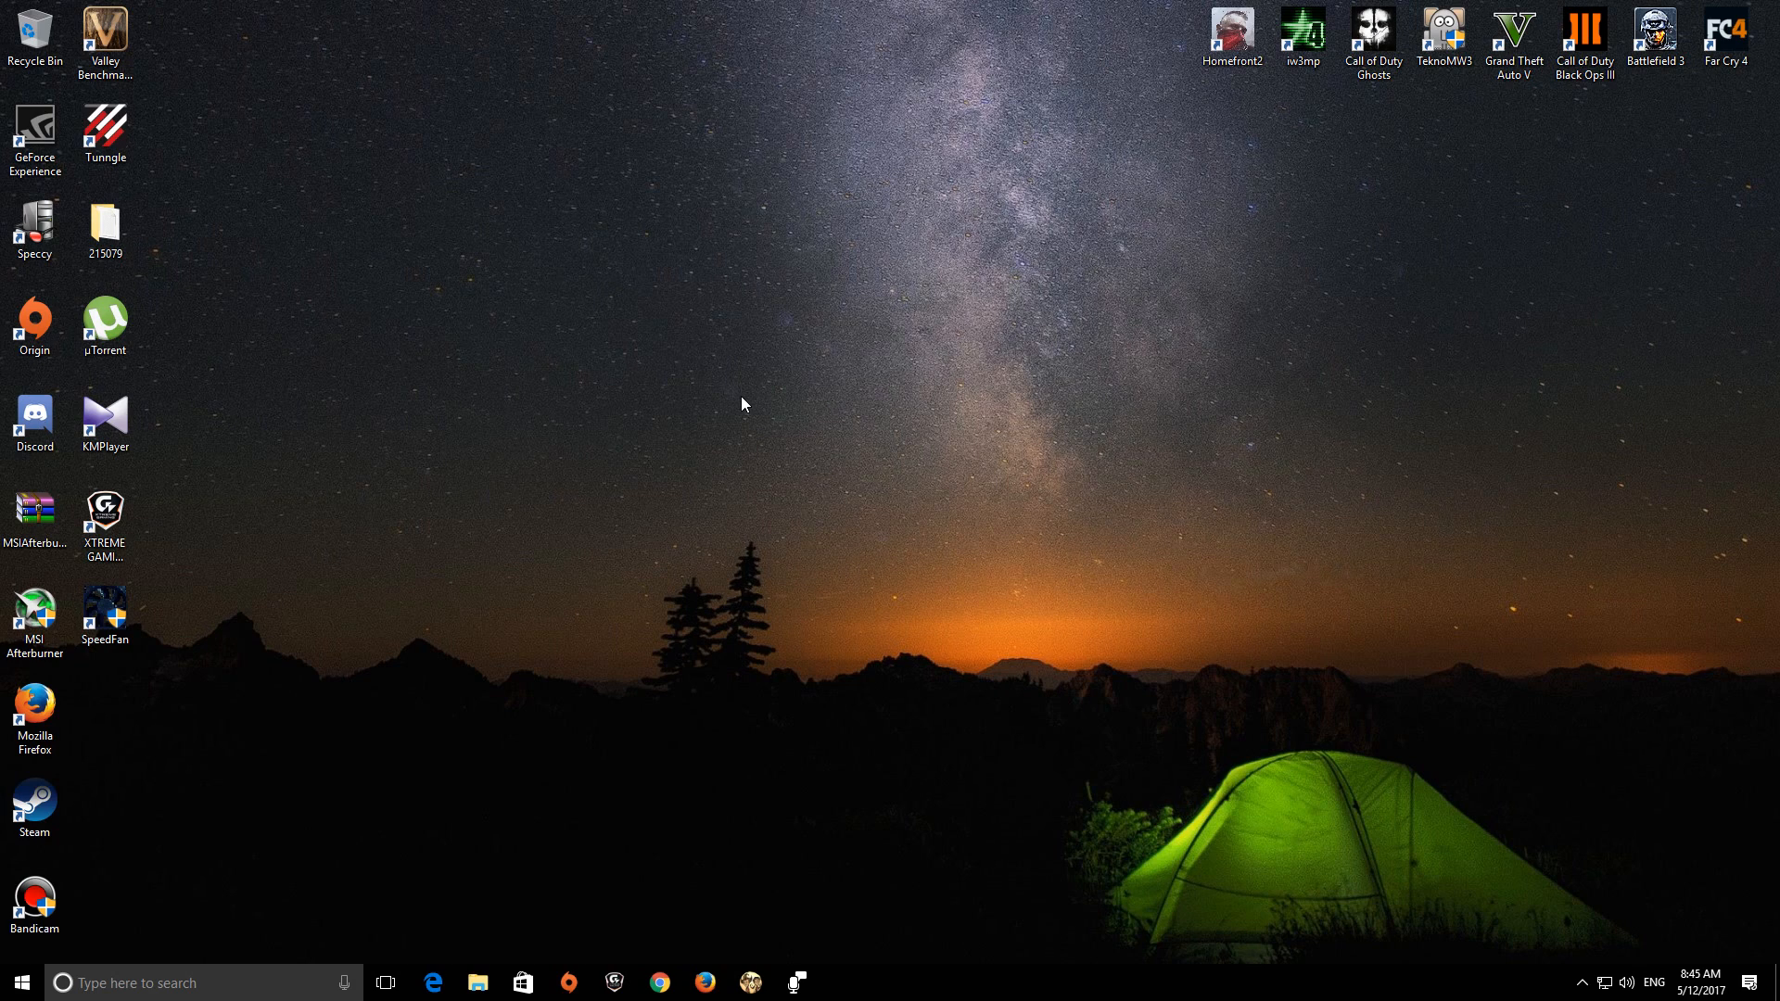
mouse_move(730, 428)
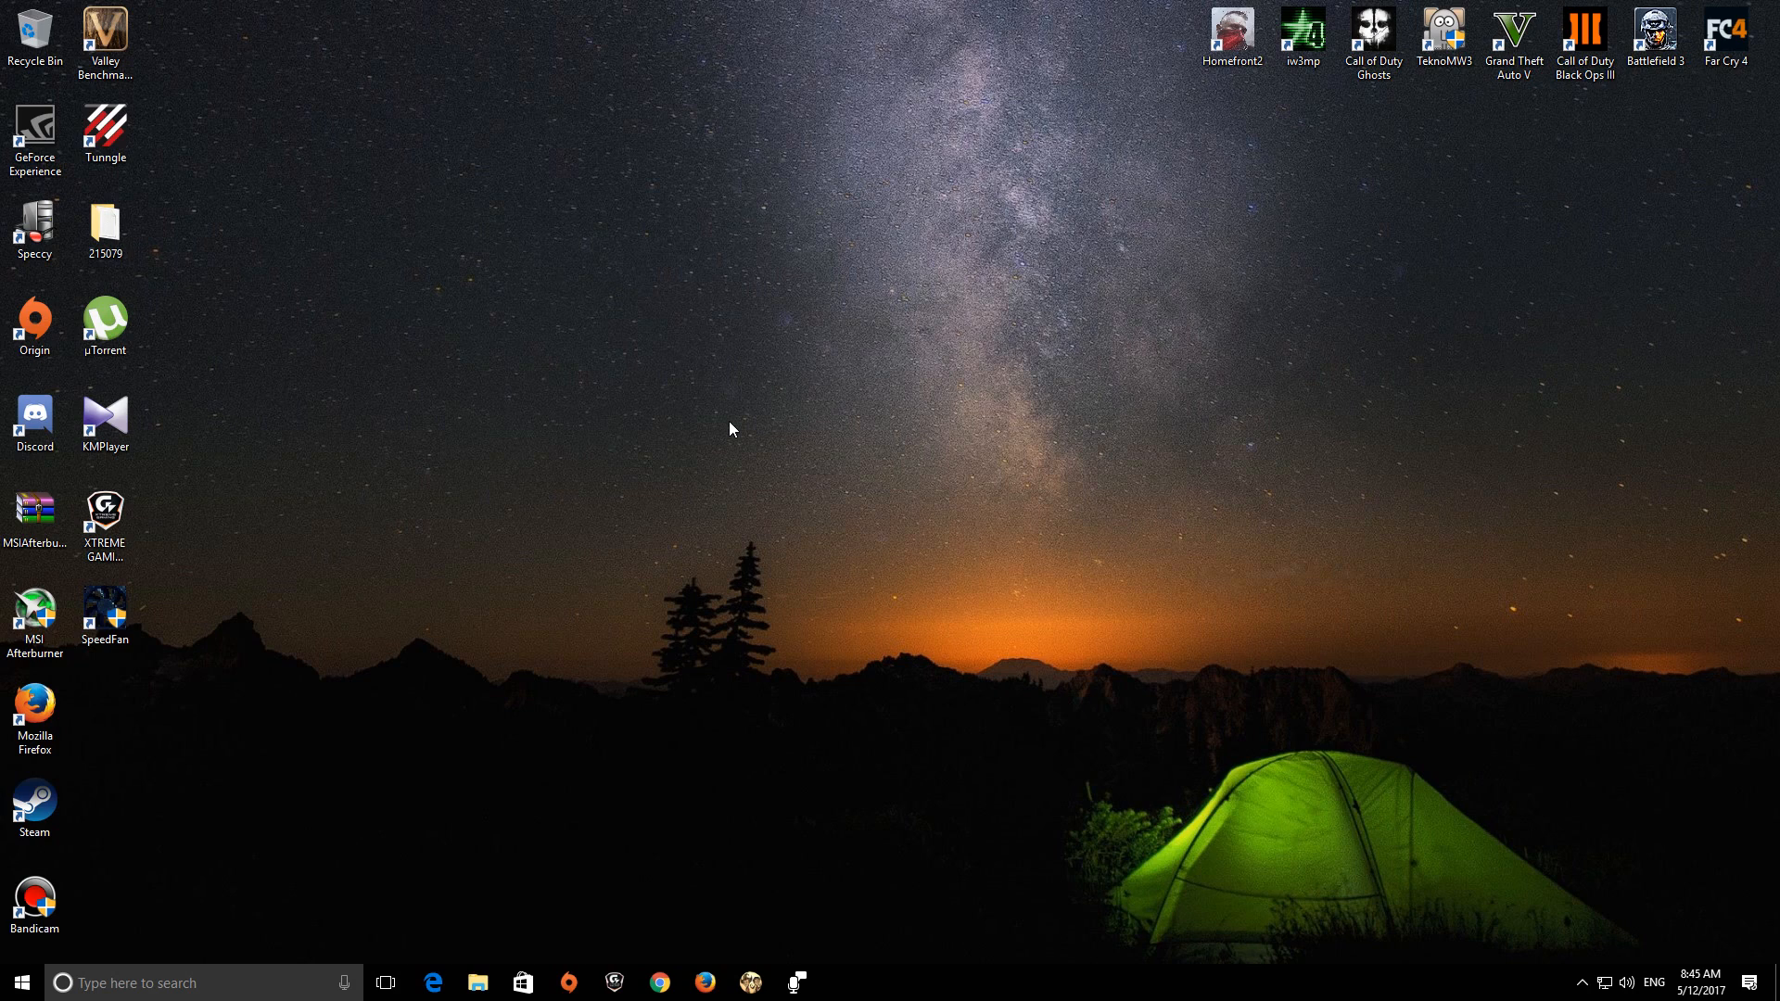
mouse_move(861, 434)
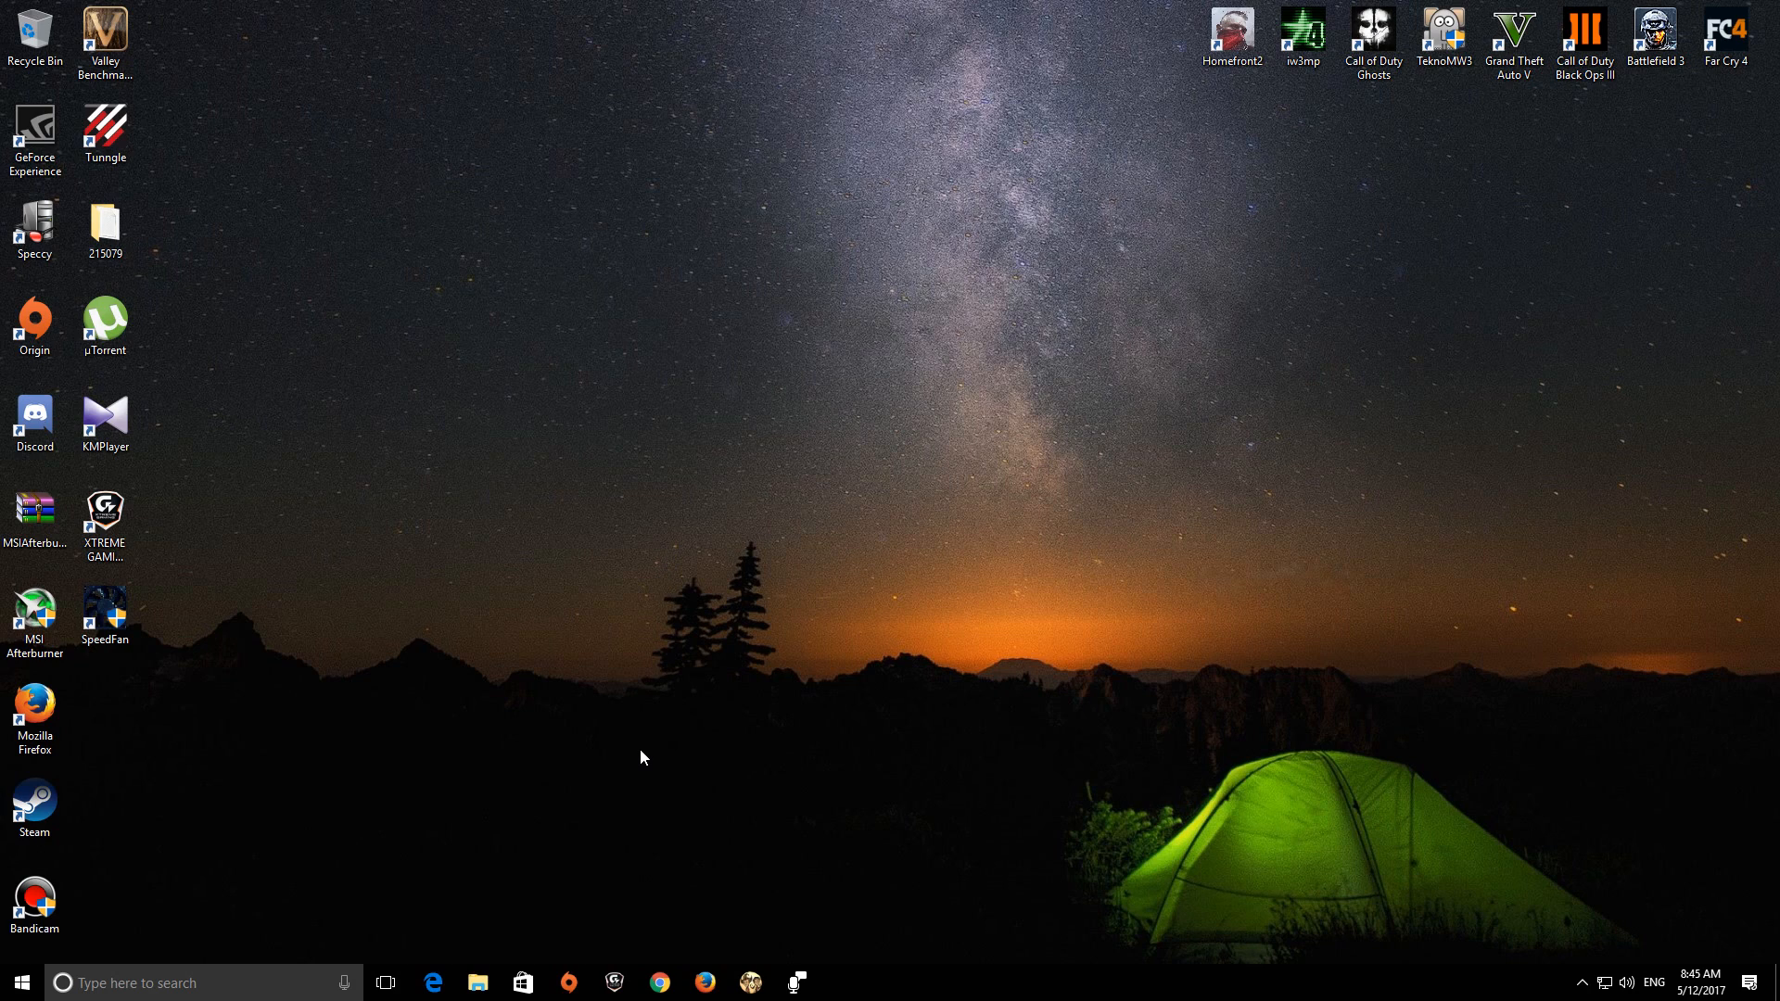
mouse_move(604, 734)
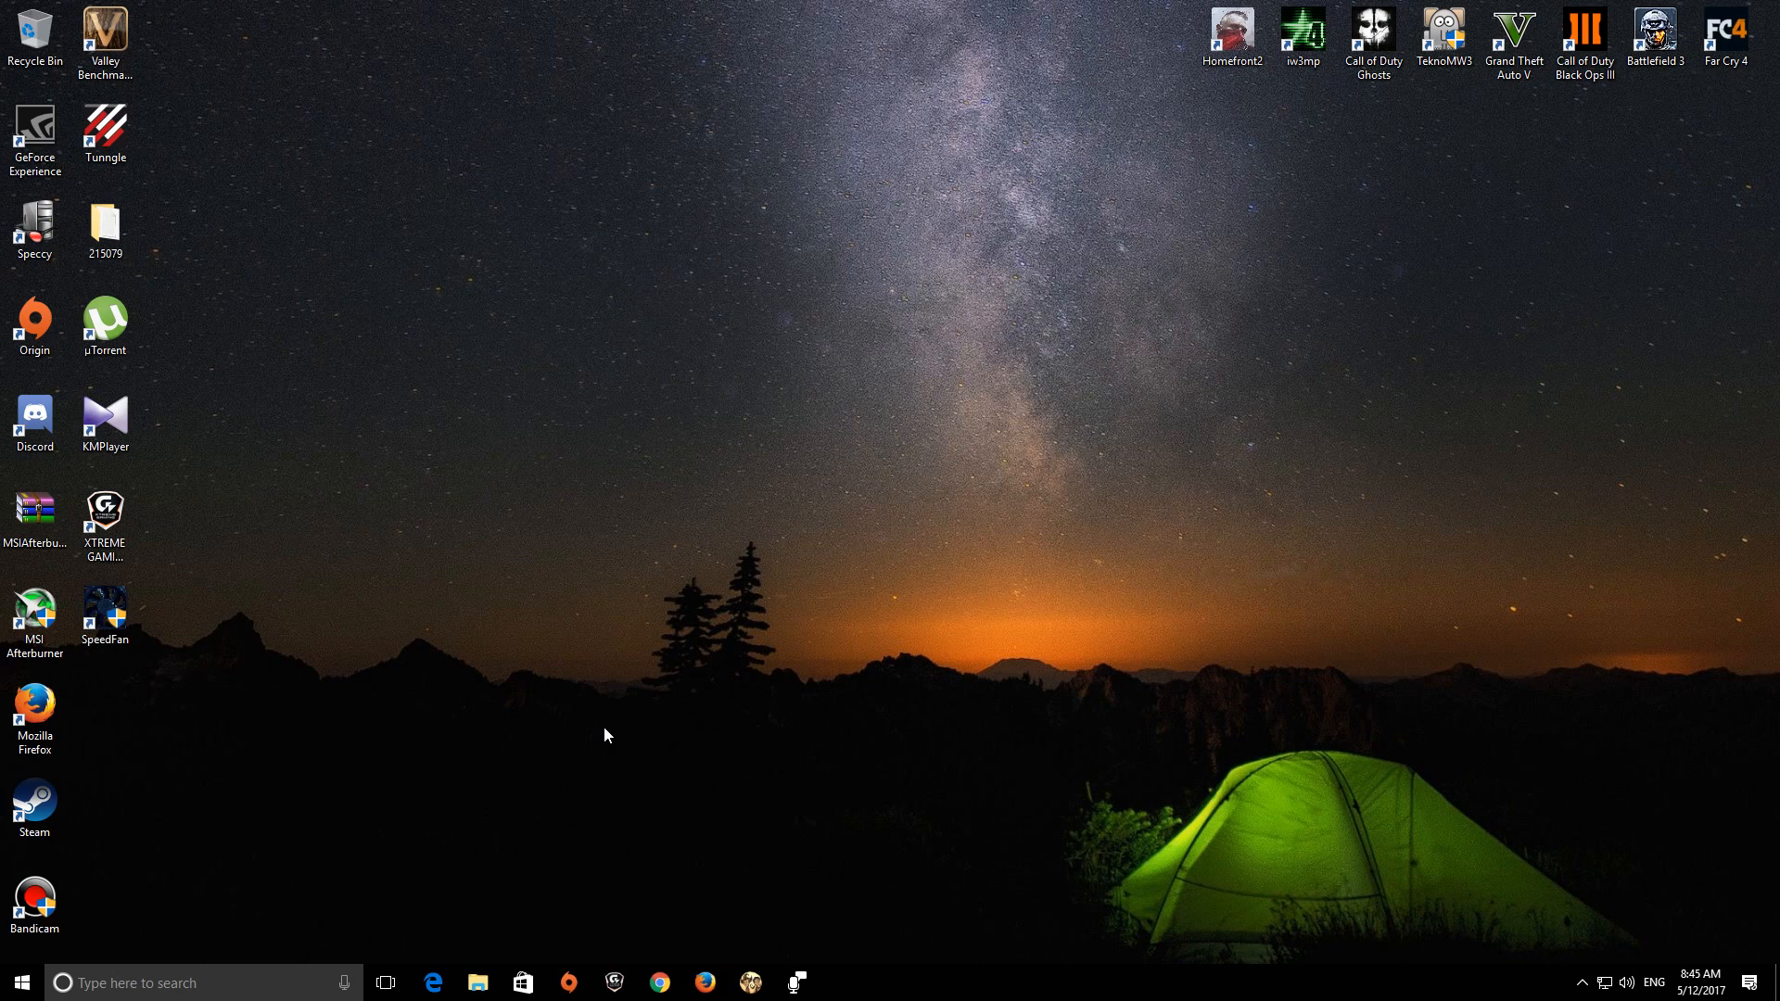
Step: Restore the running Xtreme Gaming Engine window from the hidden system tray icons
left_click(104, 517)
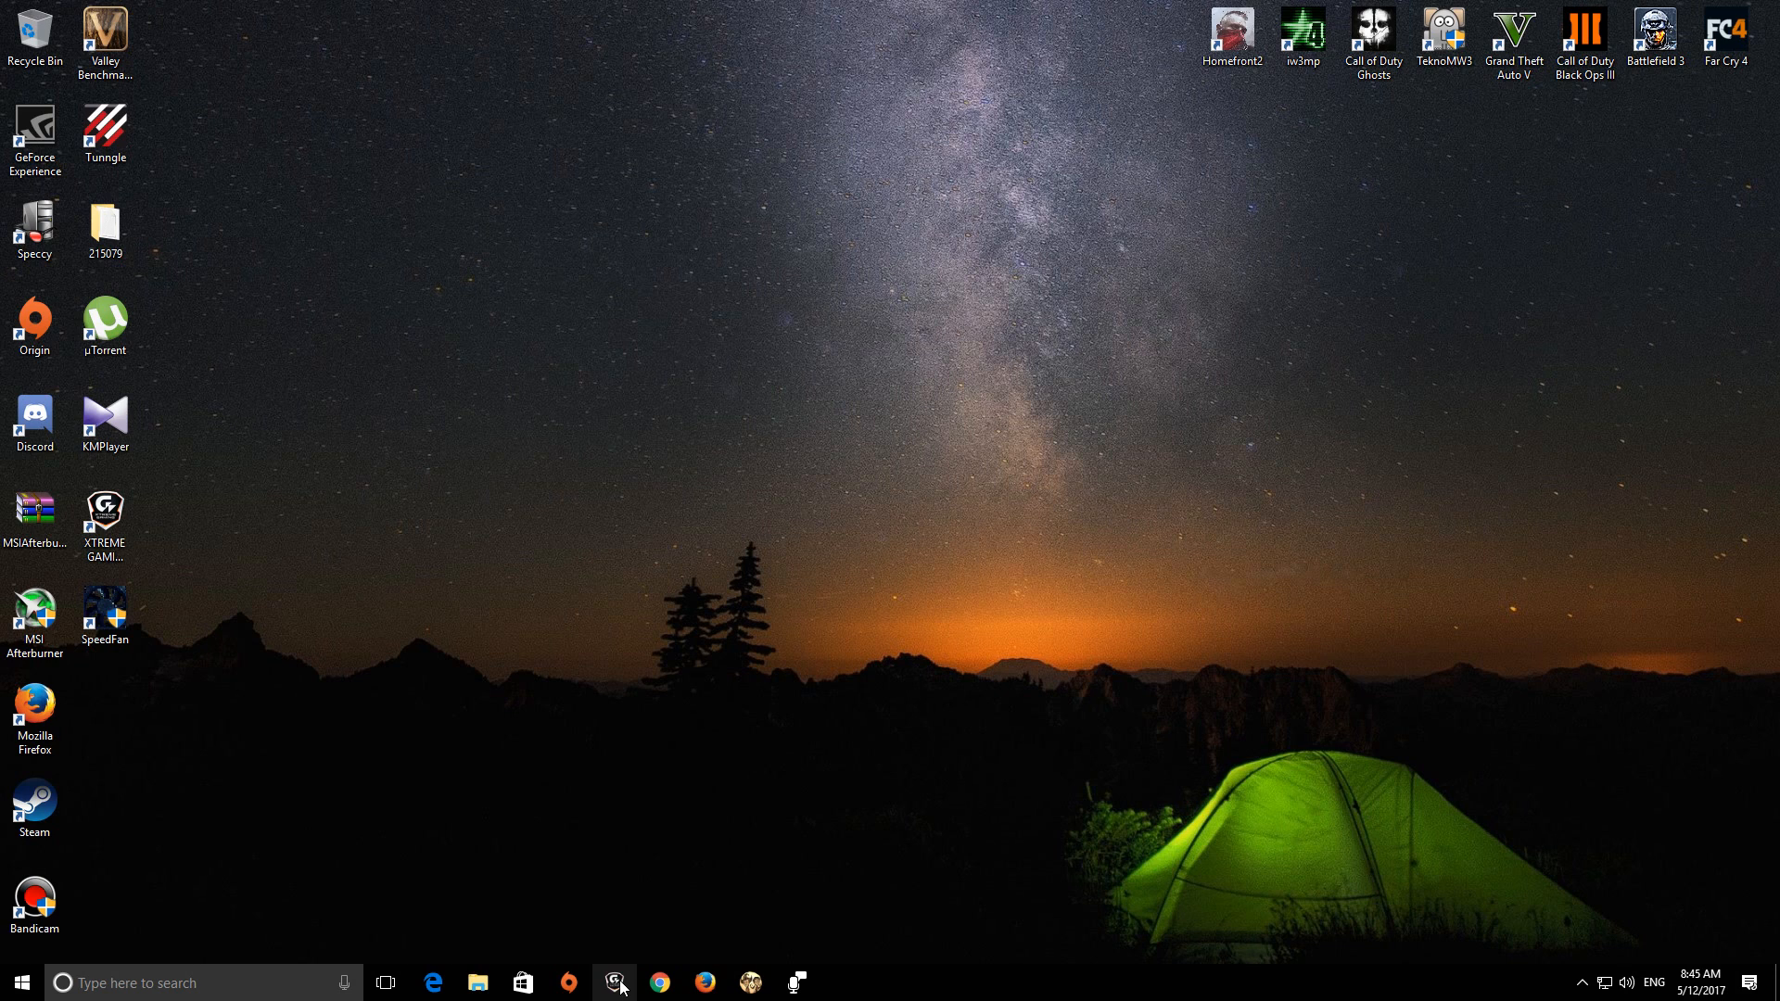
left_click(617, 983)
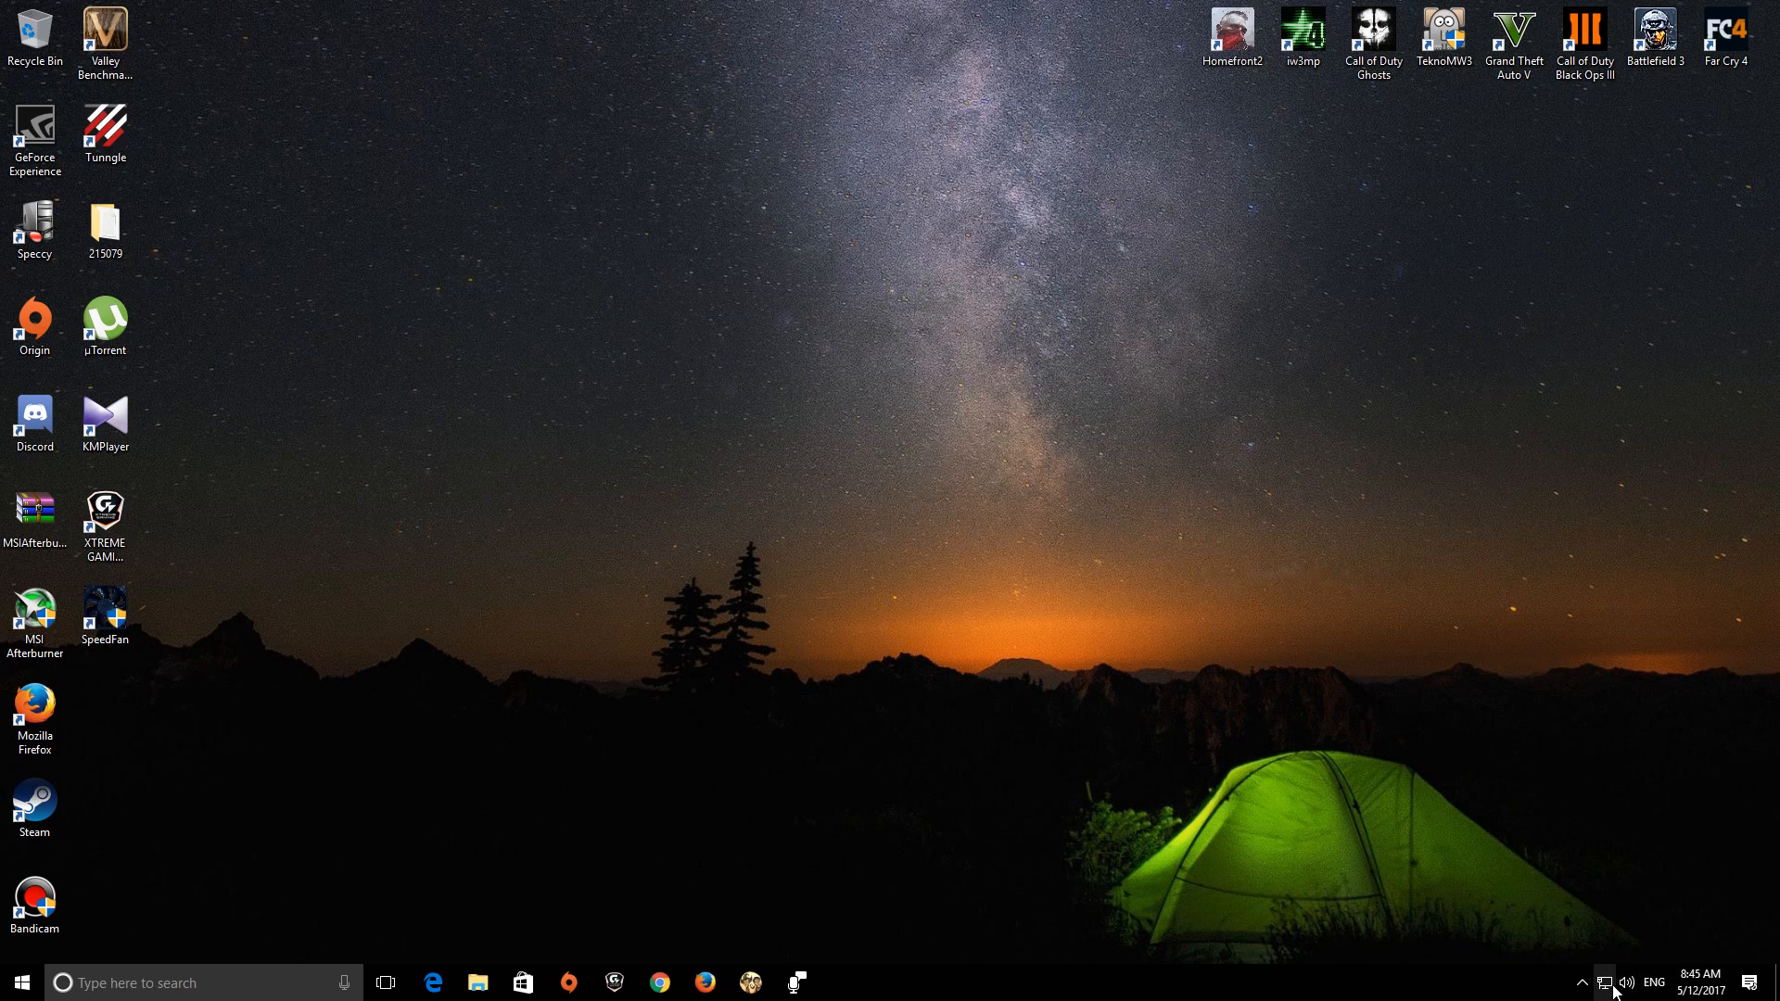
left_click(1582, 983)
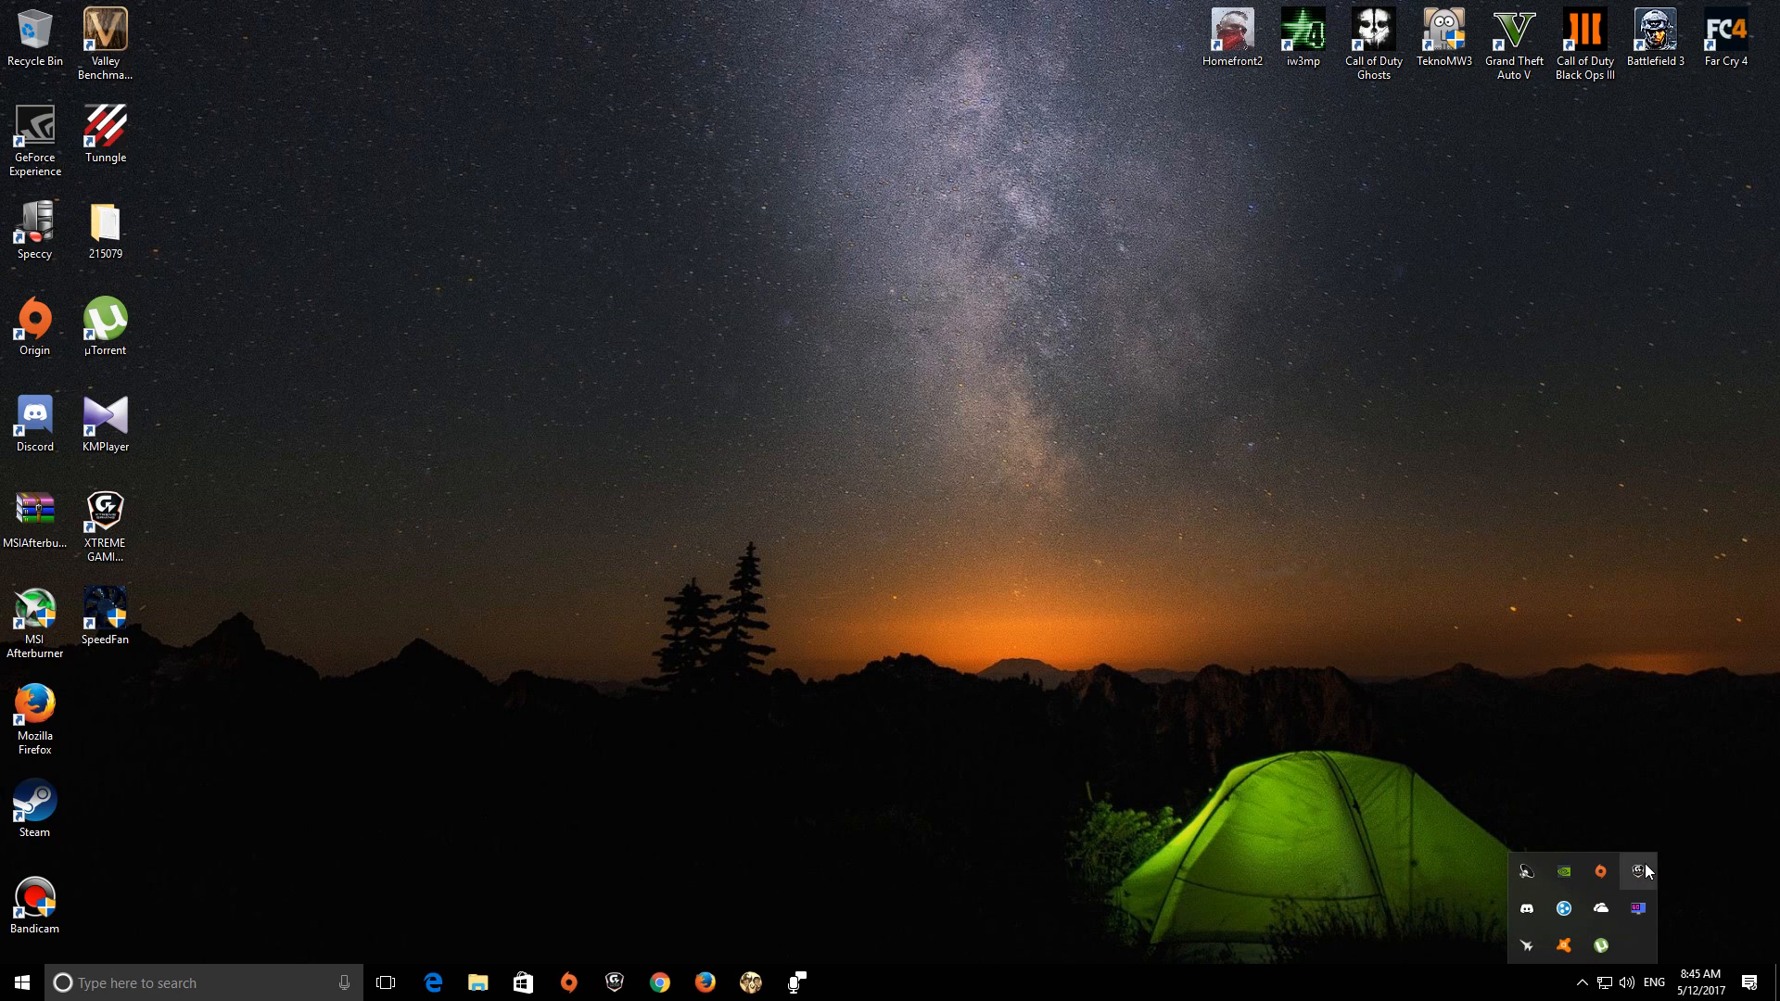
left_click(1638, 871)
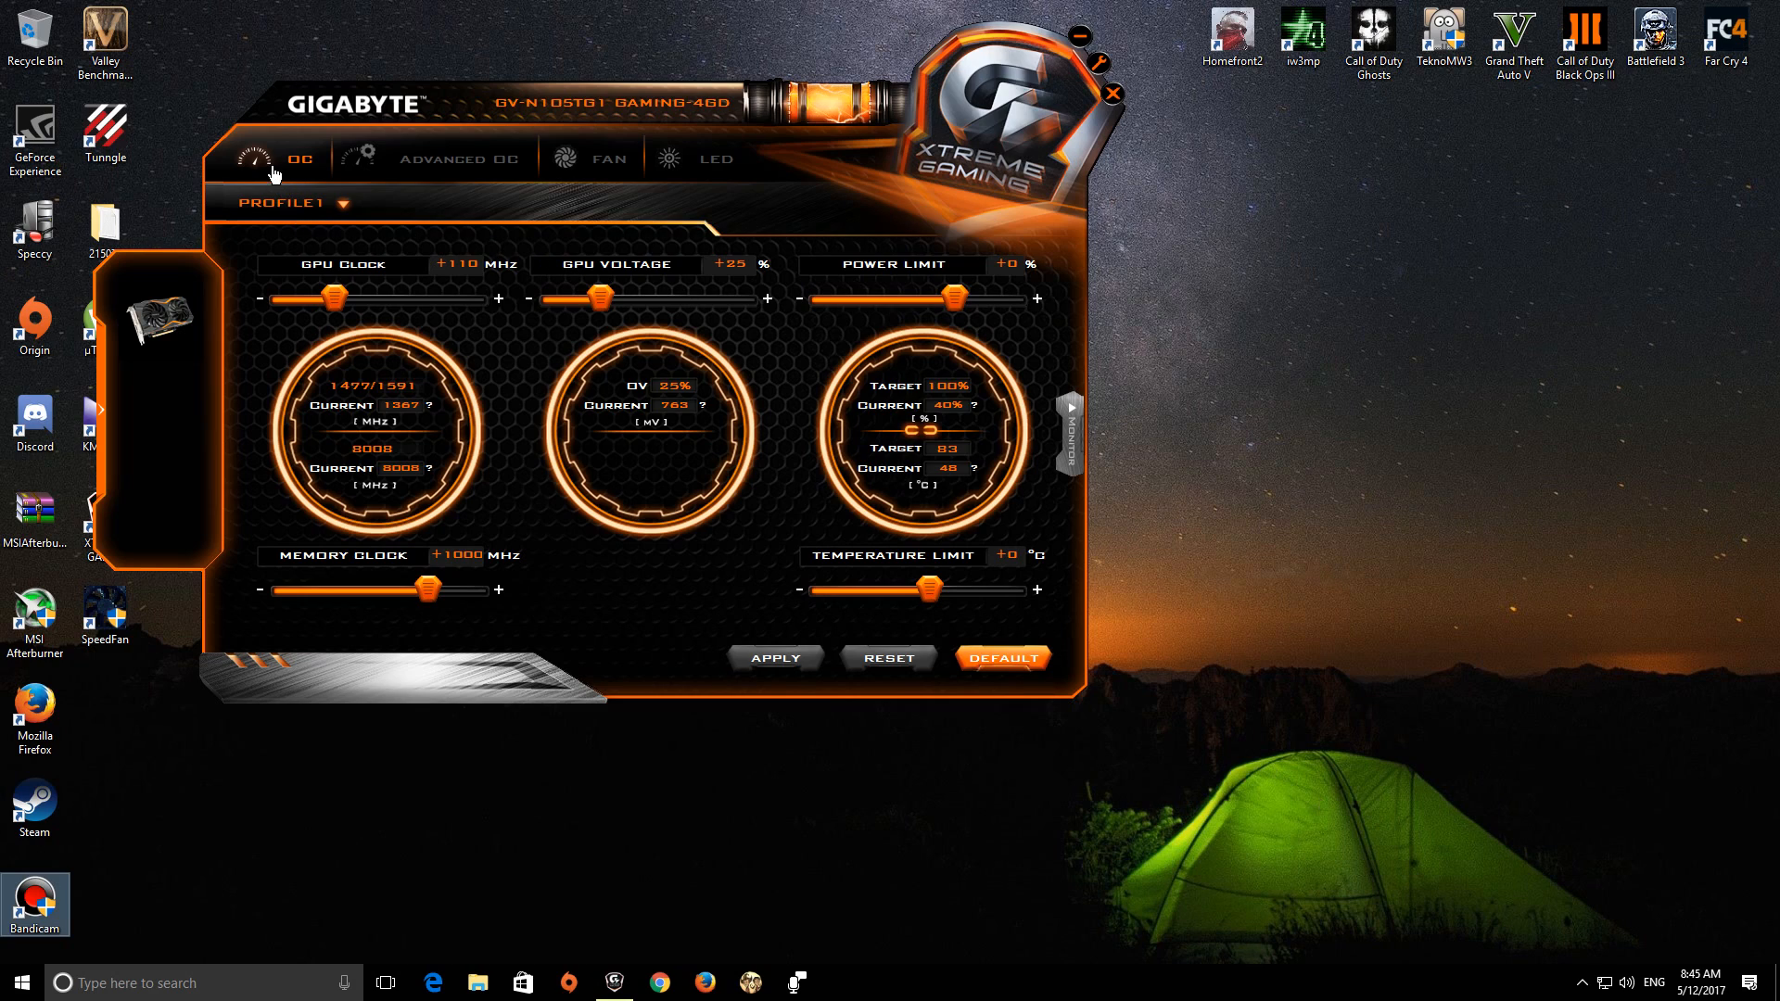
mouse_move(143, 343)
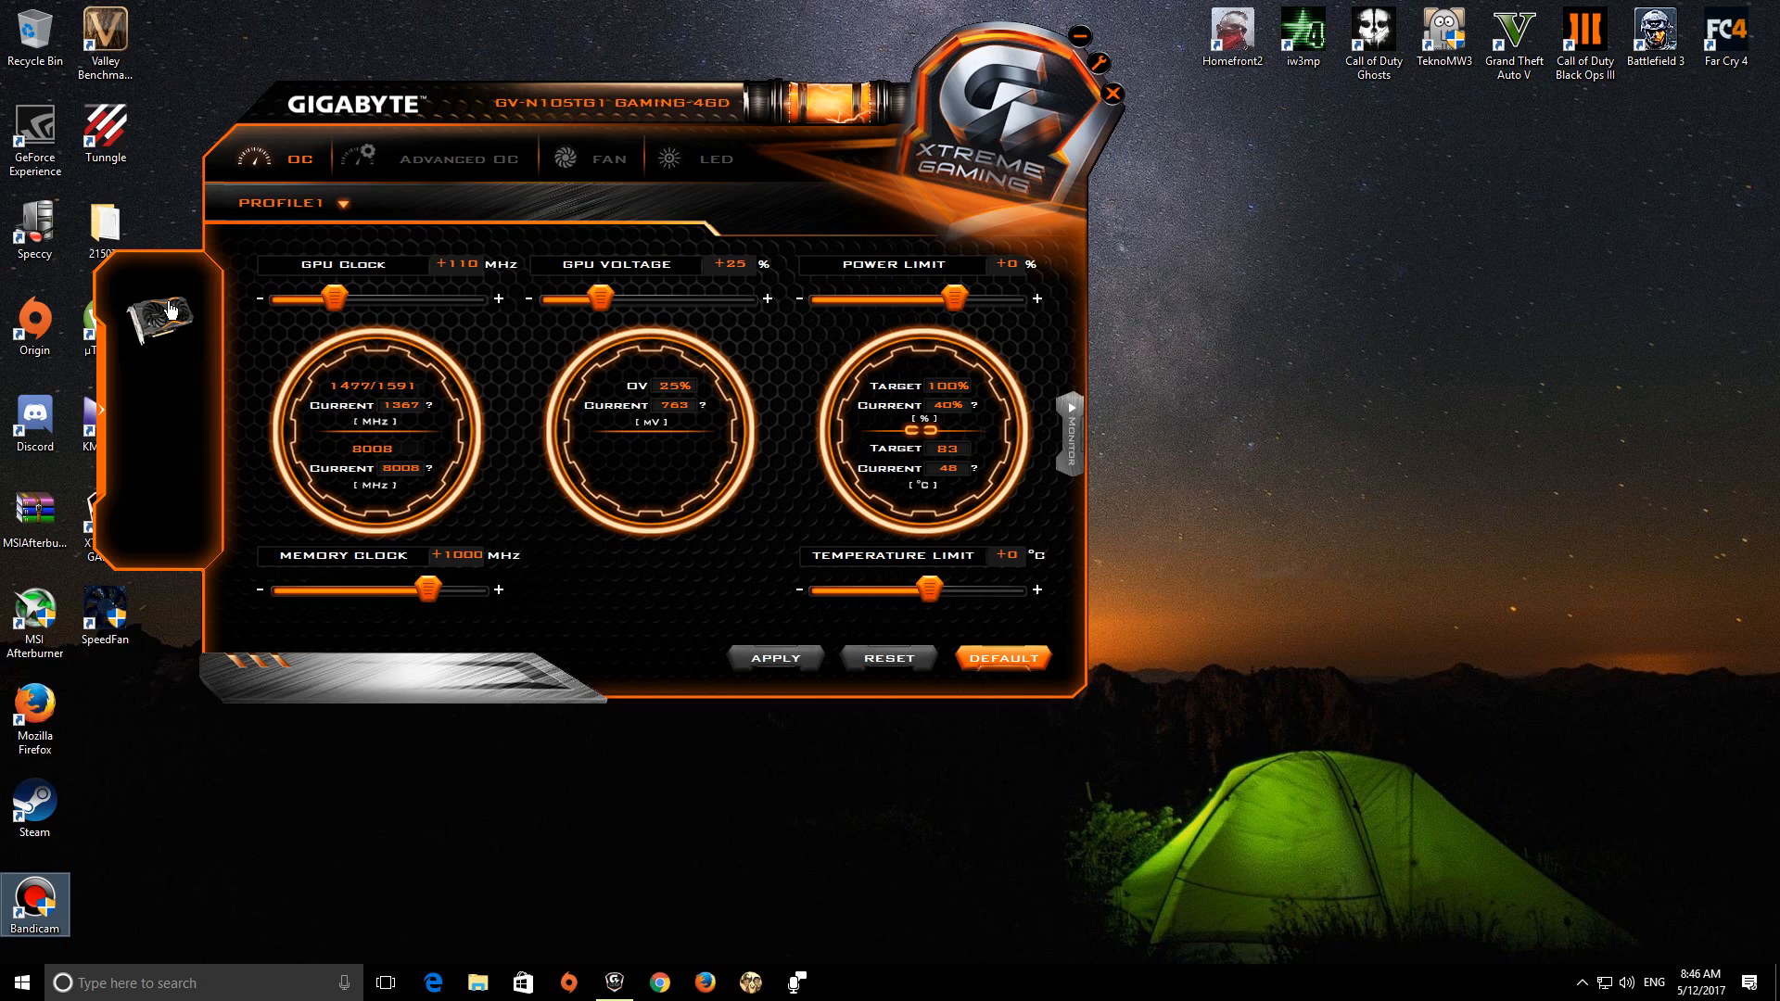
mouse_move(363, 310)
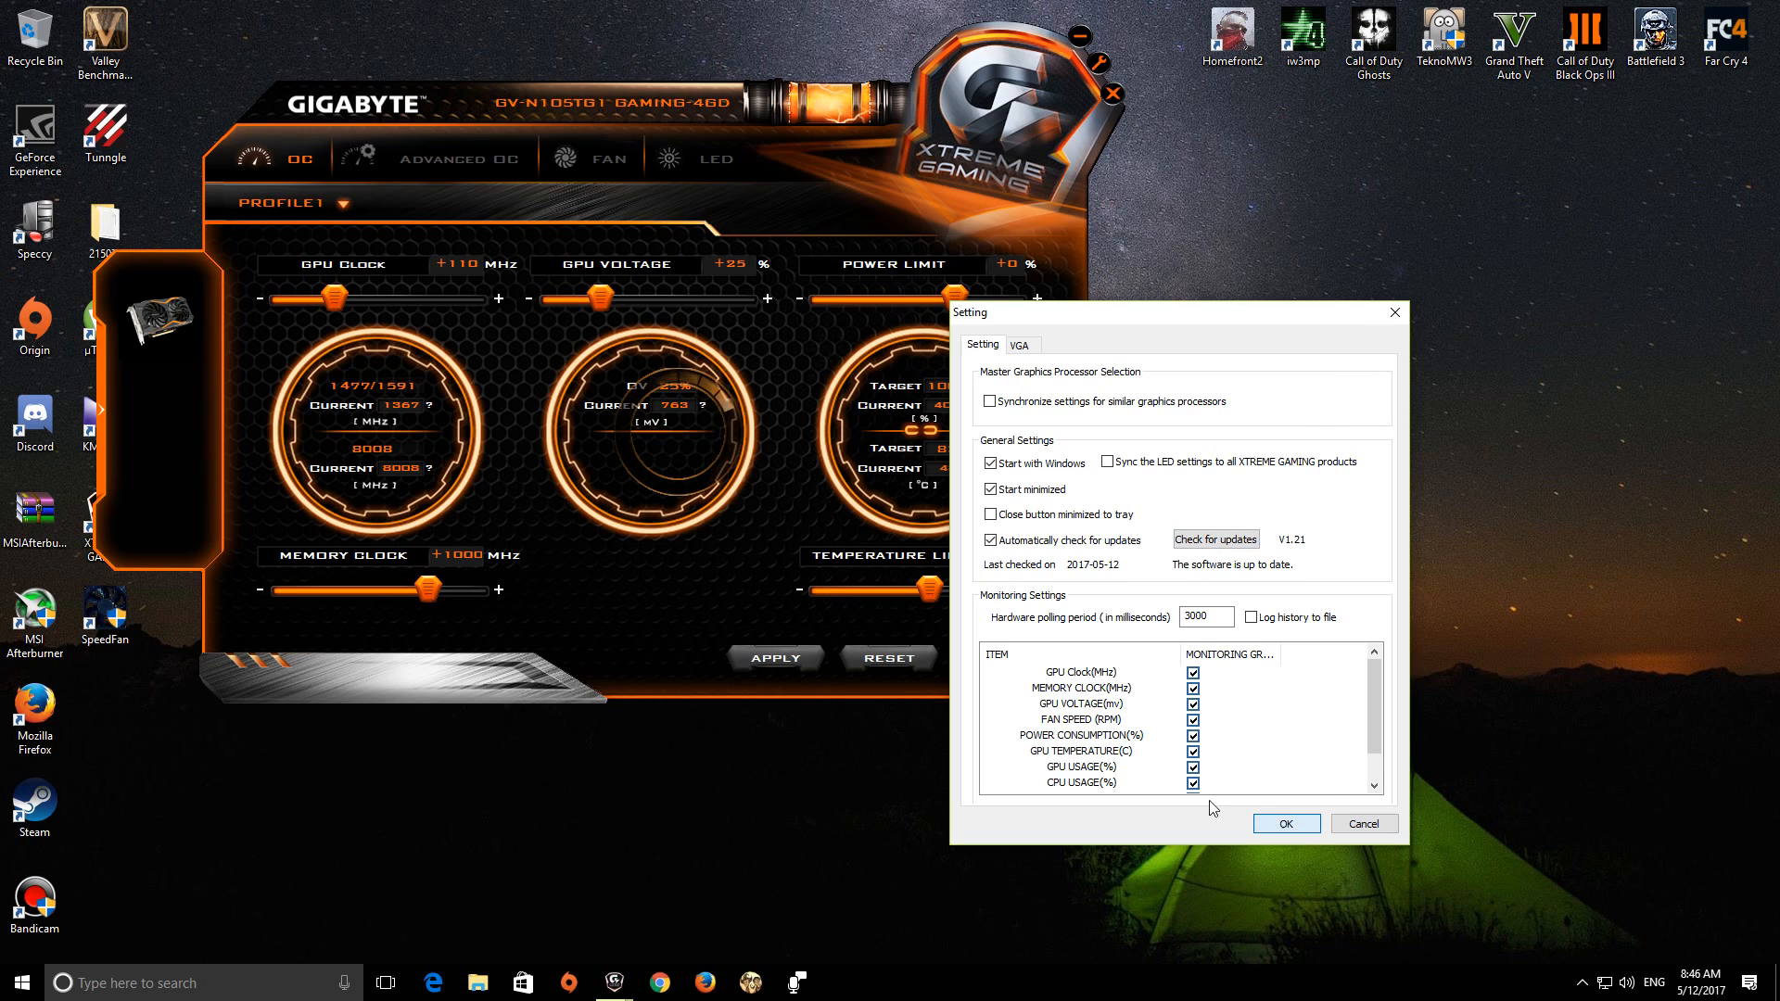
left_click(1285, 823)
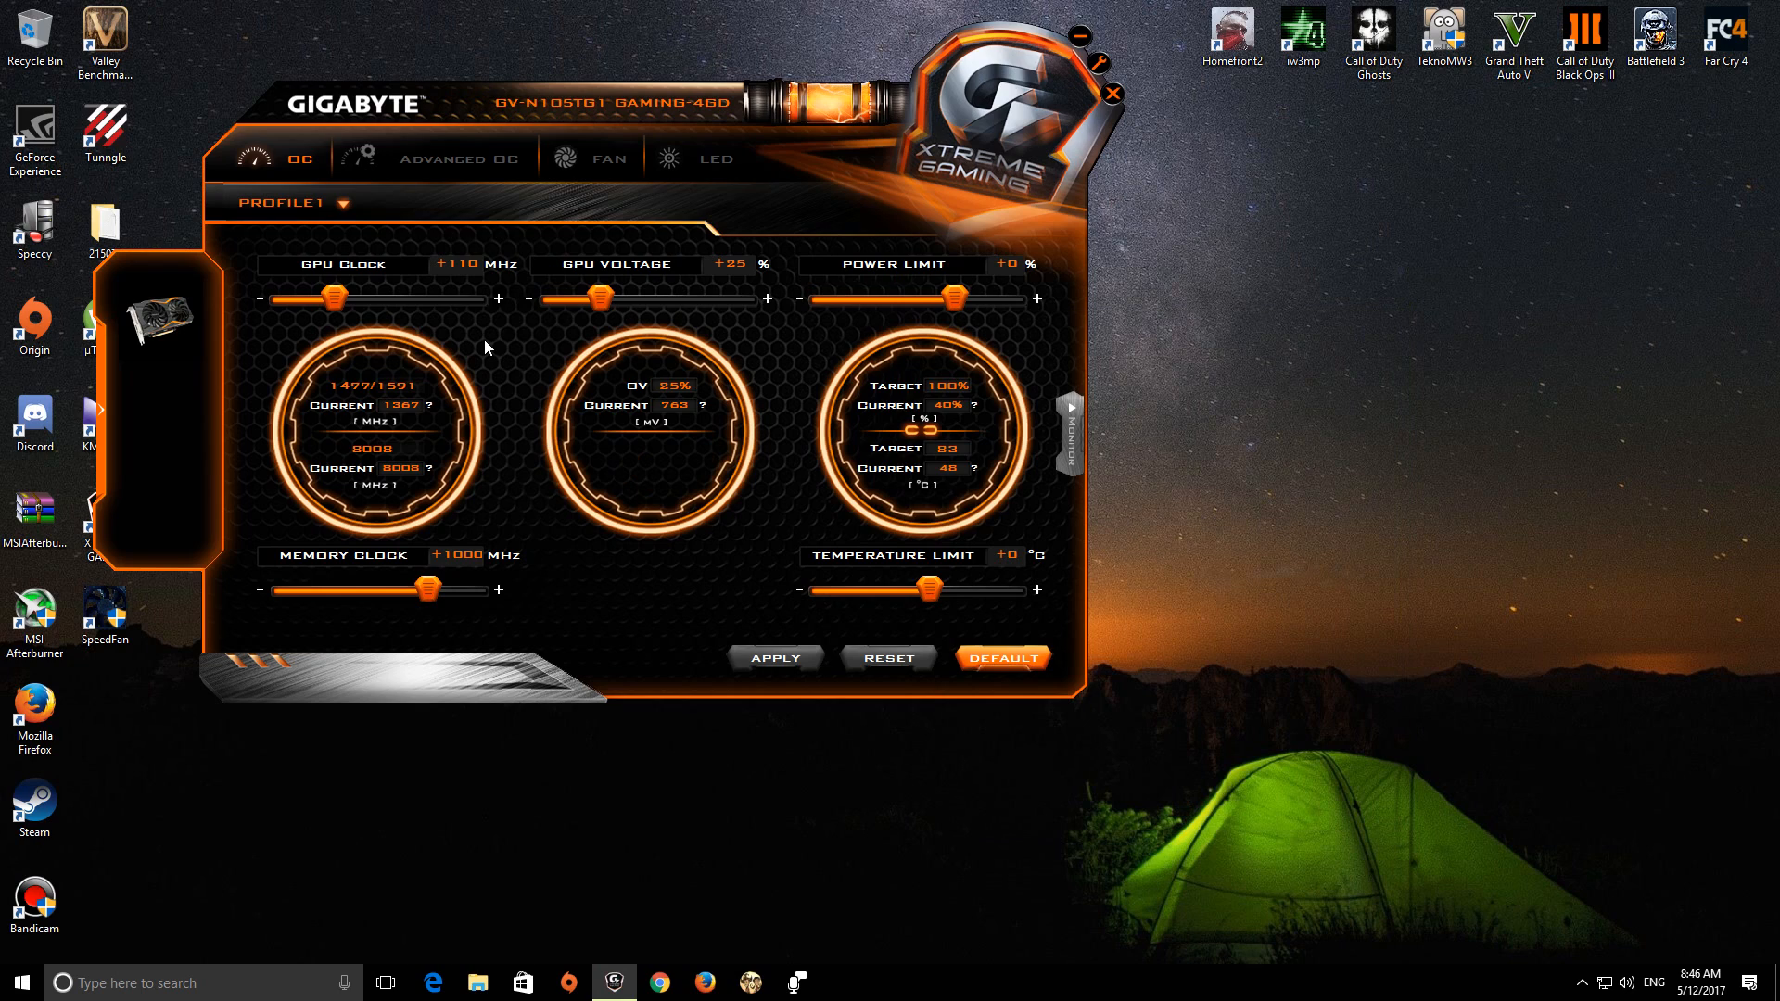
Step: View the Advanced OC clock-versus-voltage curve, then return to the OC page
left_click(459, 159)
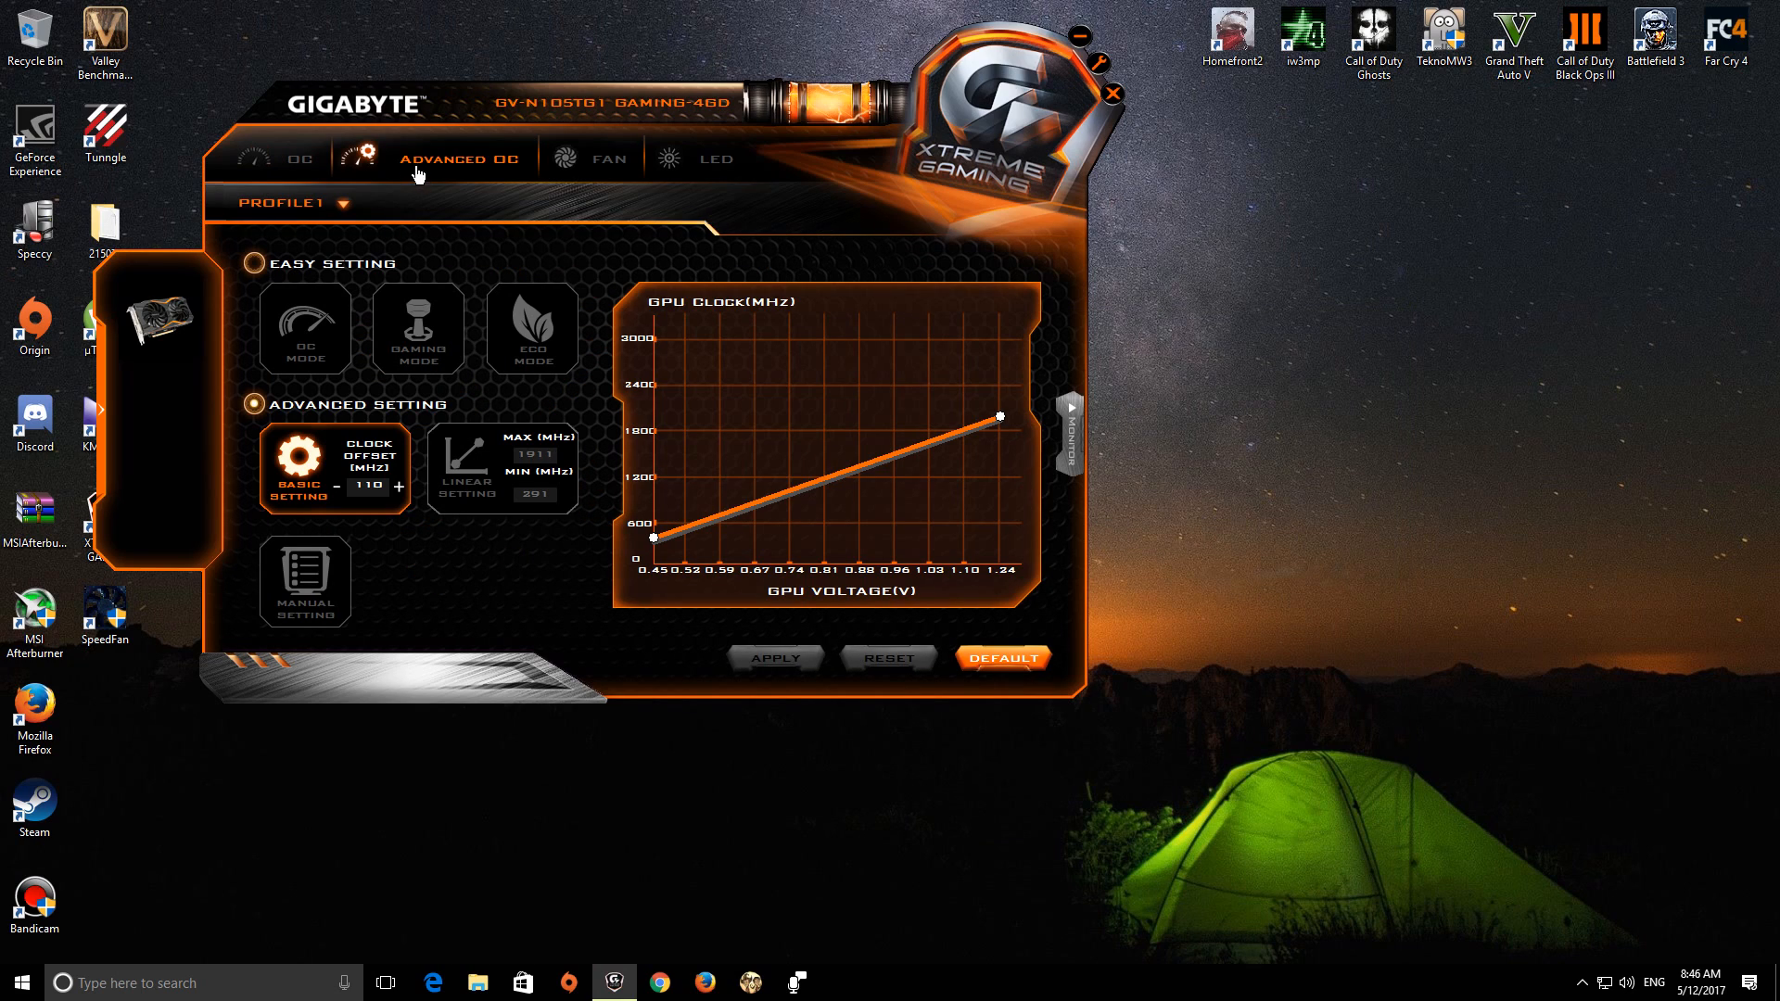
mouse_move(252, 267)
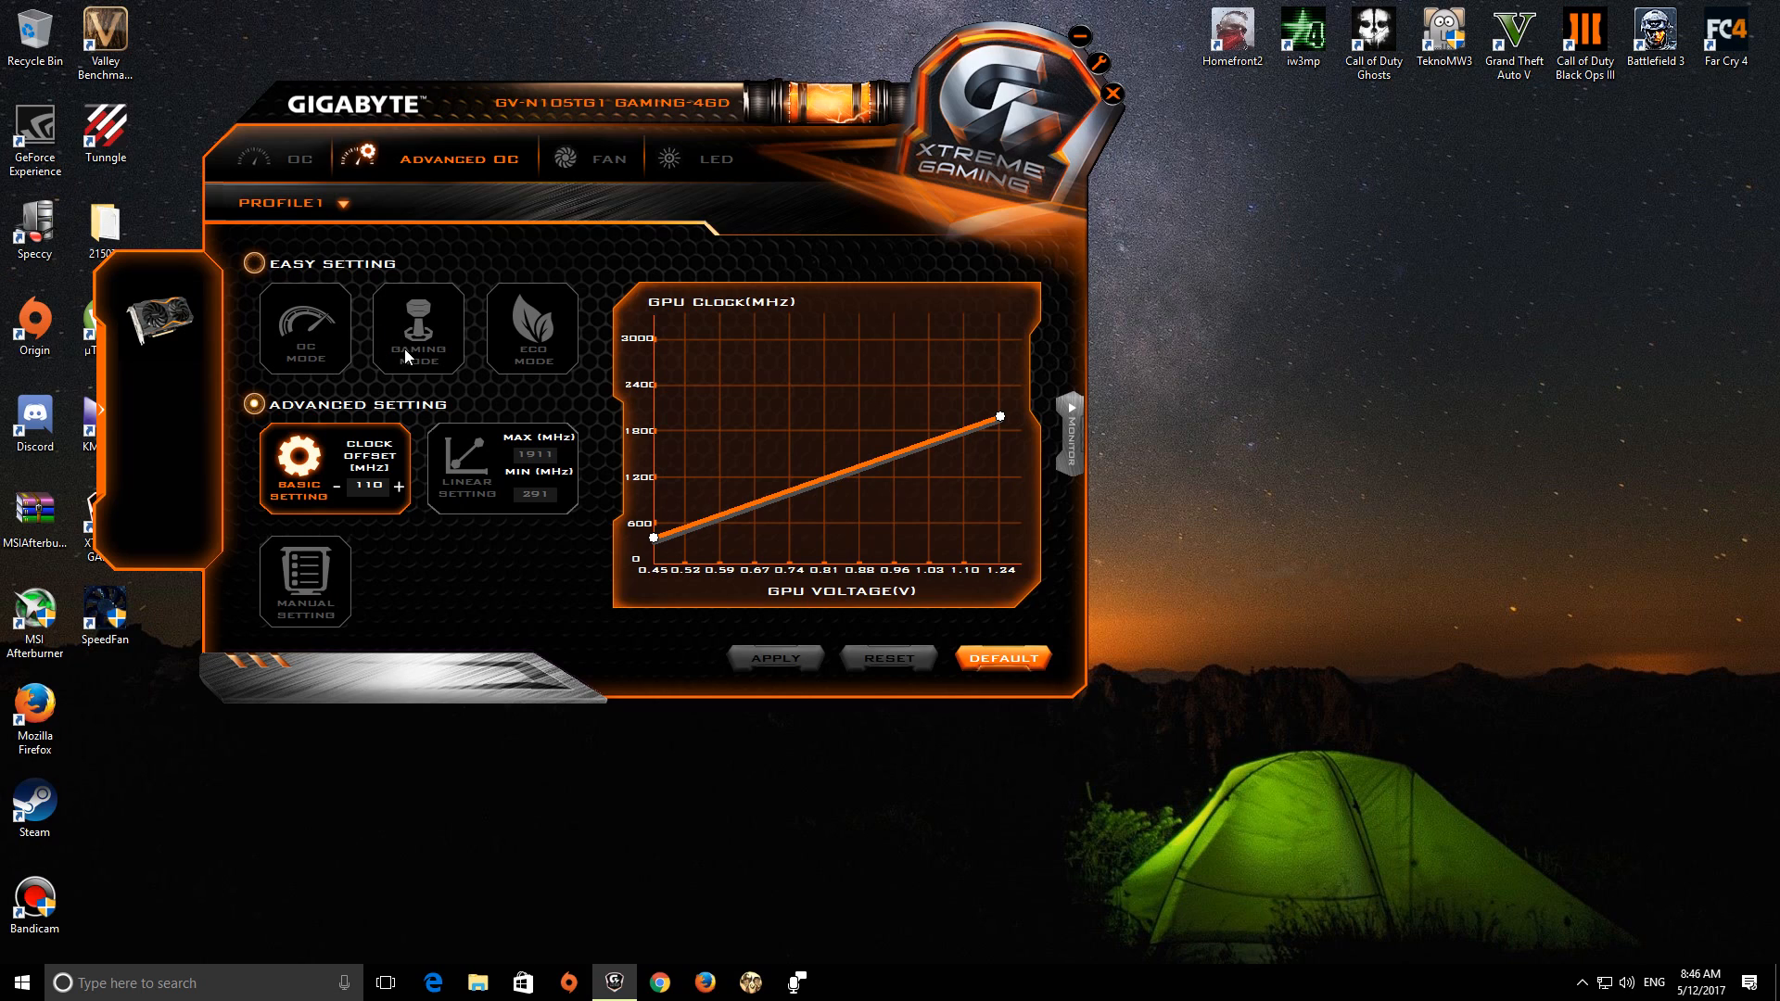
left_click(298, 156)
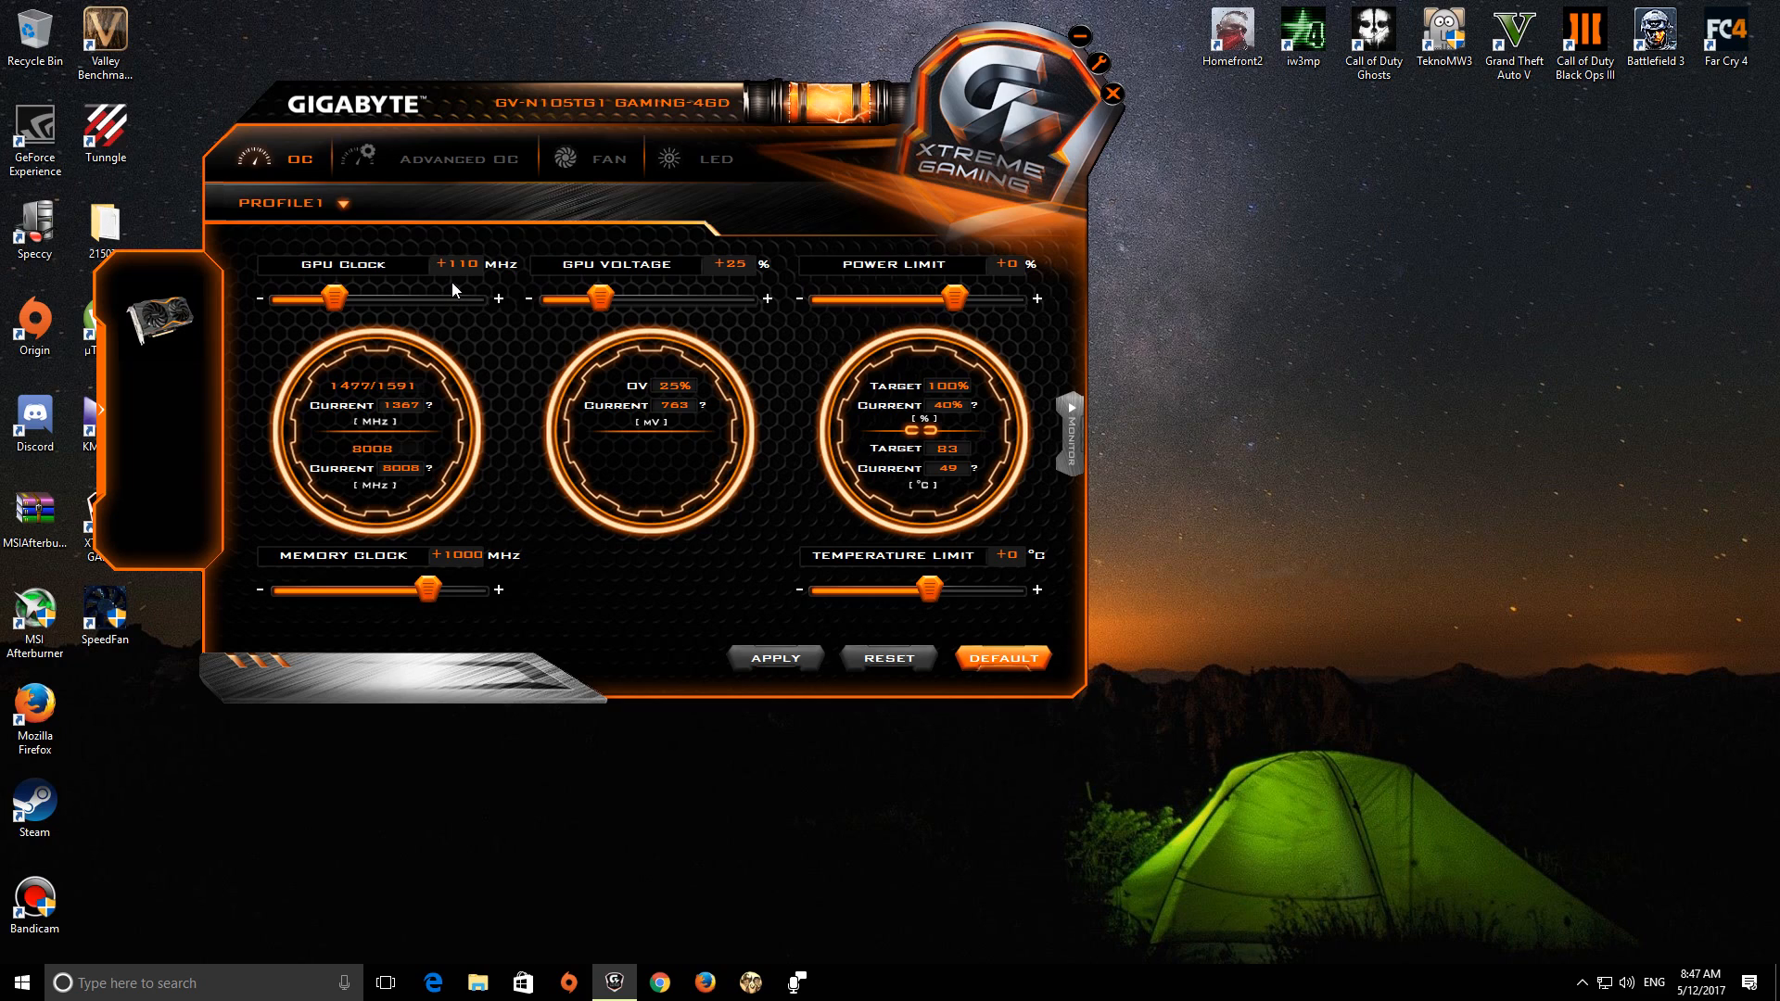
mouse_move(454, 297)
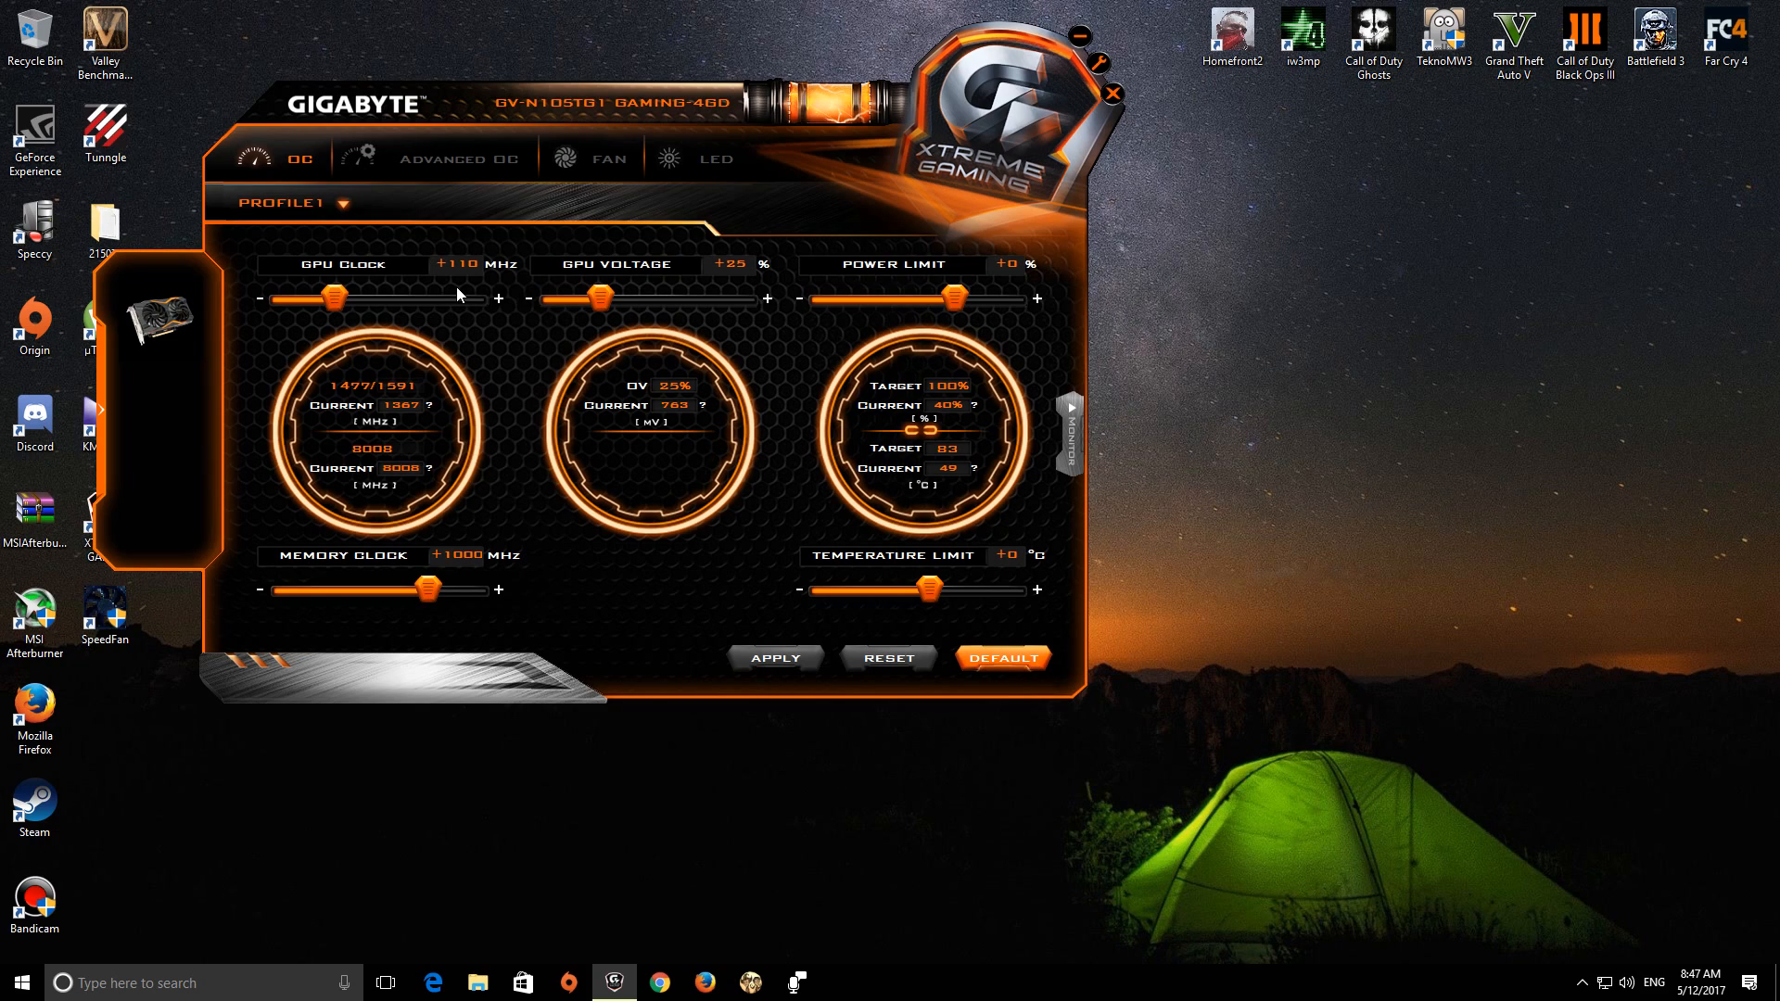
mouse_move(458, 293)
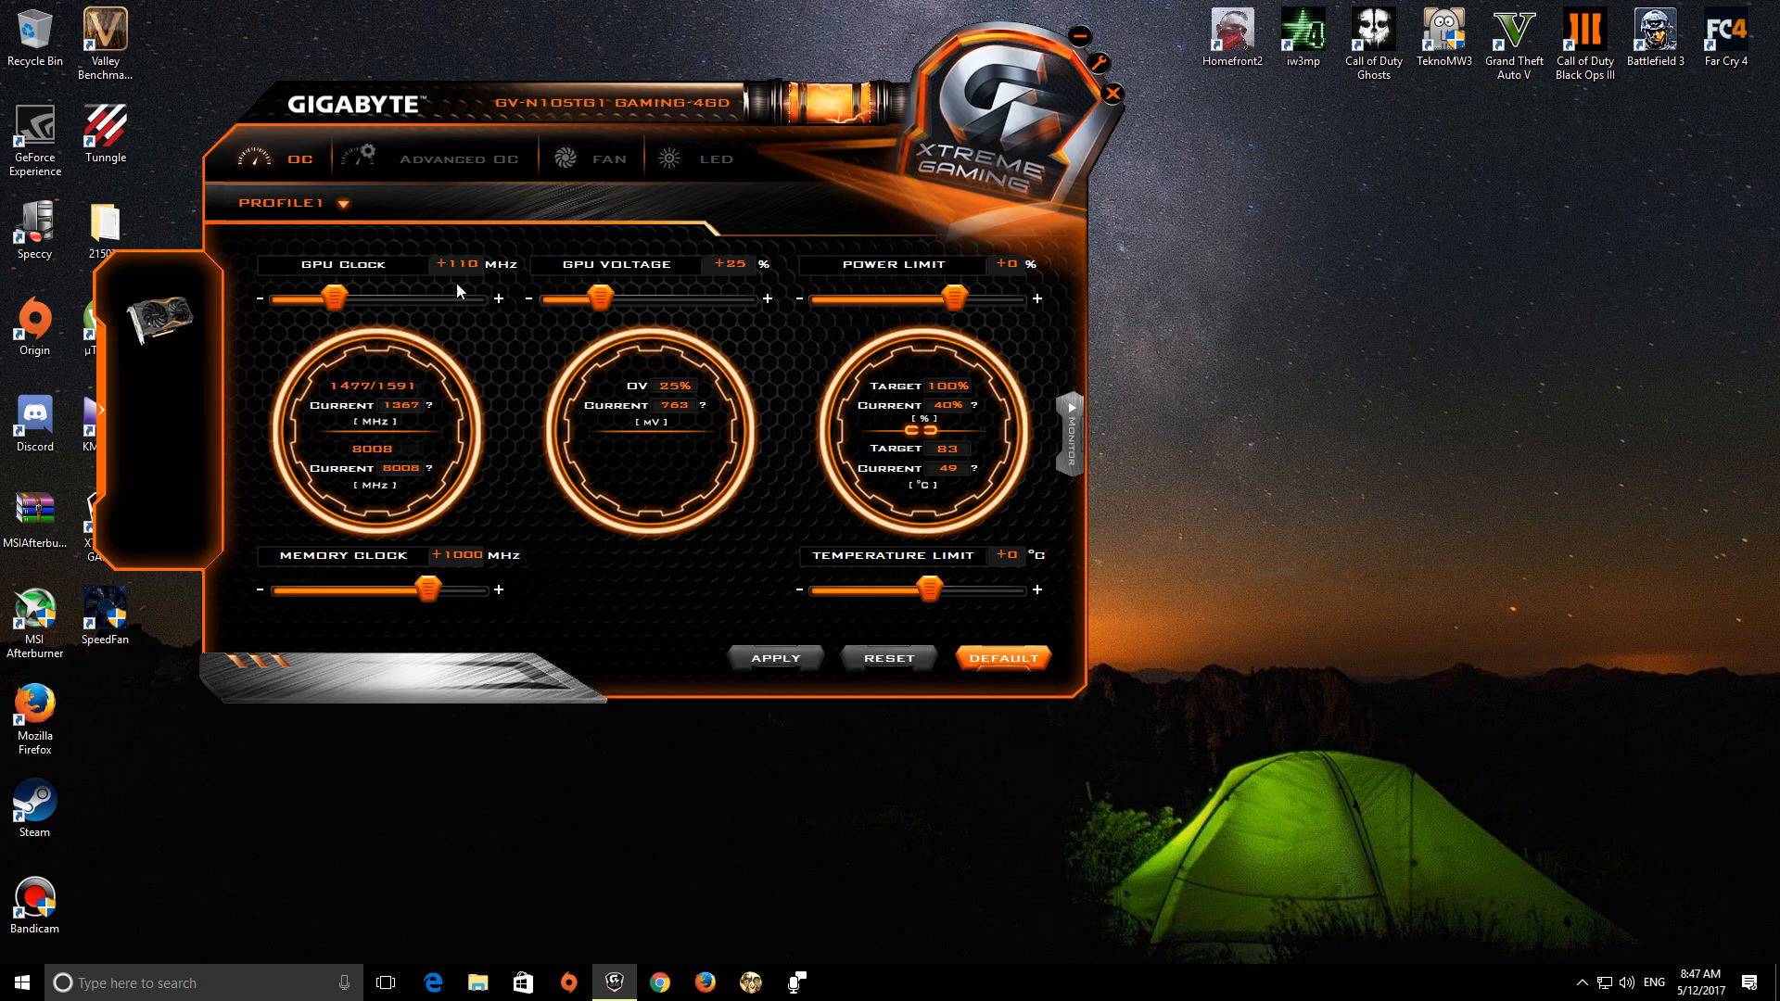
left_click(458, 157)
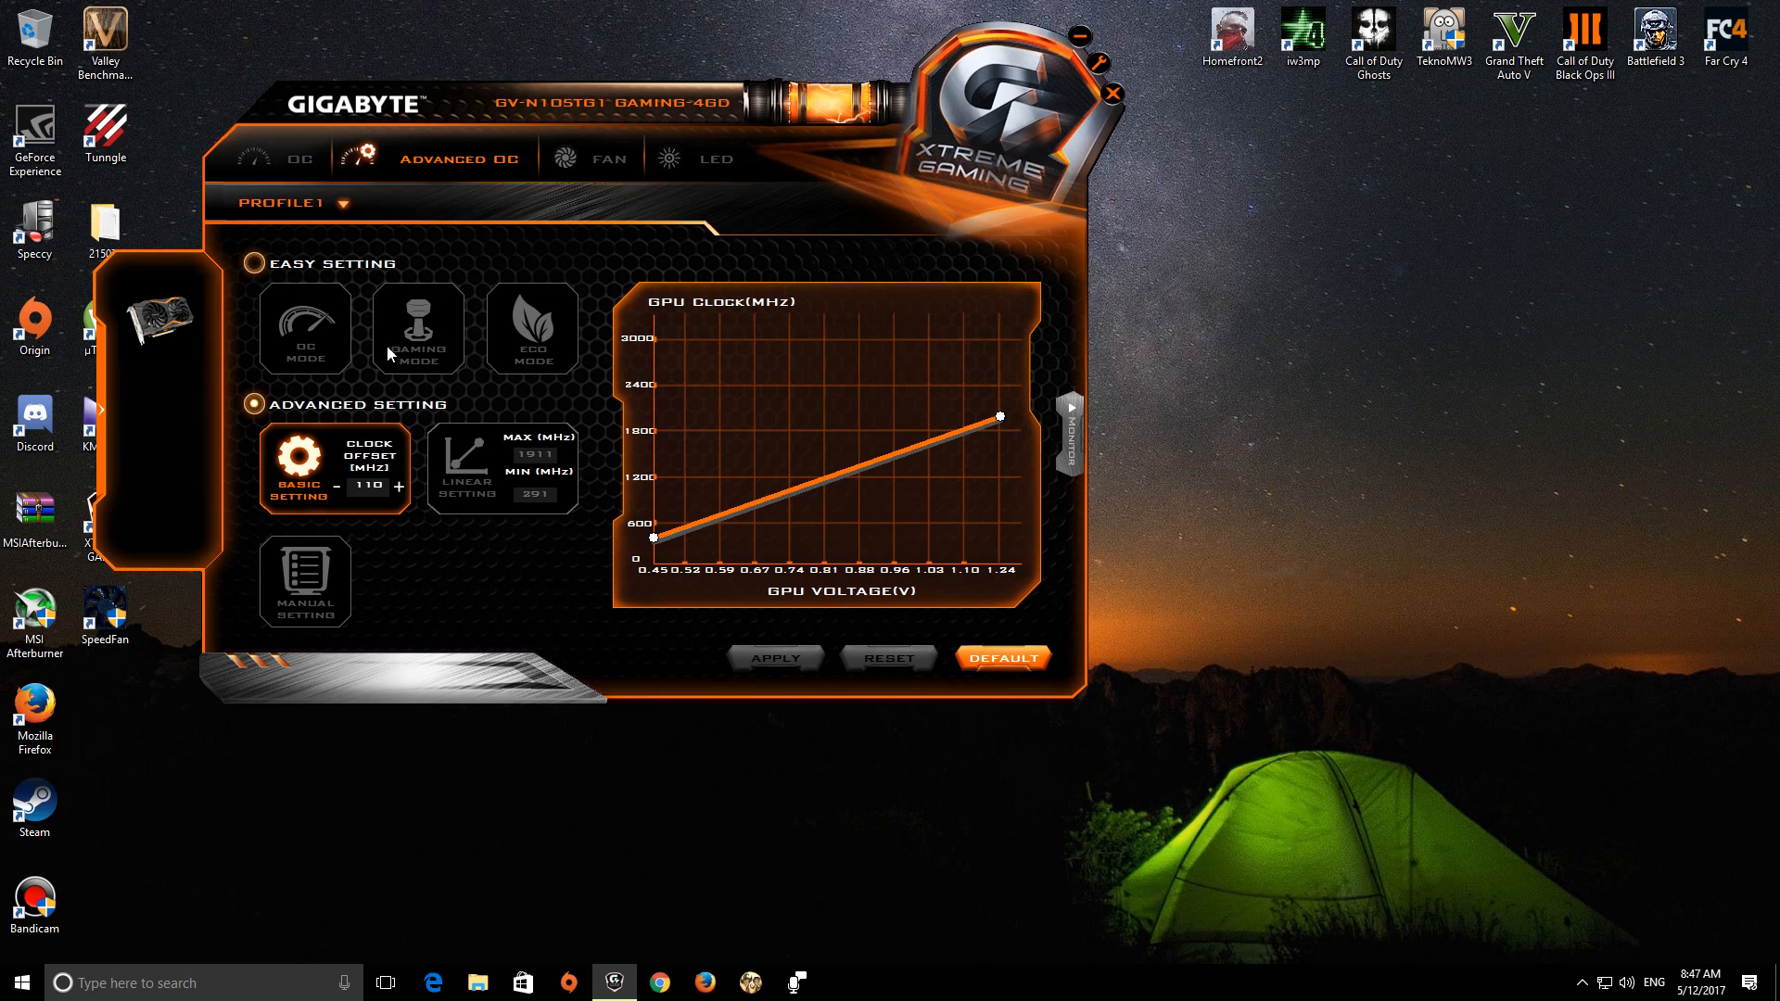
left_click(261, 157)
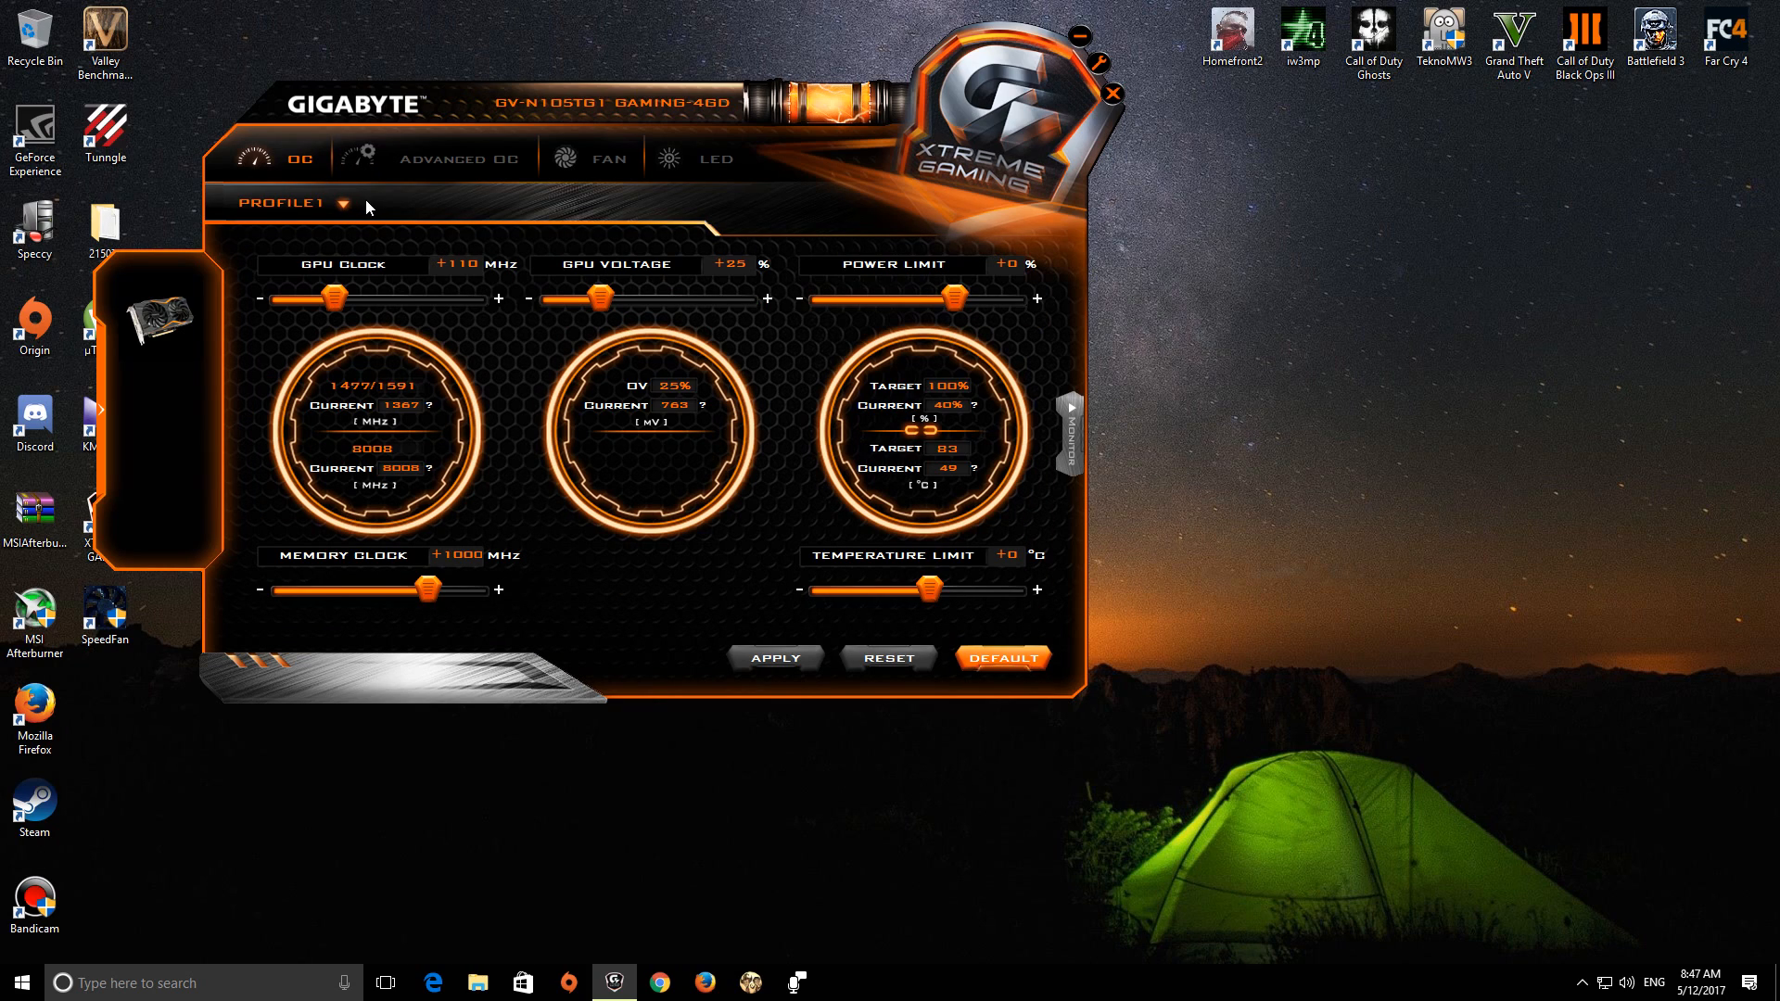
mouse_move(440, 289)
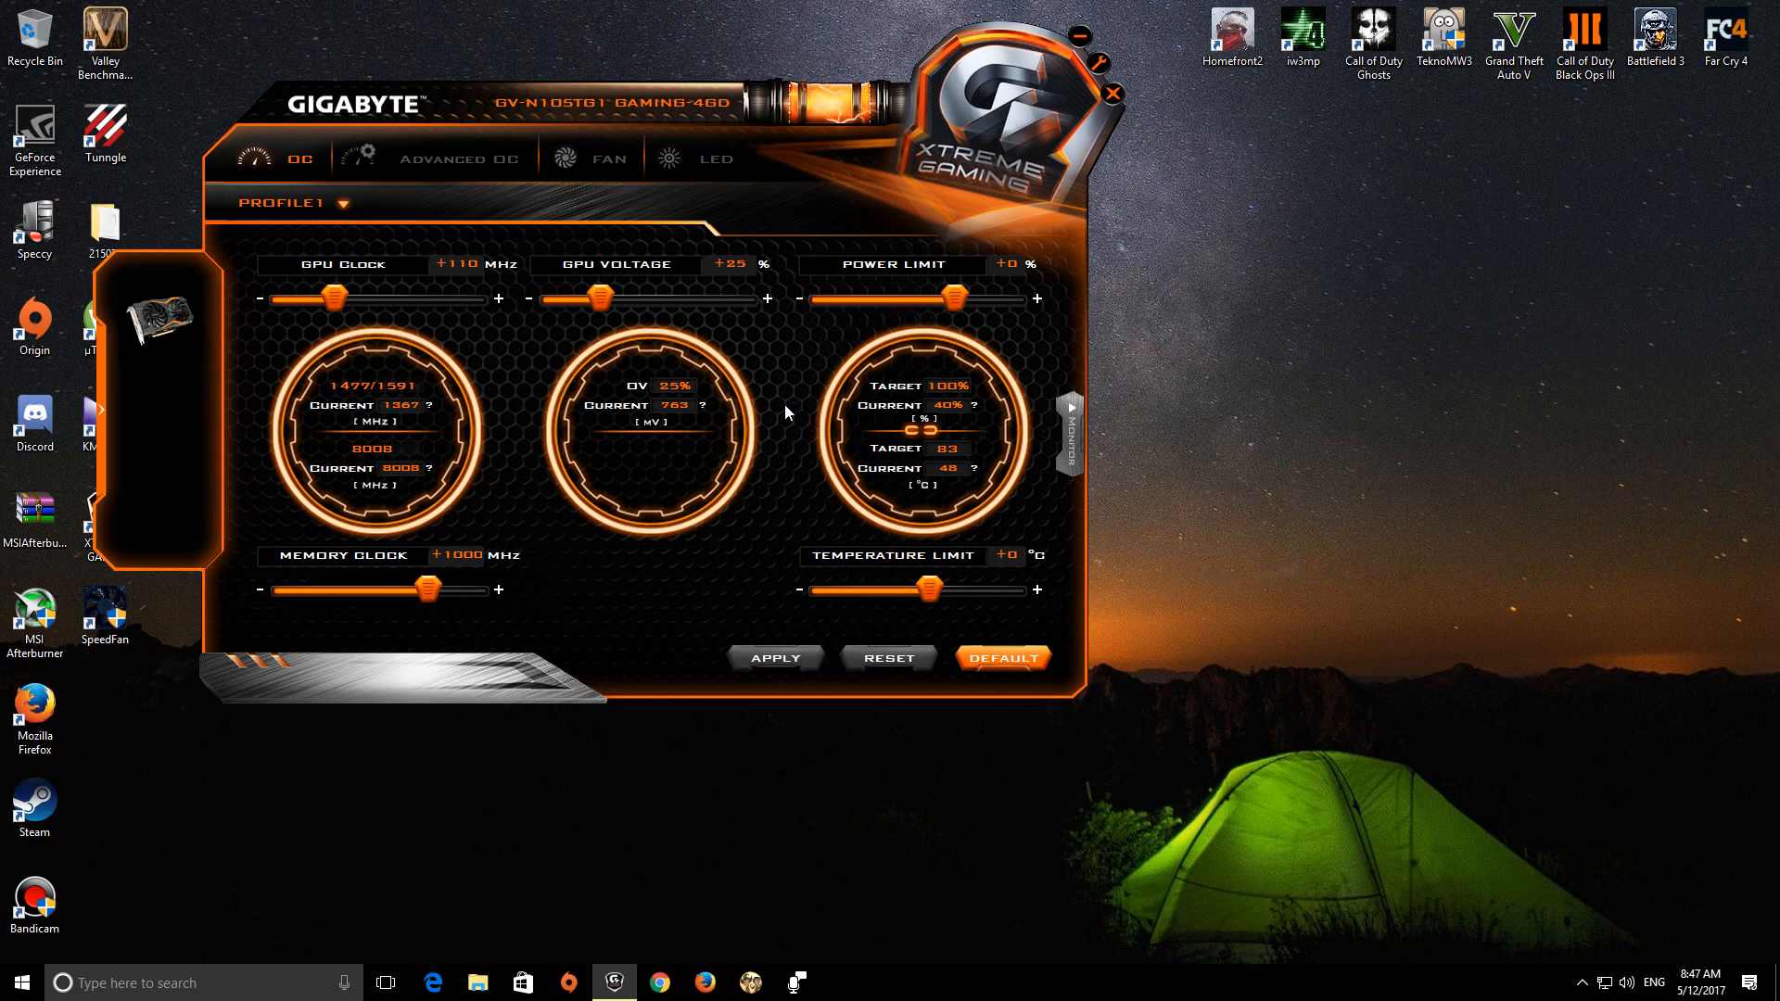
mouse_move(449, 405)
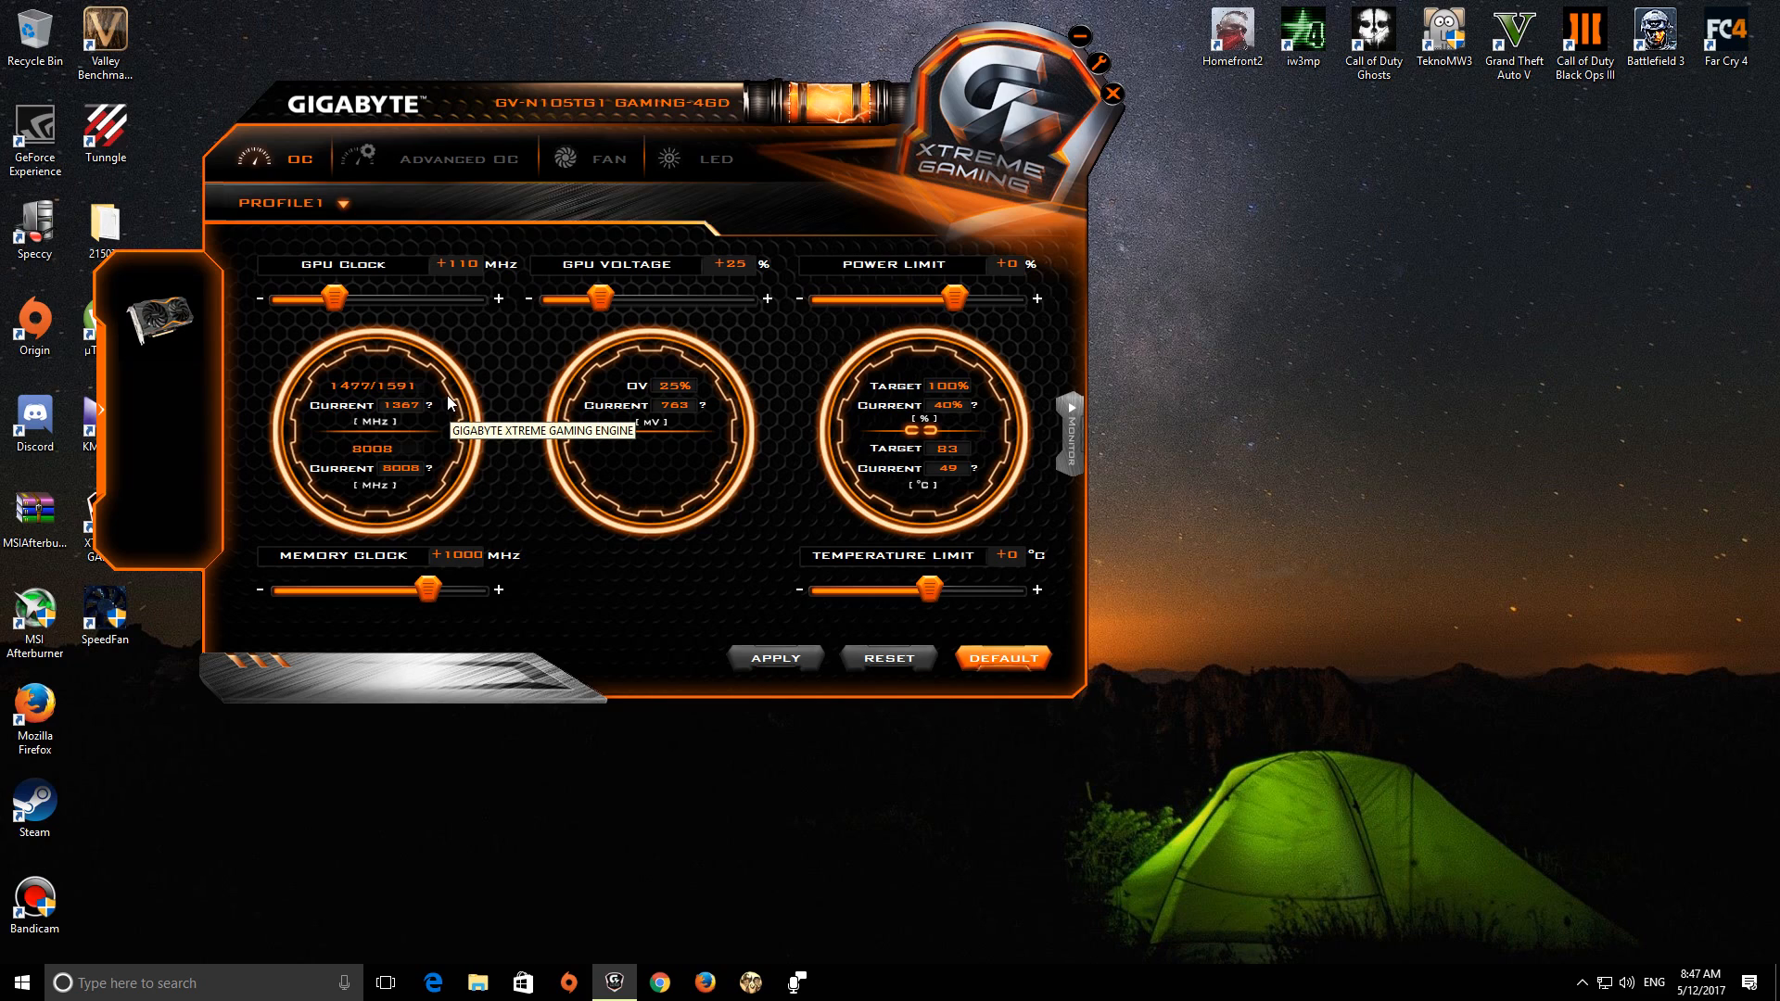
mouse_move(452, 326)
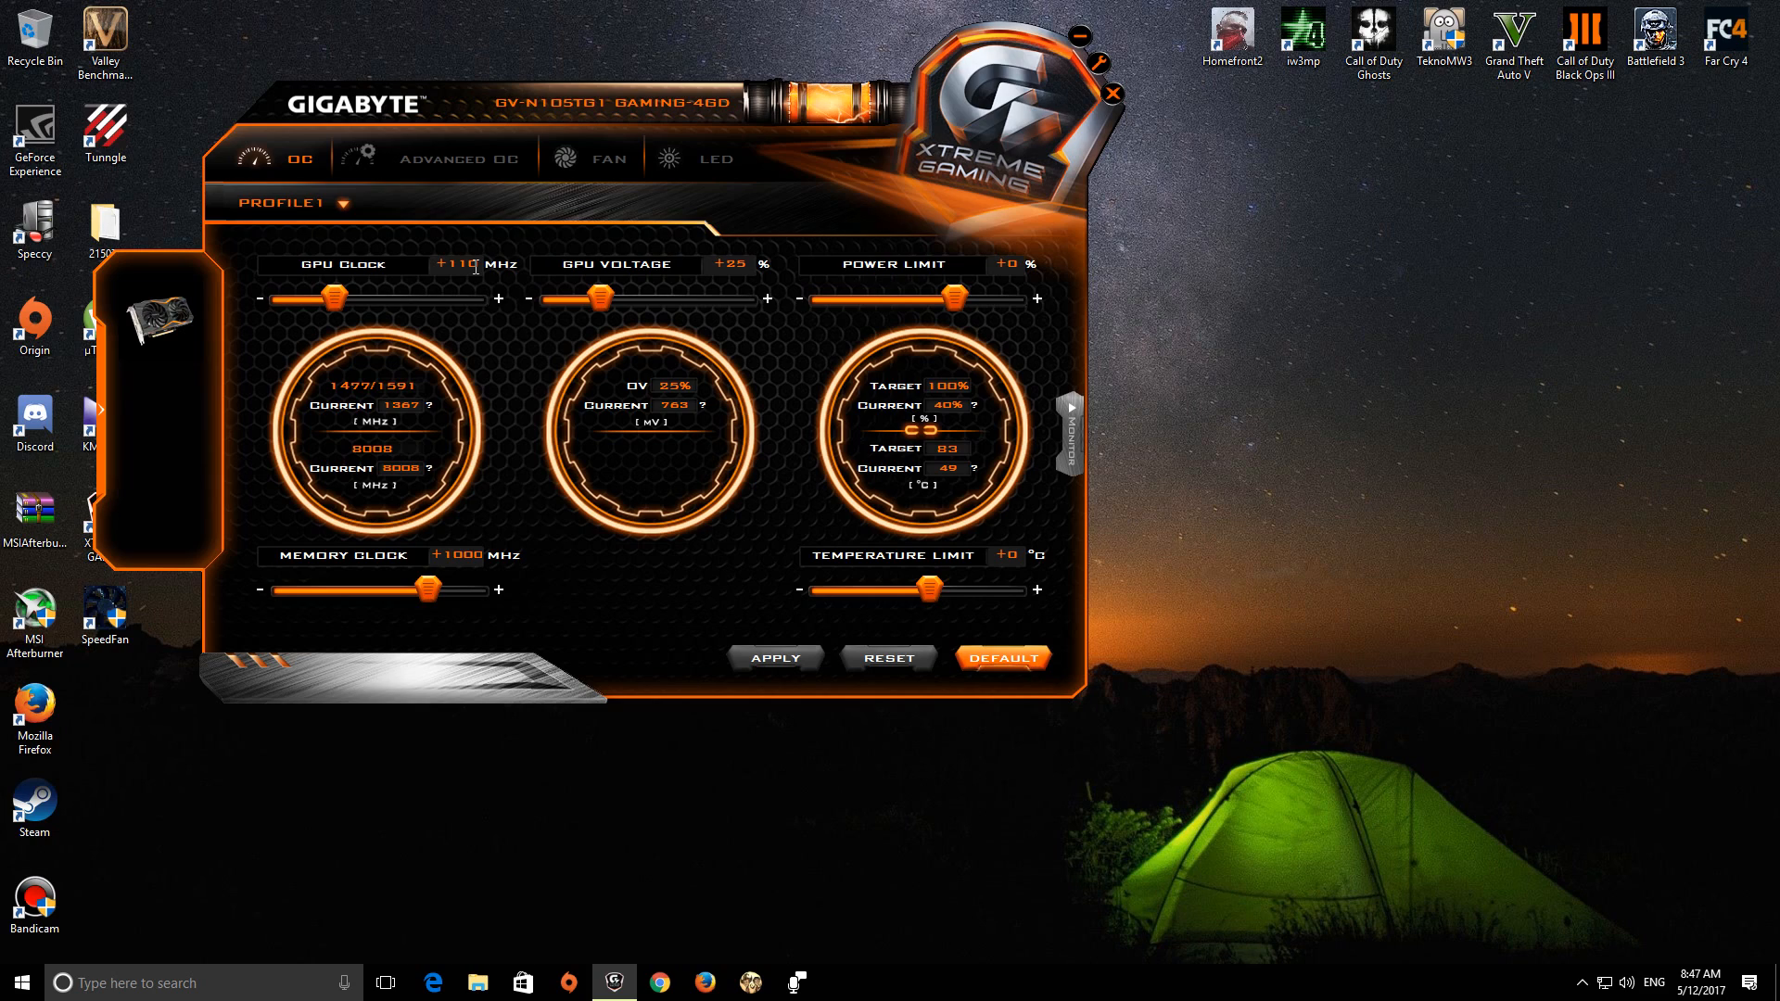
mouse_move(493, 274)
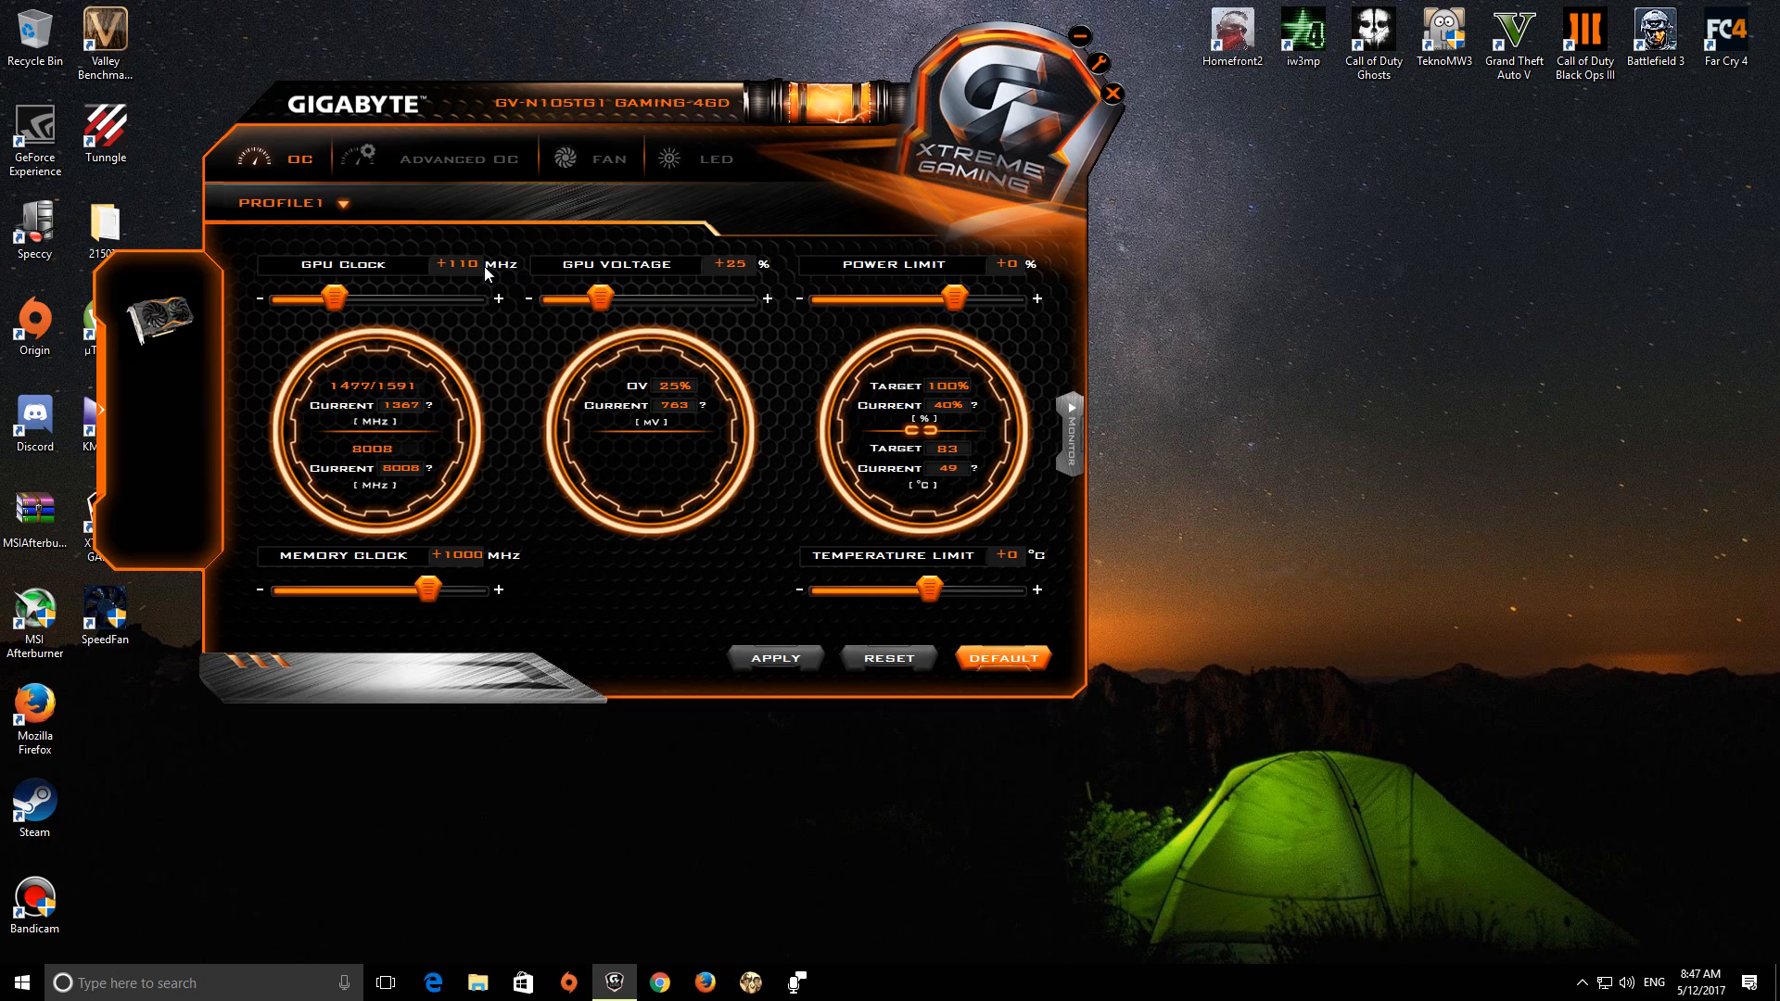
mouse_move(526, 291)
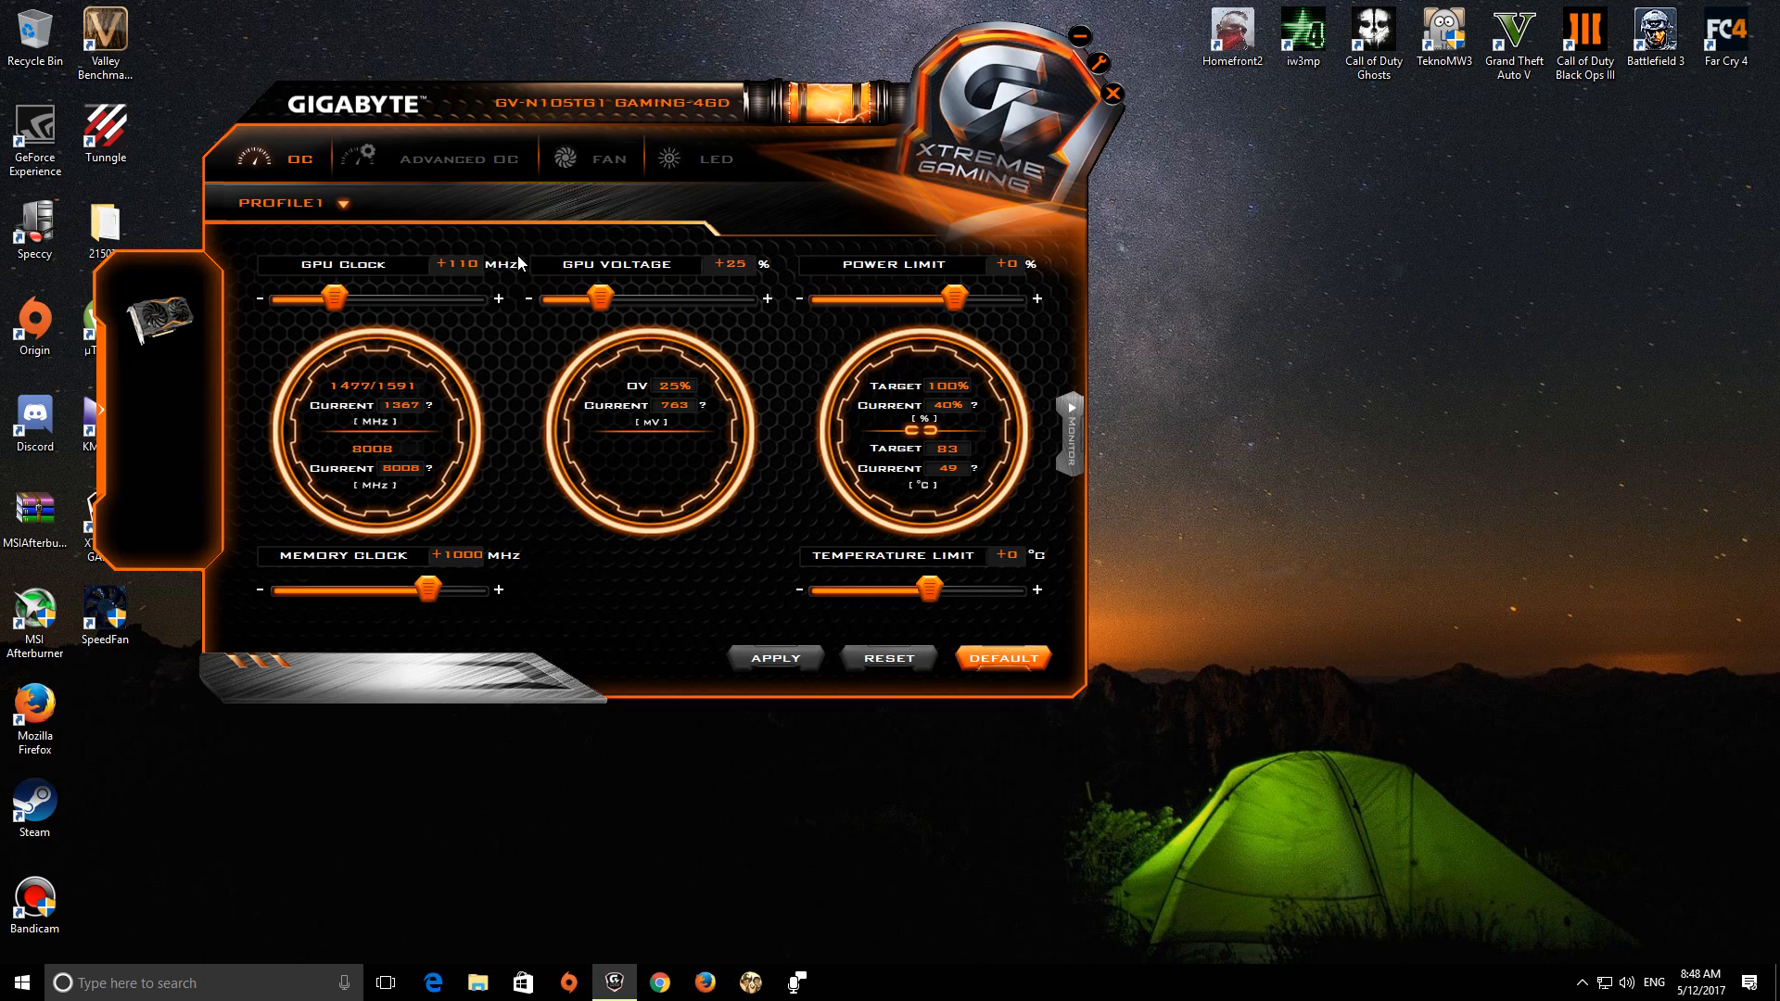
mouse_move(517, 278)
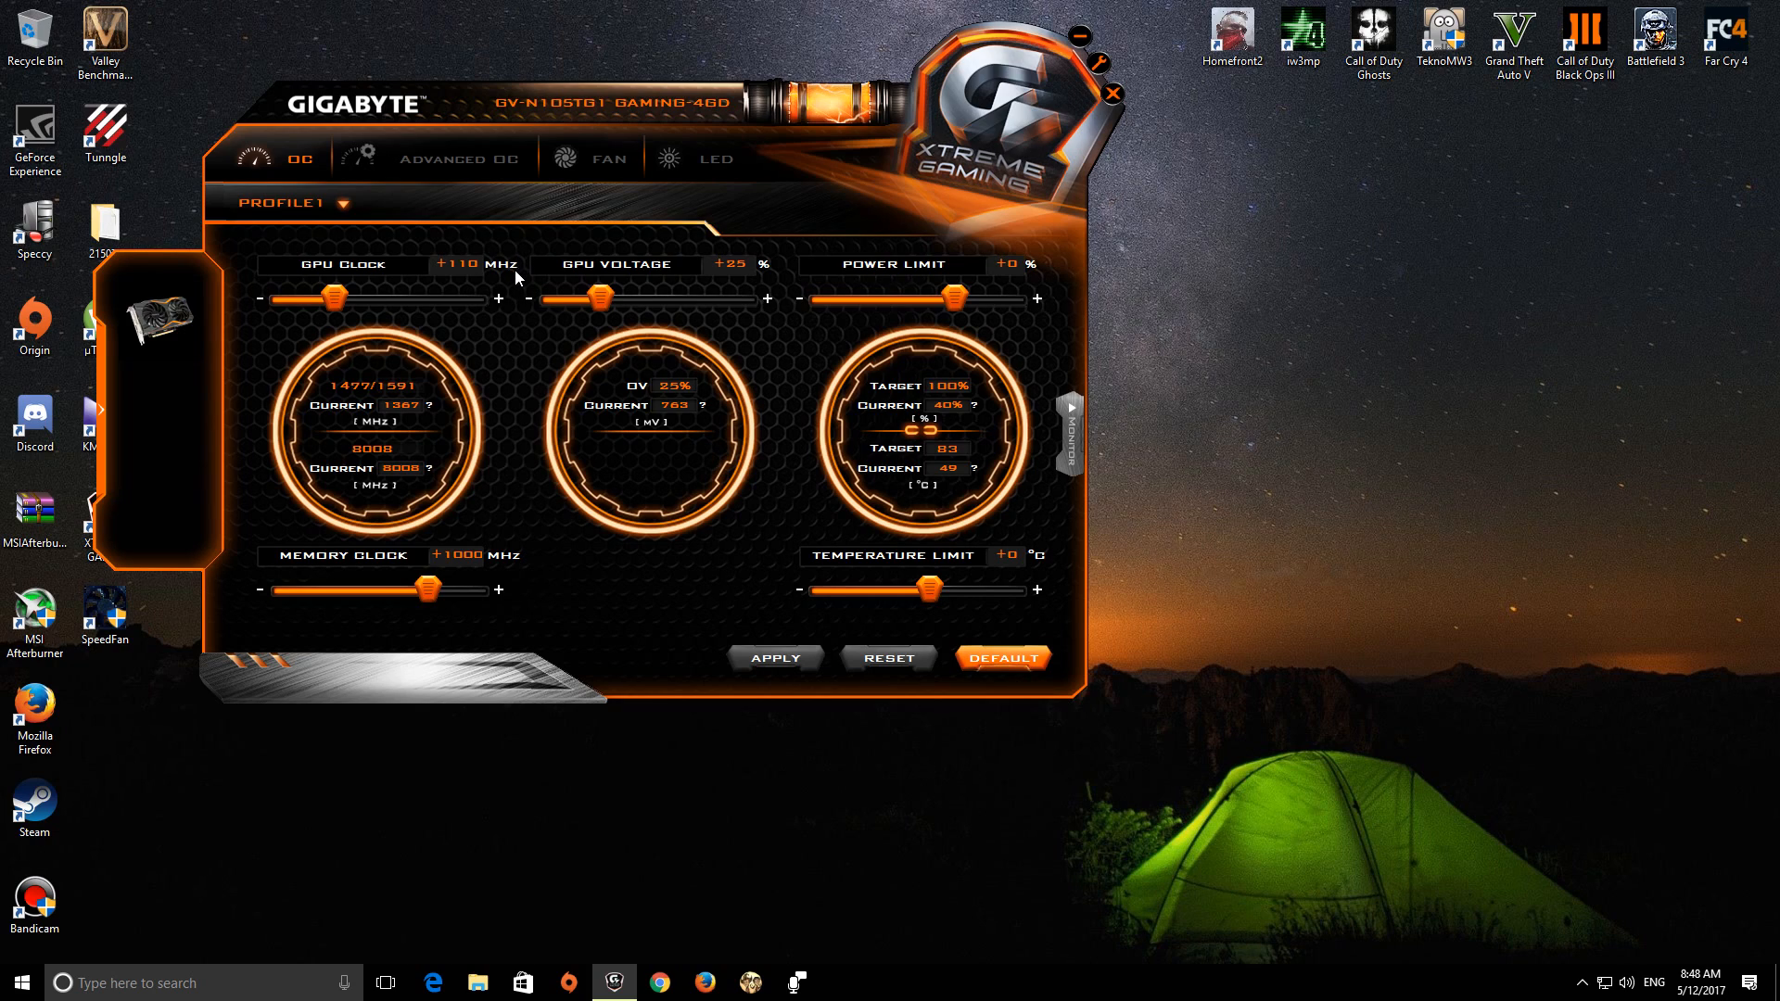
mouse_move(503, 267)
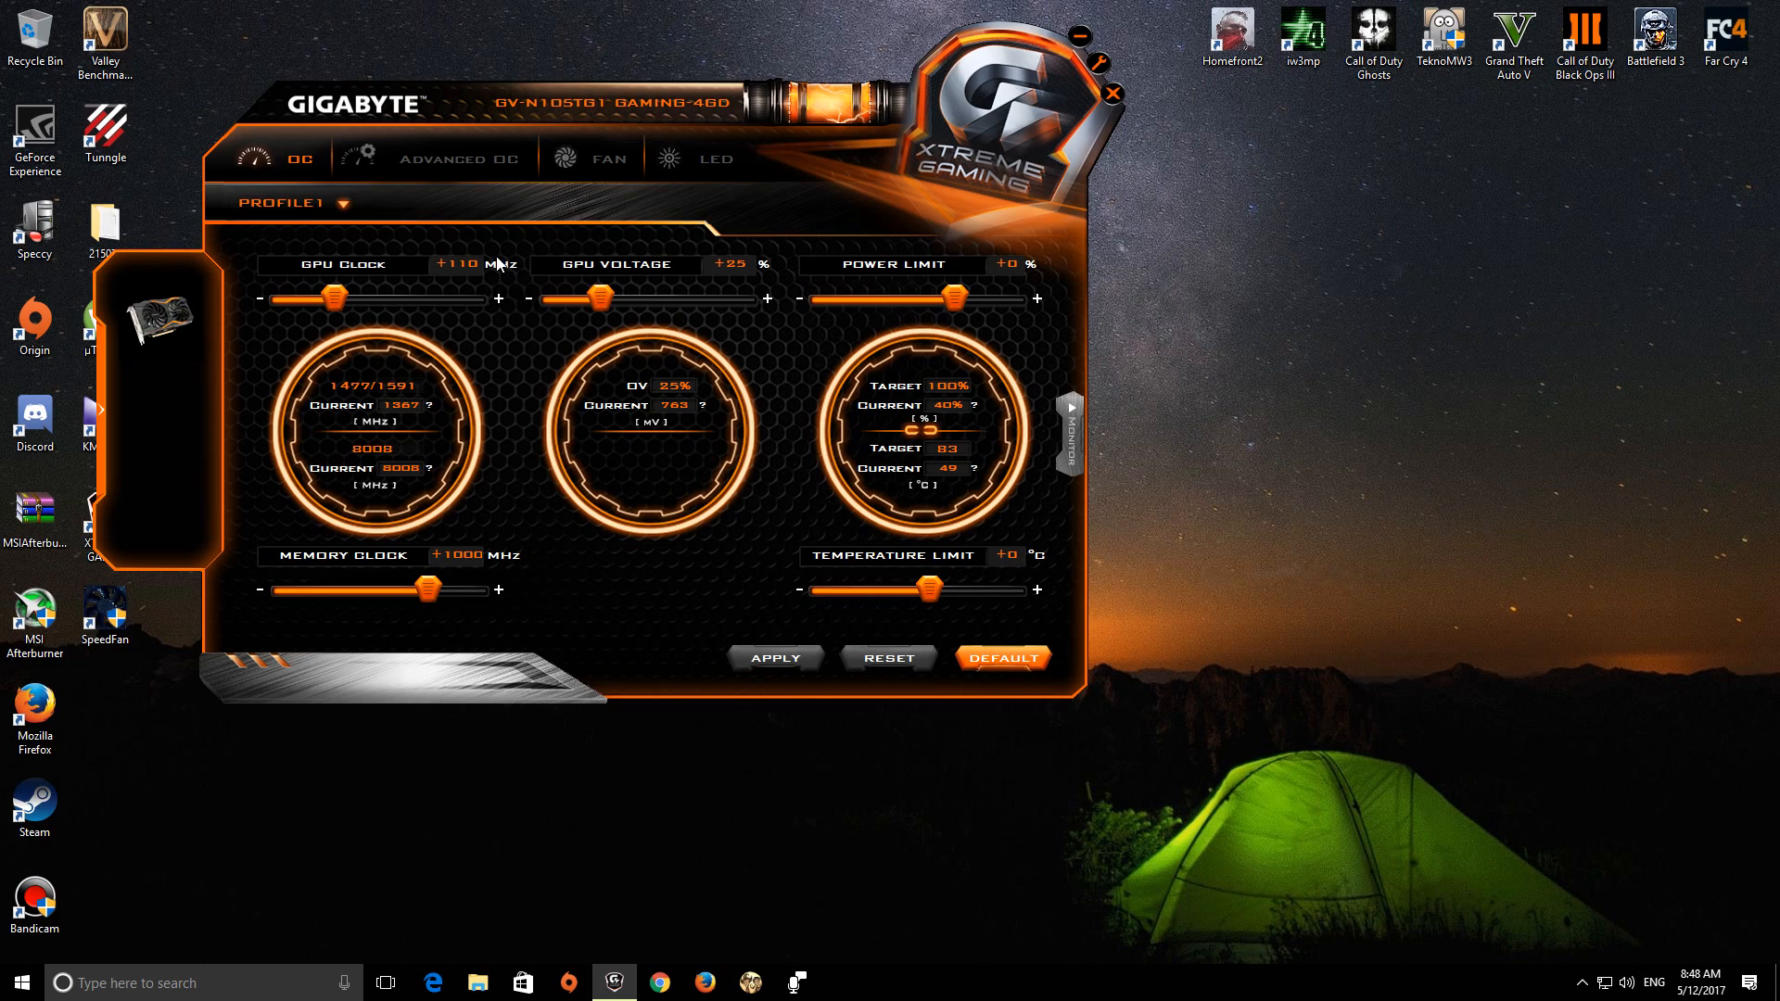
mouse_move(489, 265)
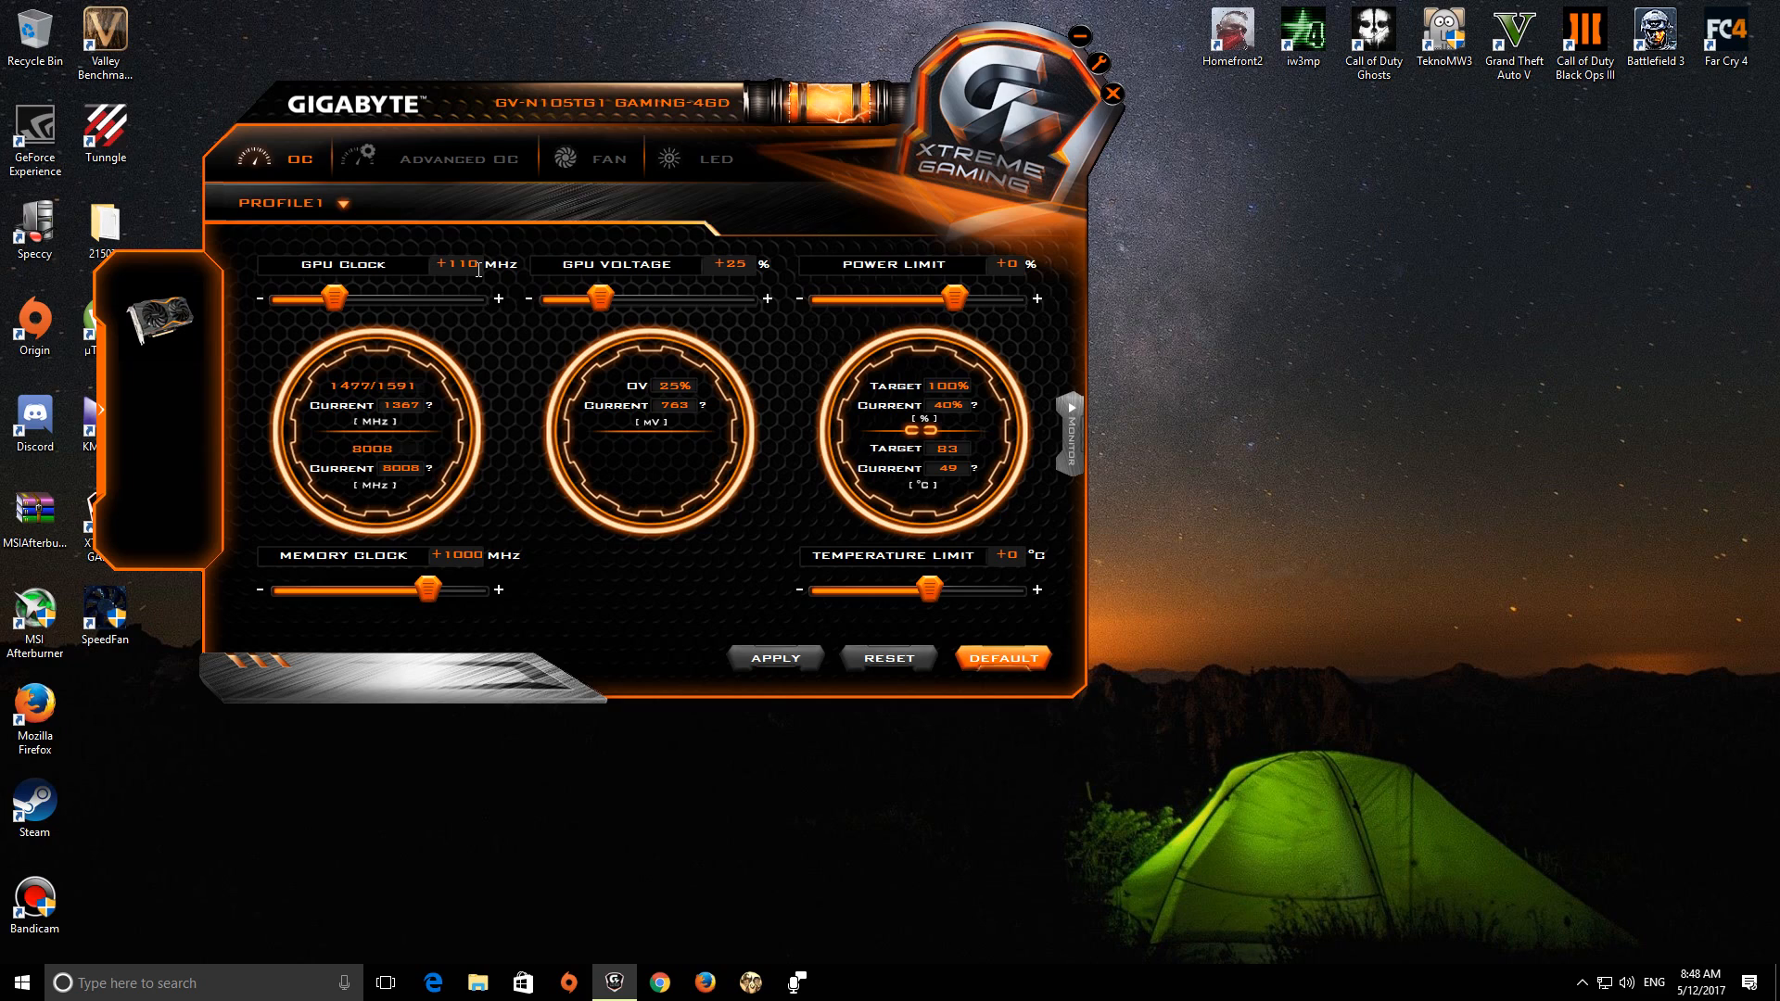
mouse_move(471, 226)
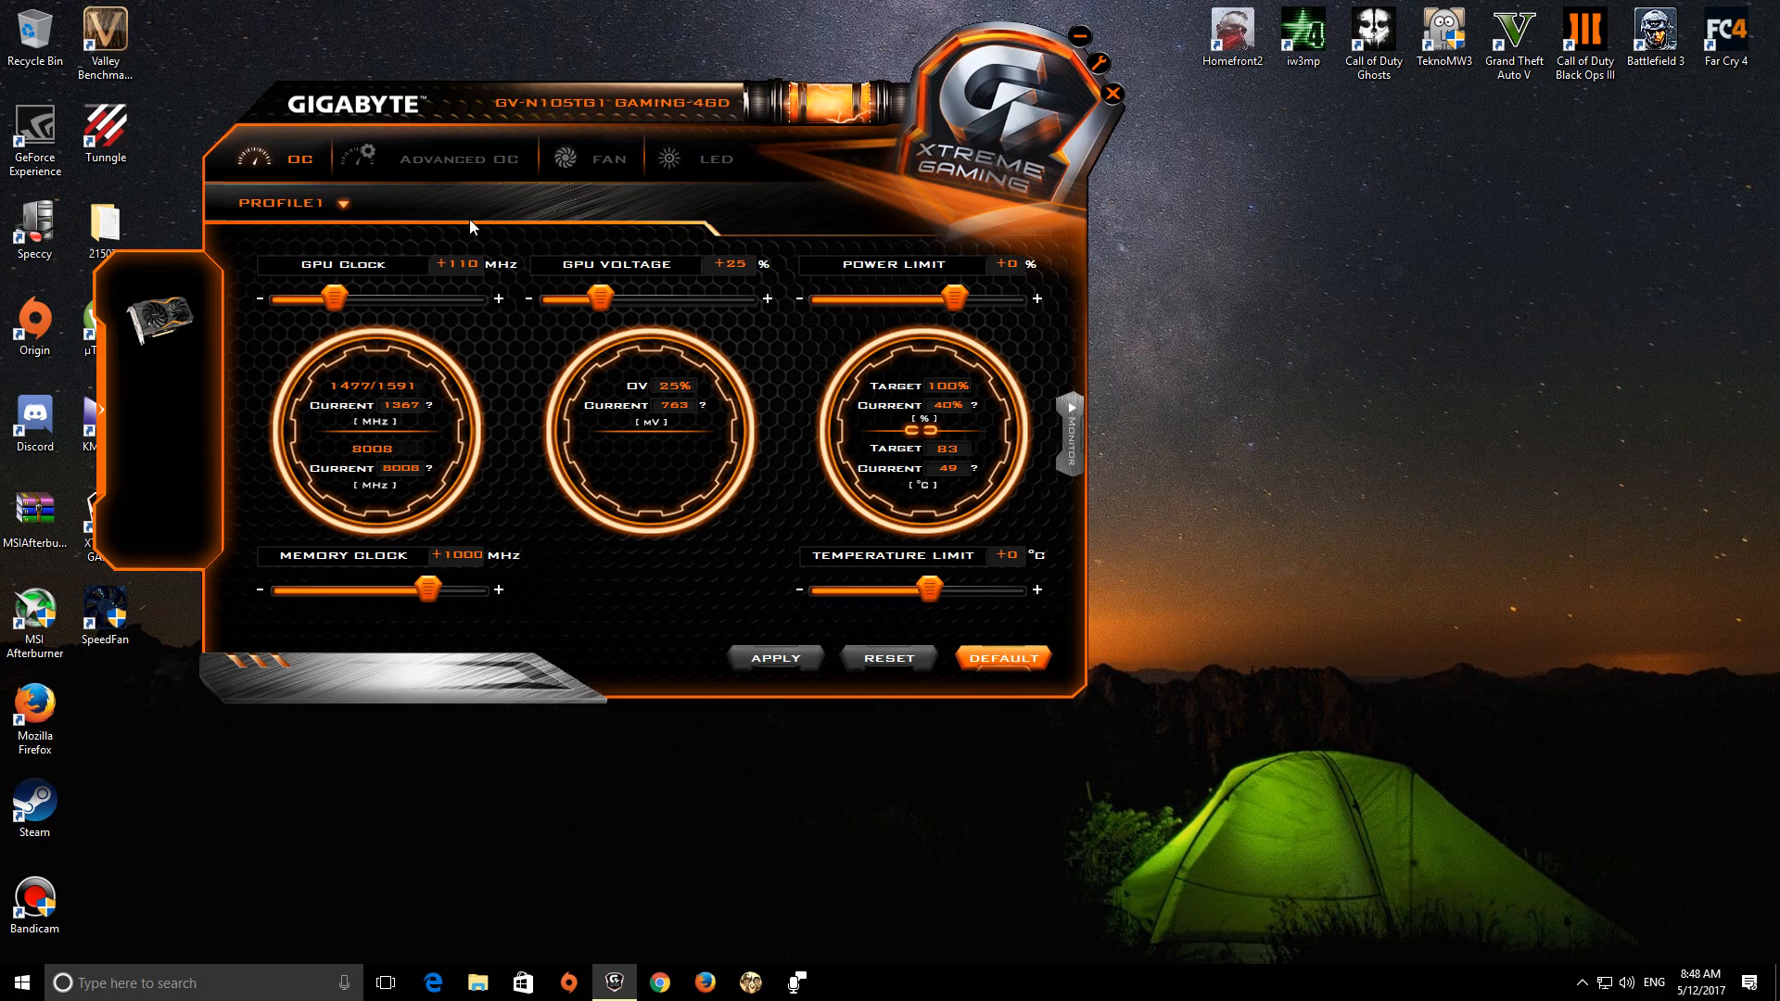
mouse_move(460, 239)
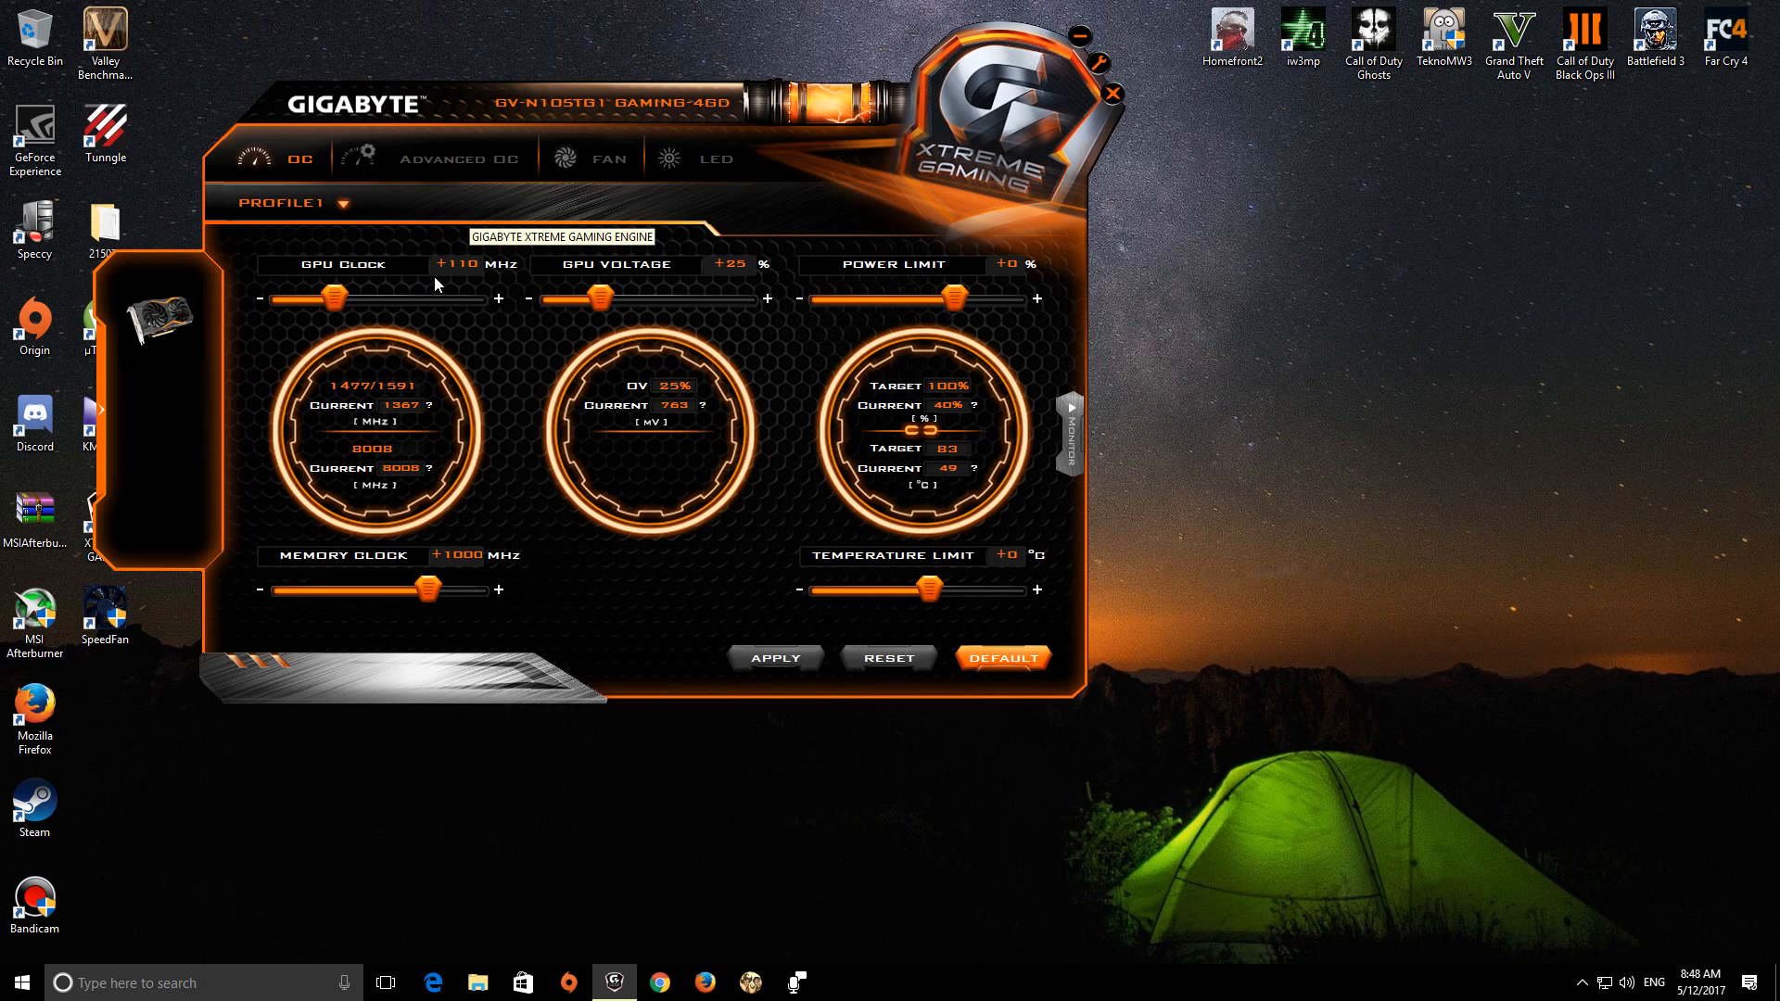
mouse_move(462, 282)
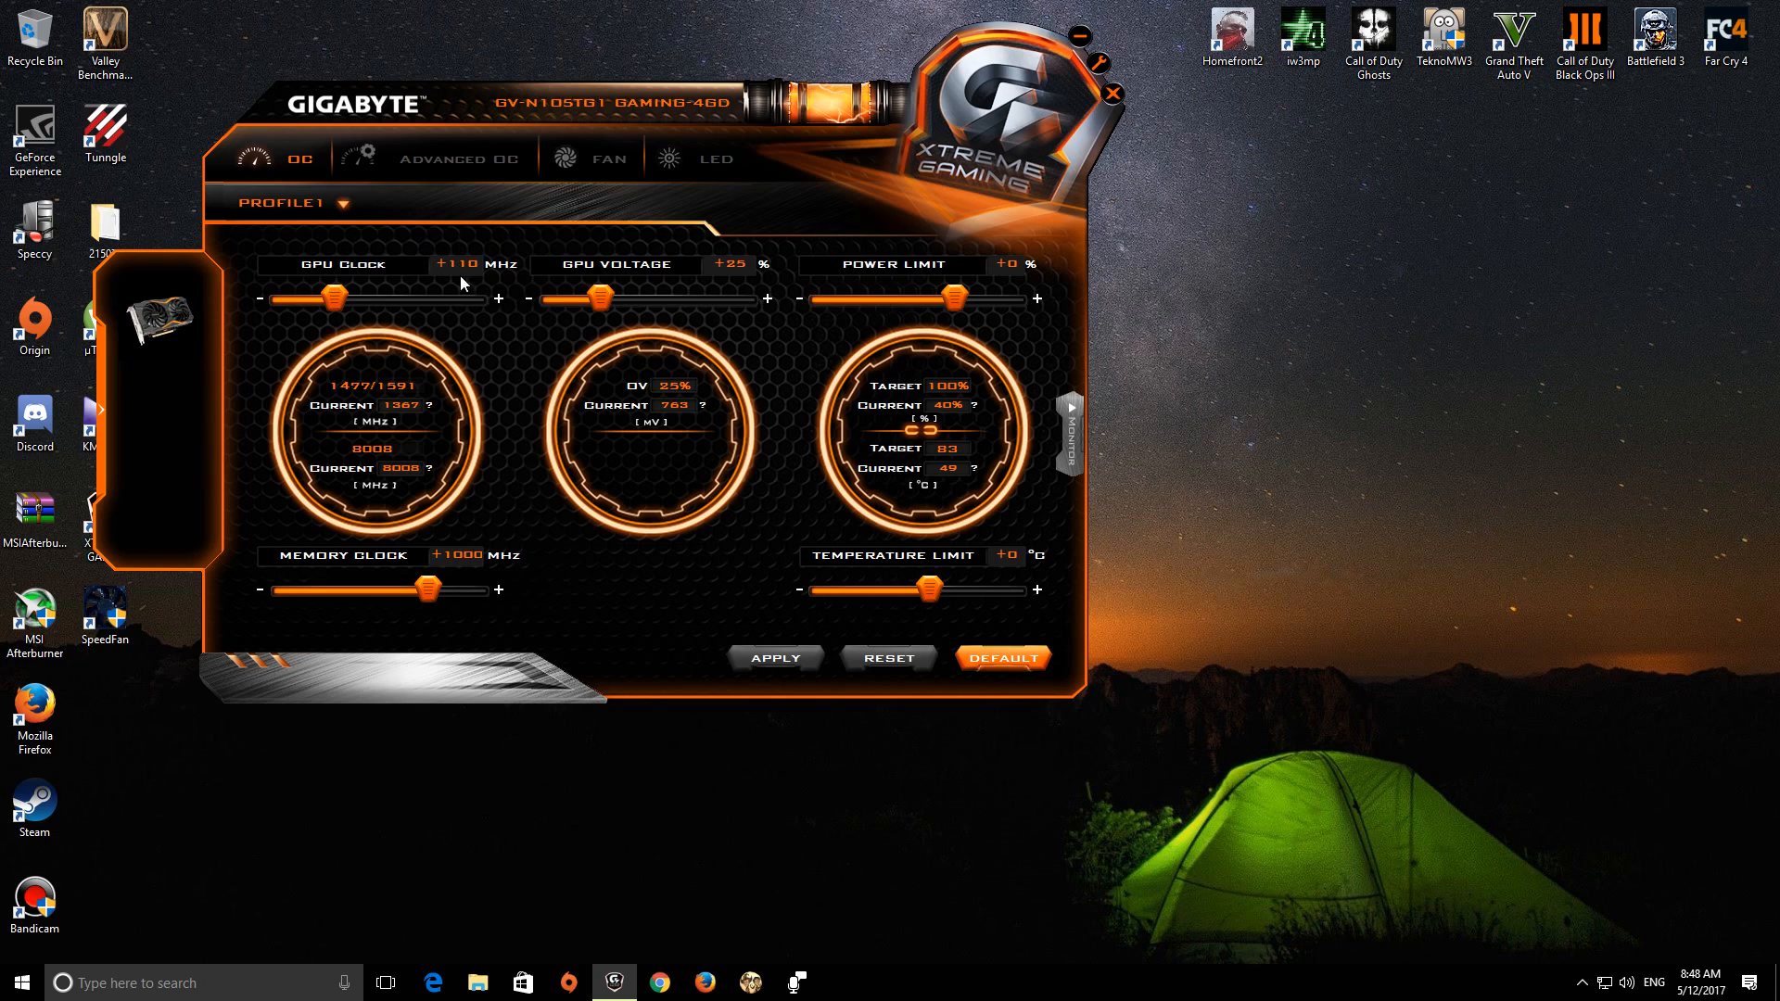
mouse_move(405, 573)
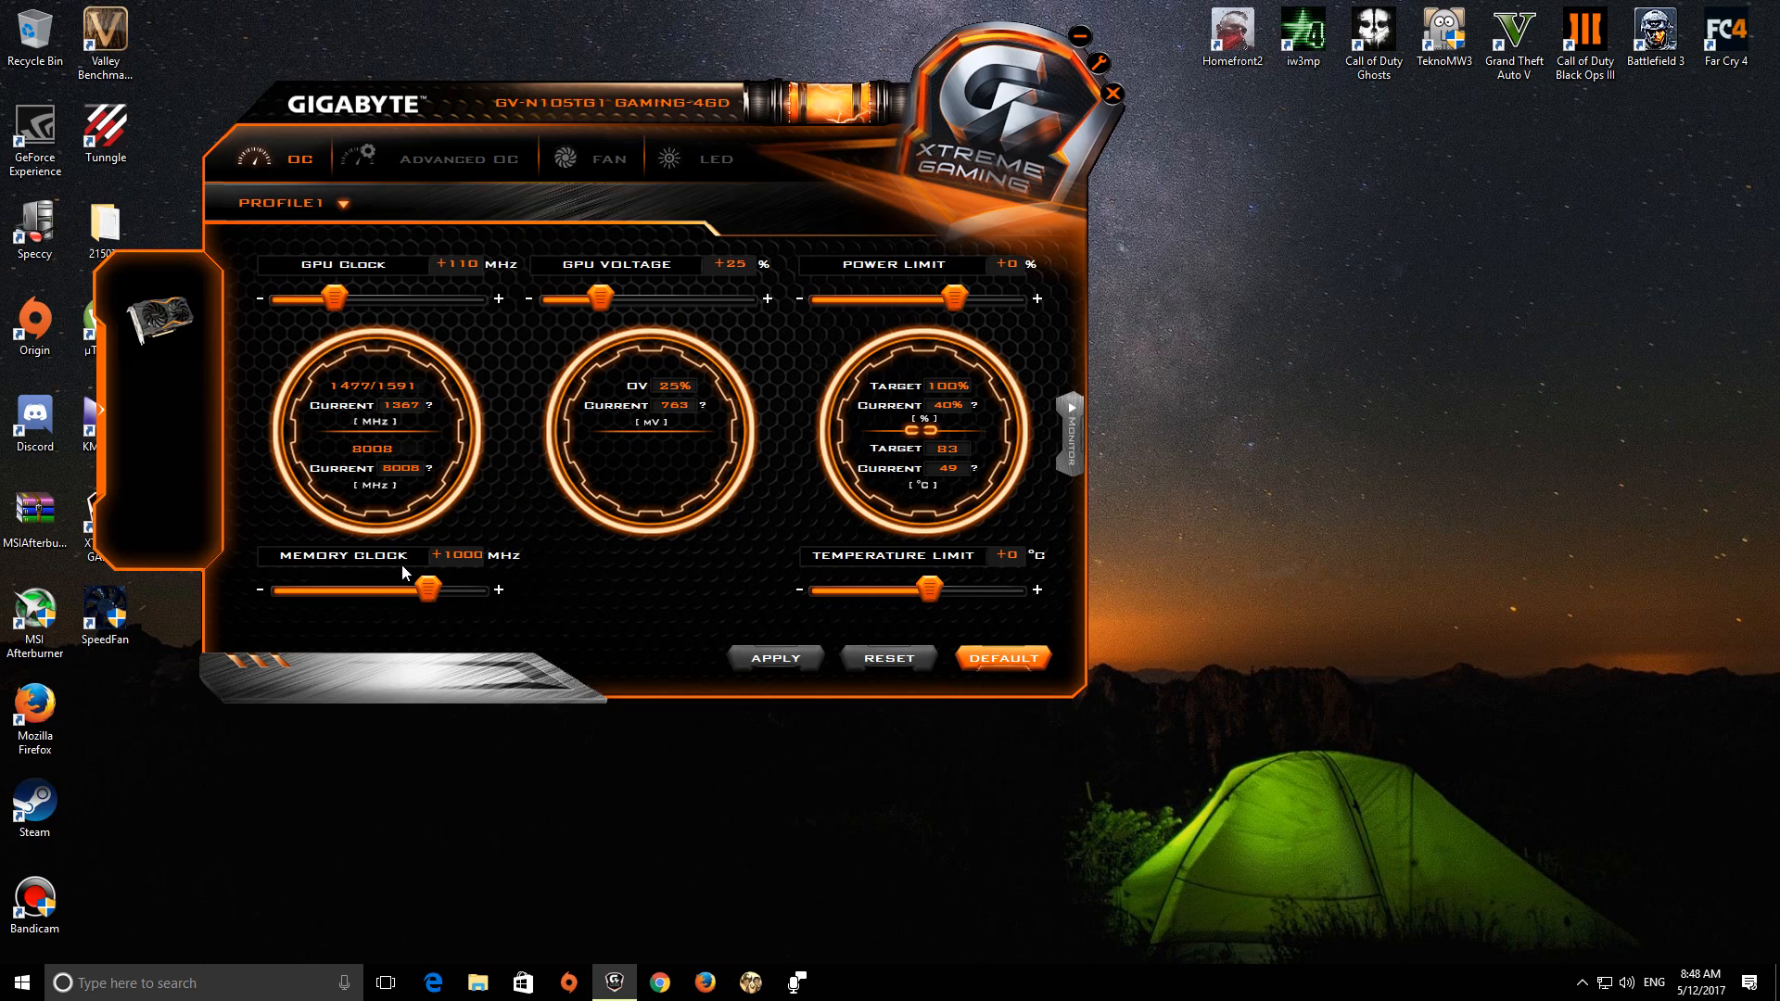
mouse_move(488, 569)
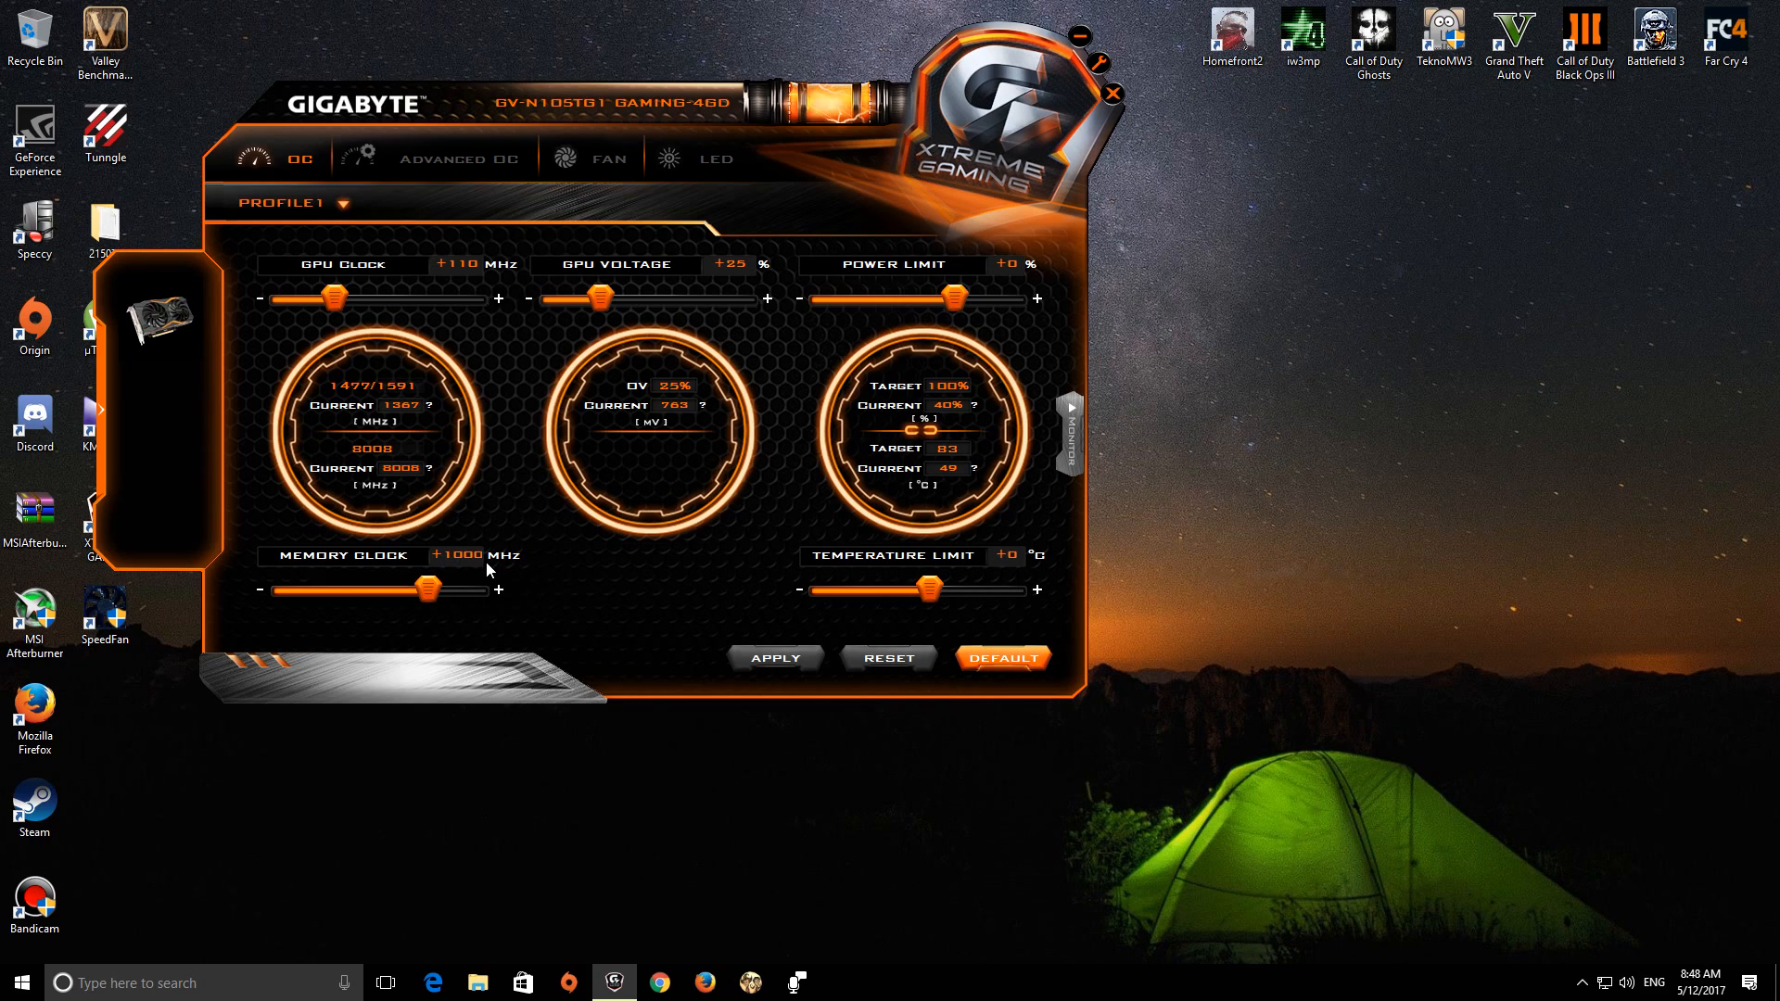
mouse_move(744, 518)
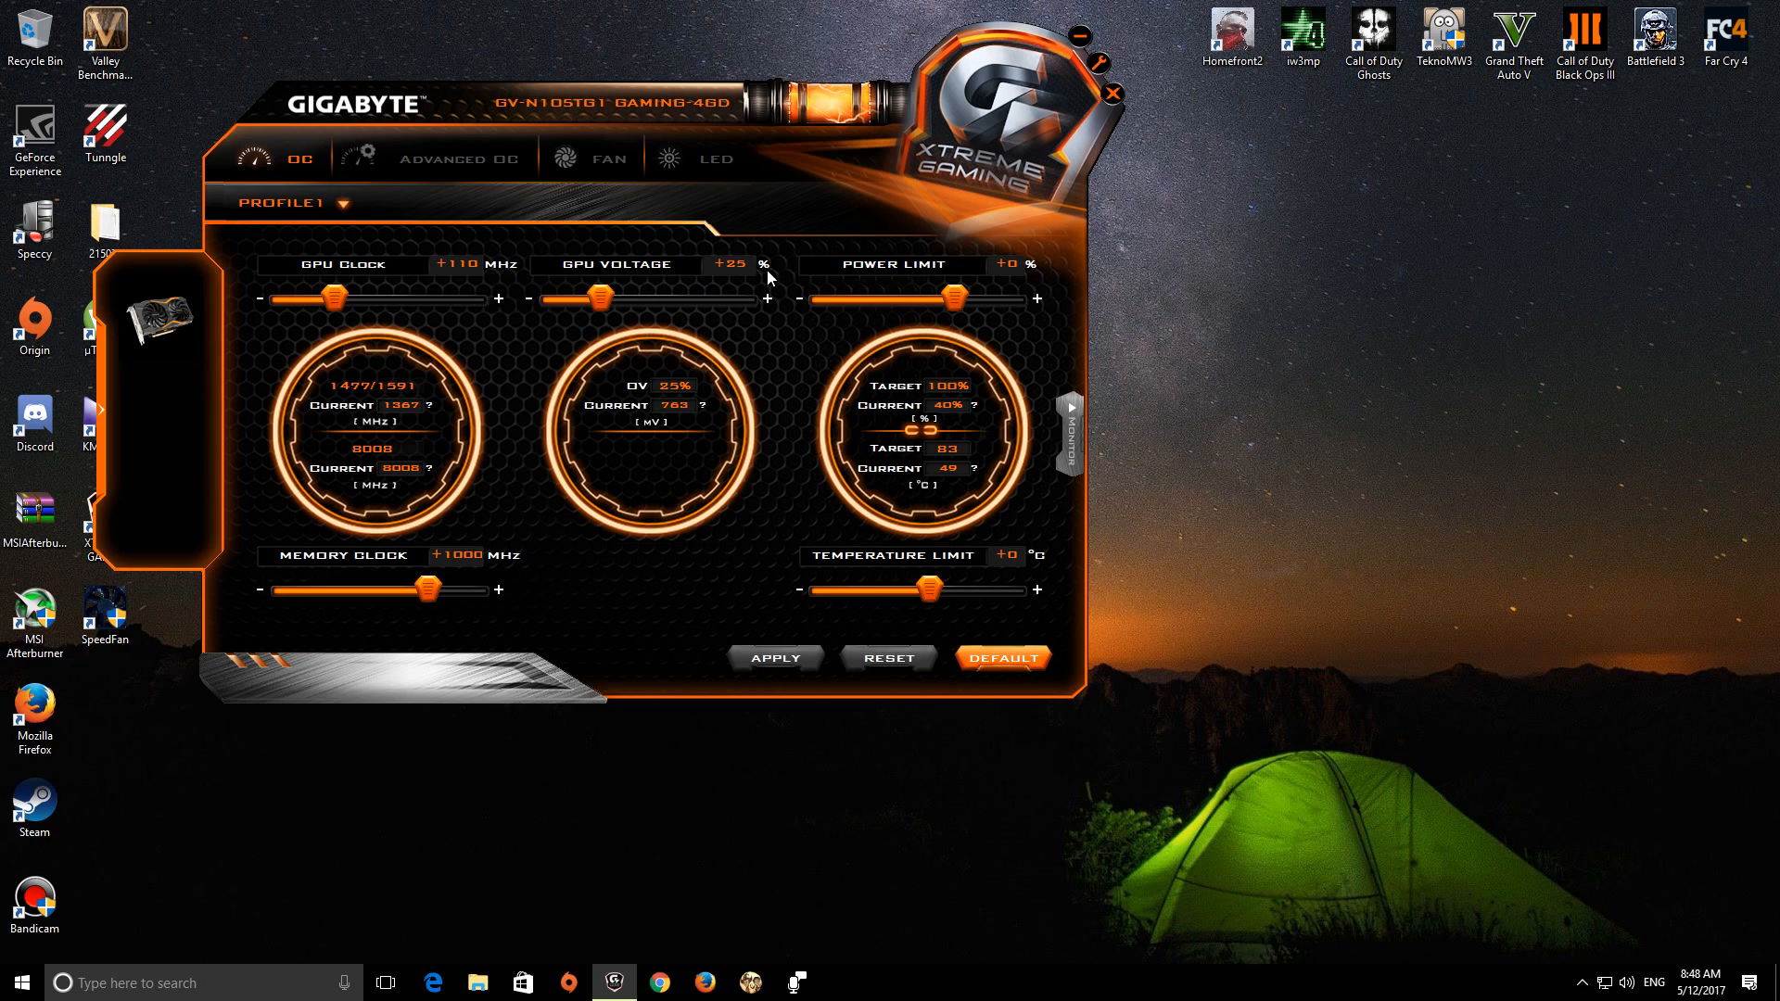
mouse_move(979, 315)
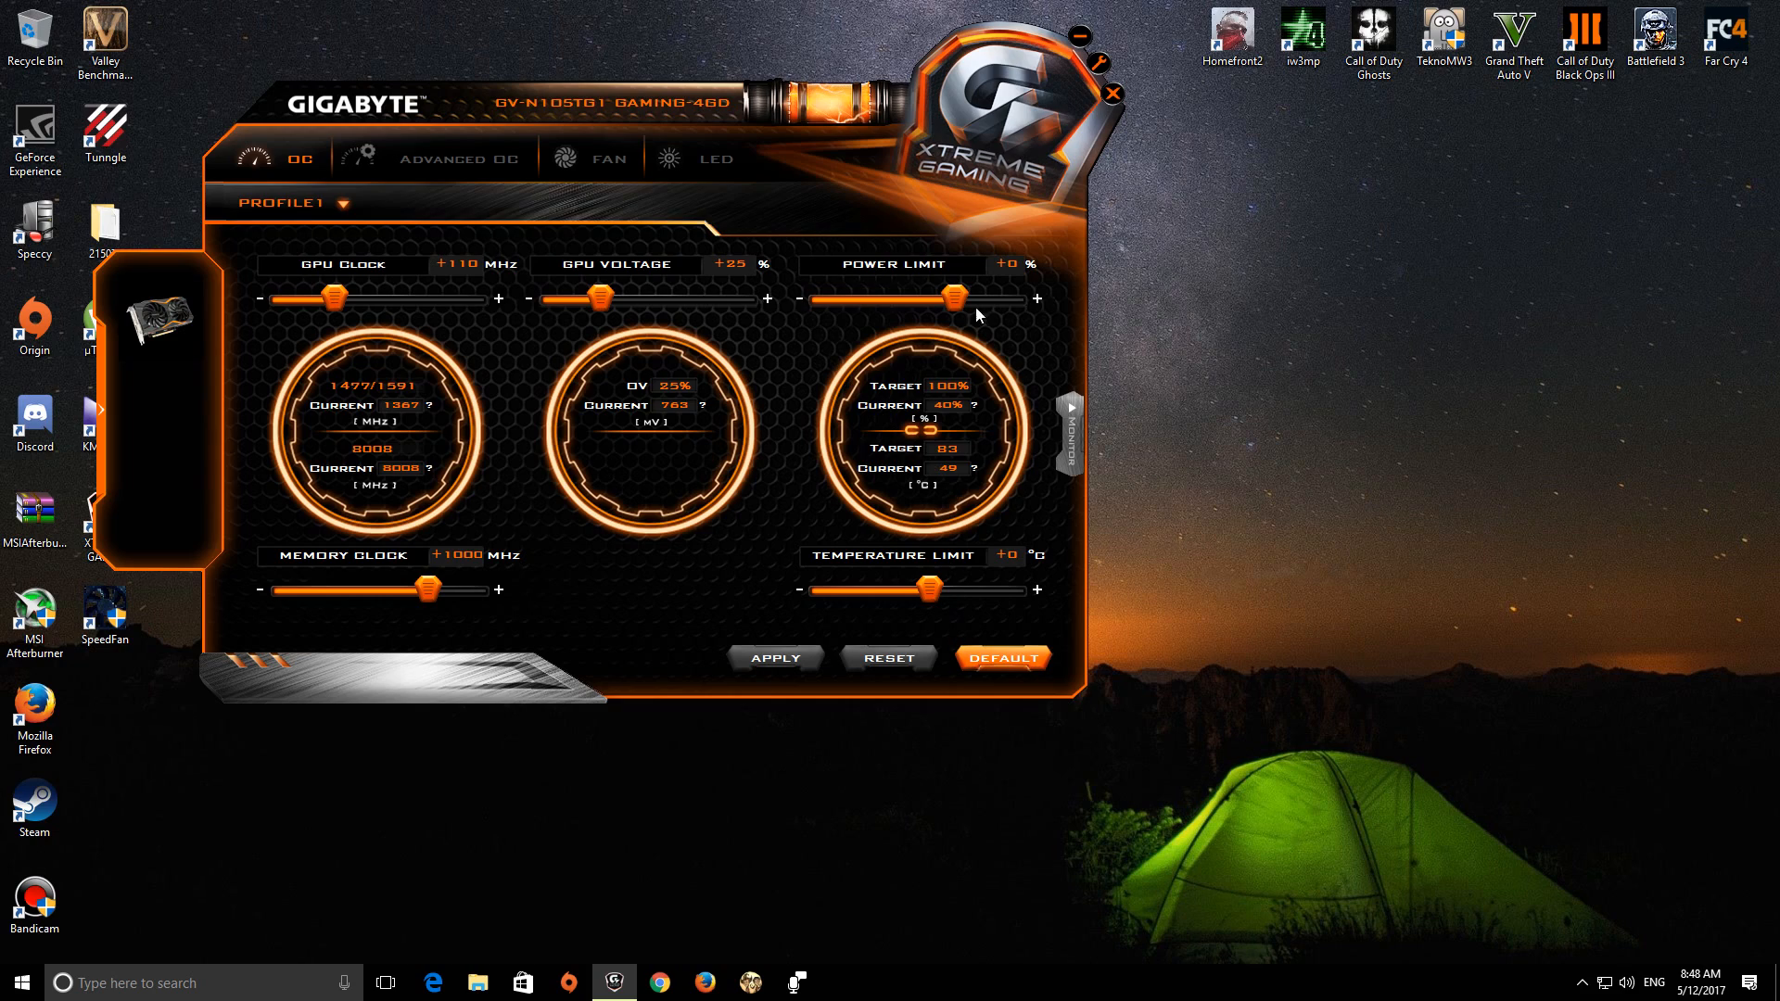
mouse_move(617, 351)
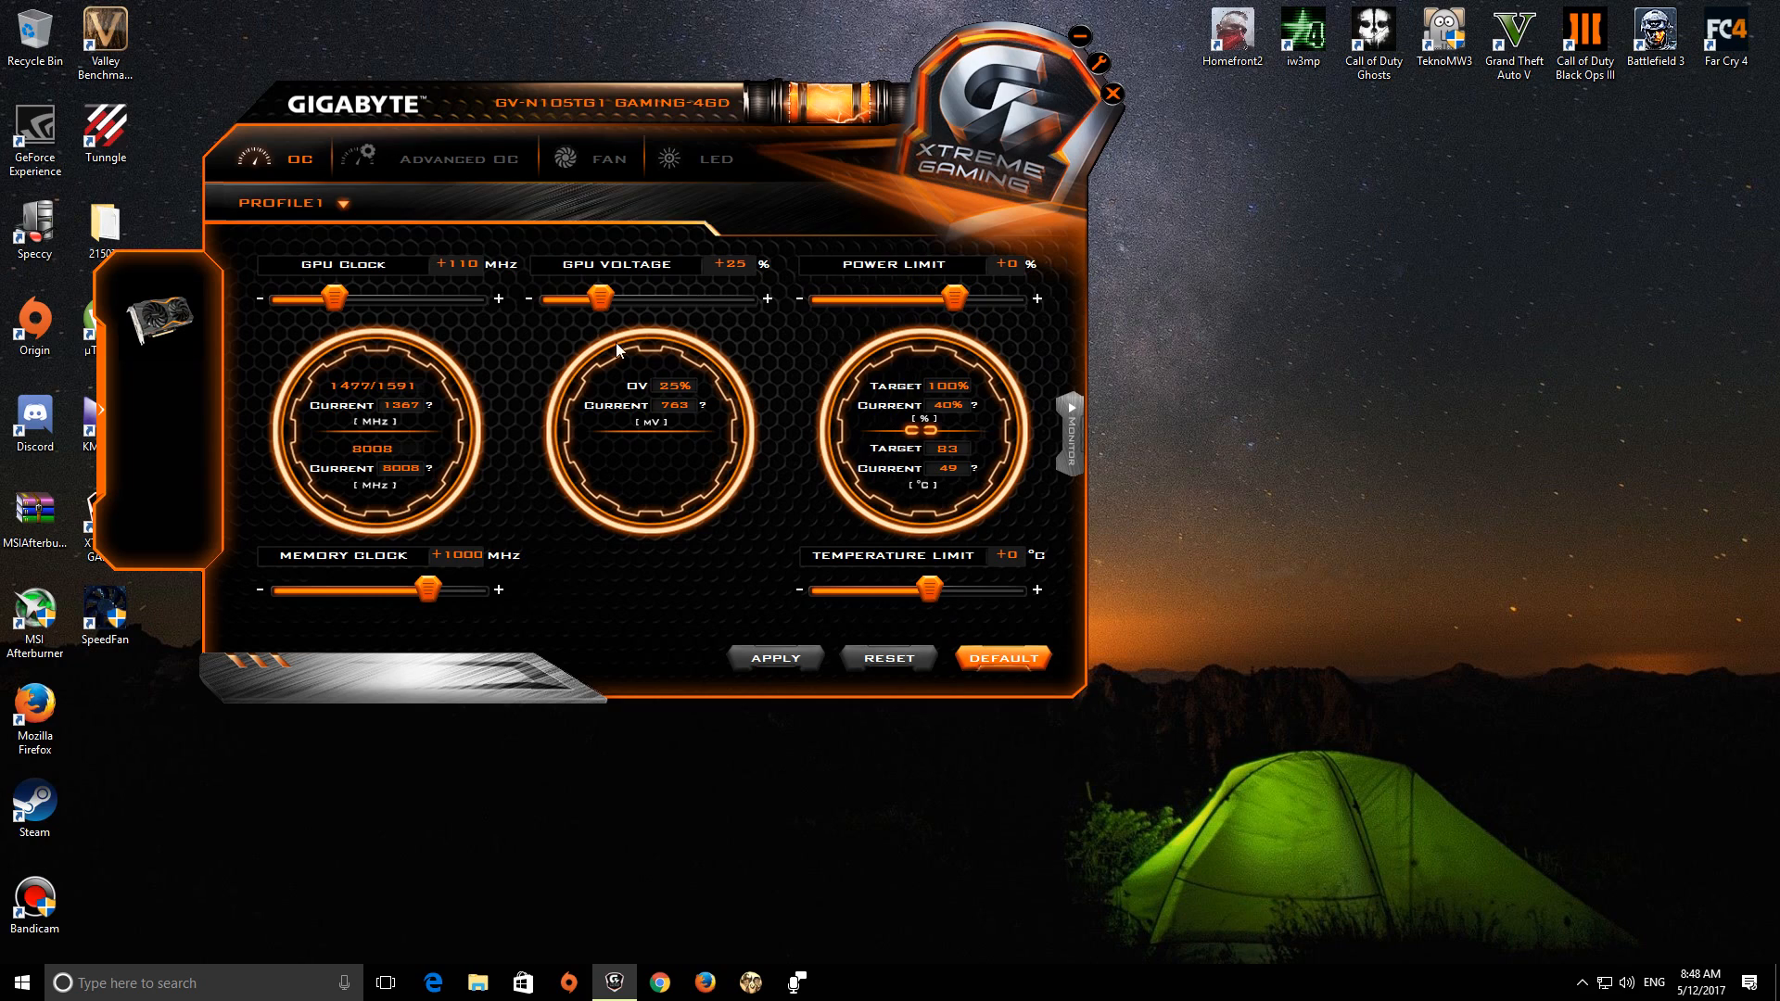
mouse_move(734, 660)
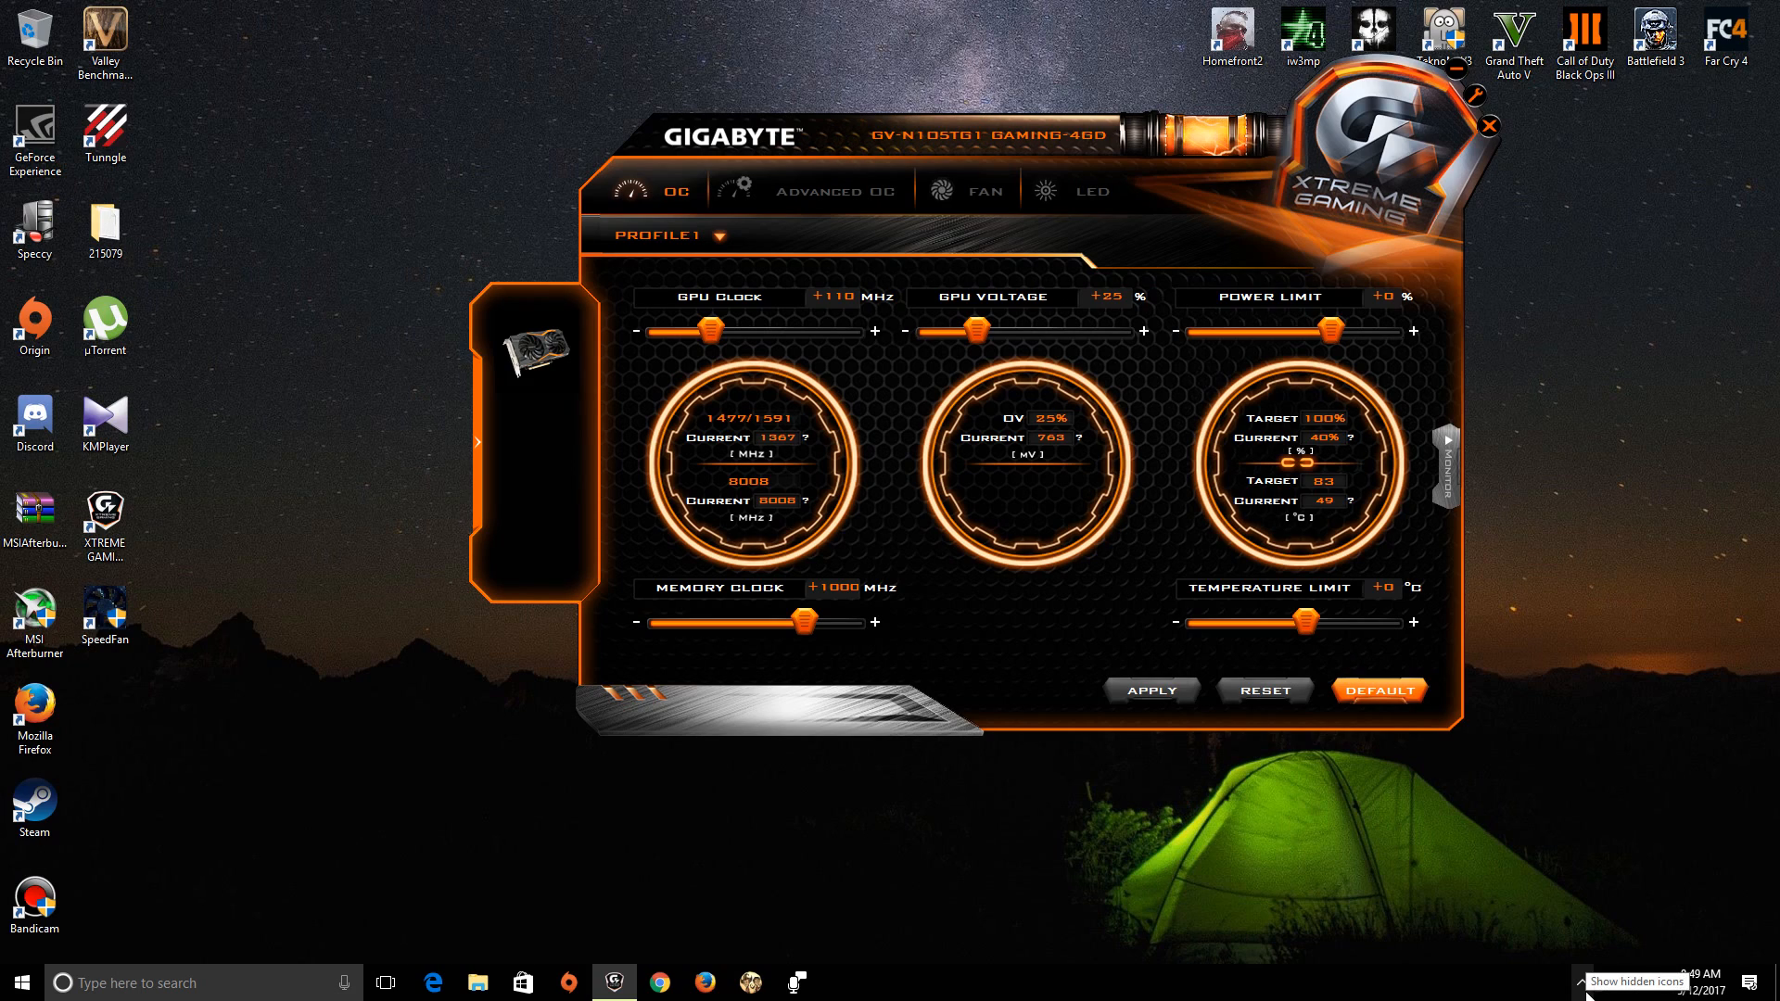
Step: Restore MSI Afterburner from the hidden tray icons and show its properties
left_click(1581, 983)
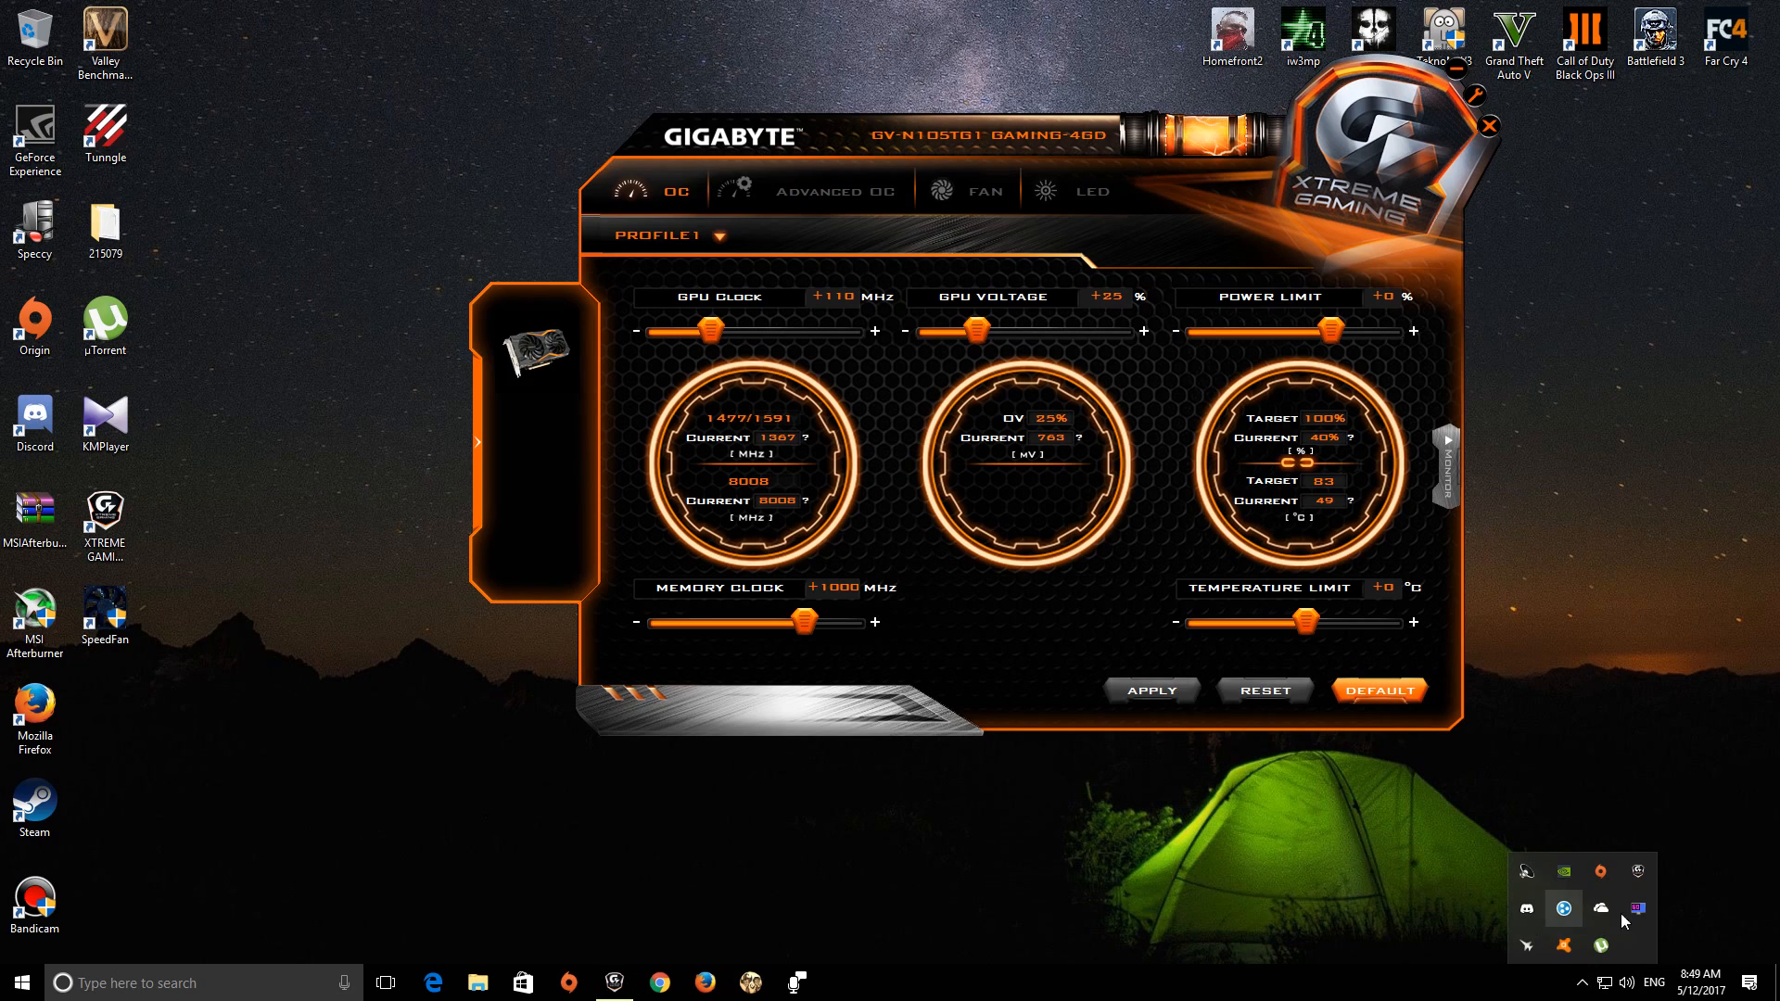
mouse_move(1635, 909)
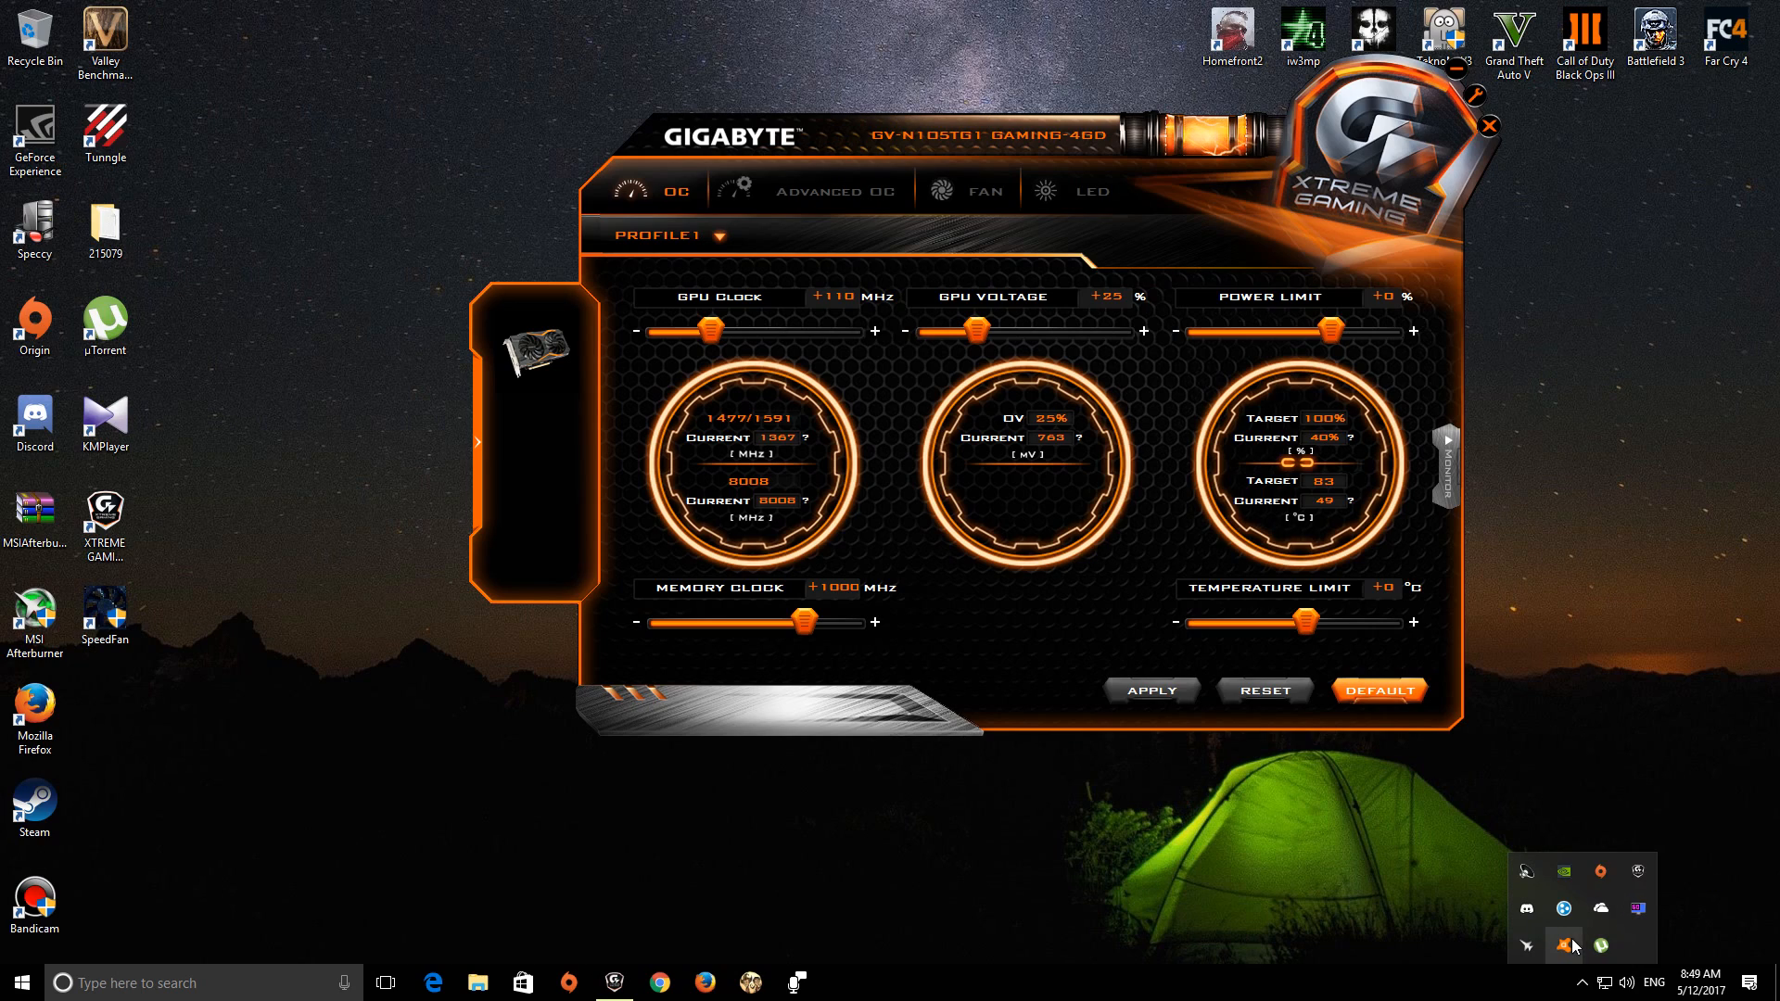
mouse_move(1563, 945)
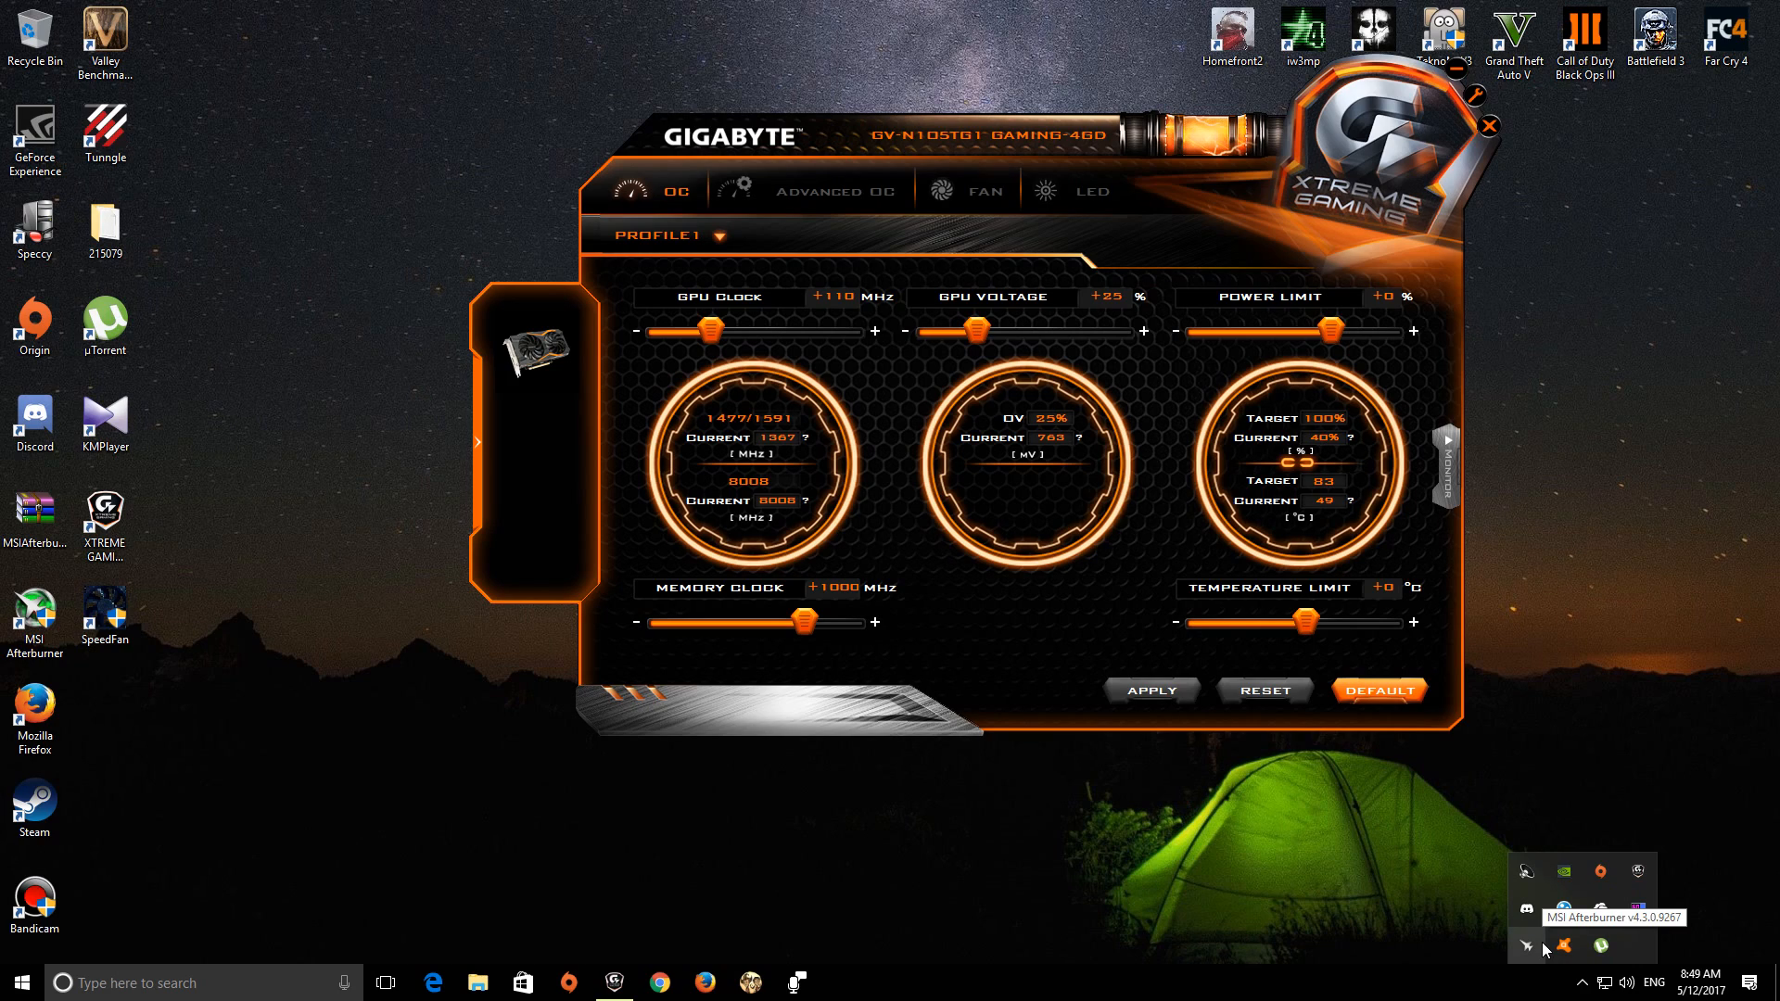
left_click(1544, 946)
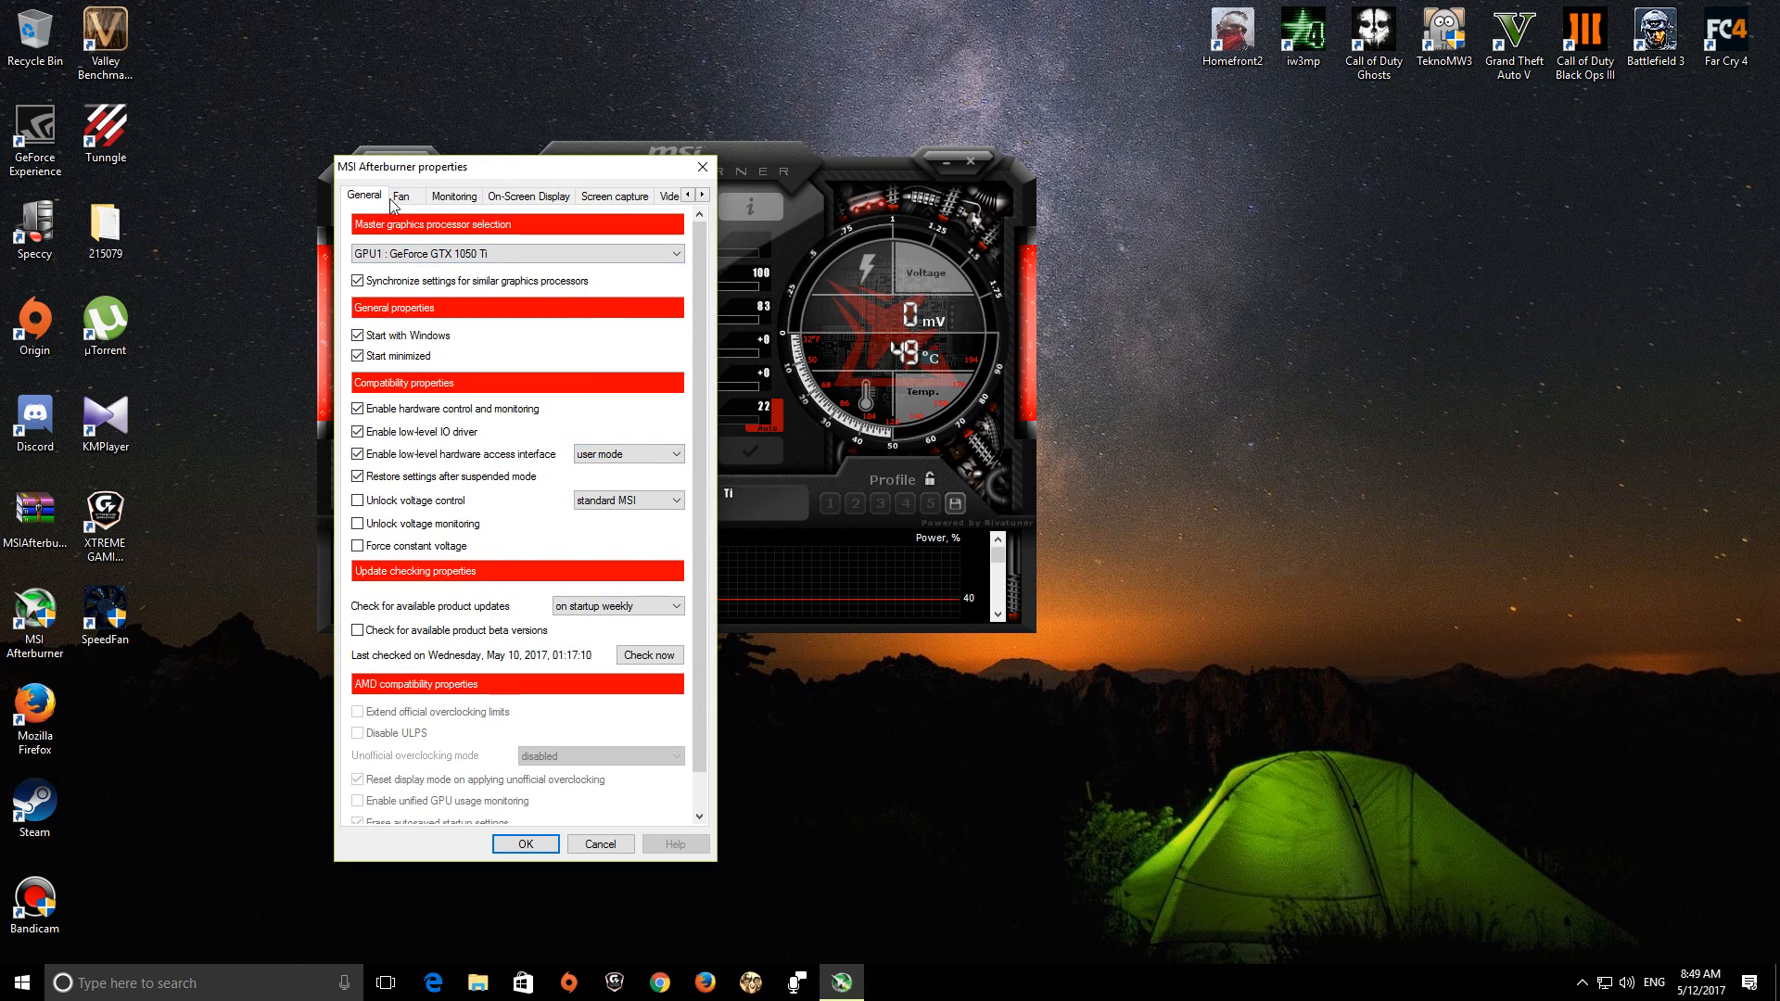
Step: Review the hardware polling period on the Monitoring page and accept the settings
left_click(454, 195)
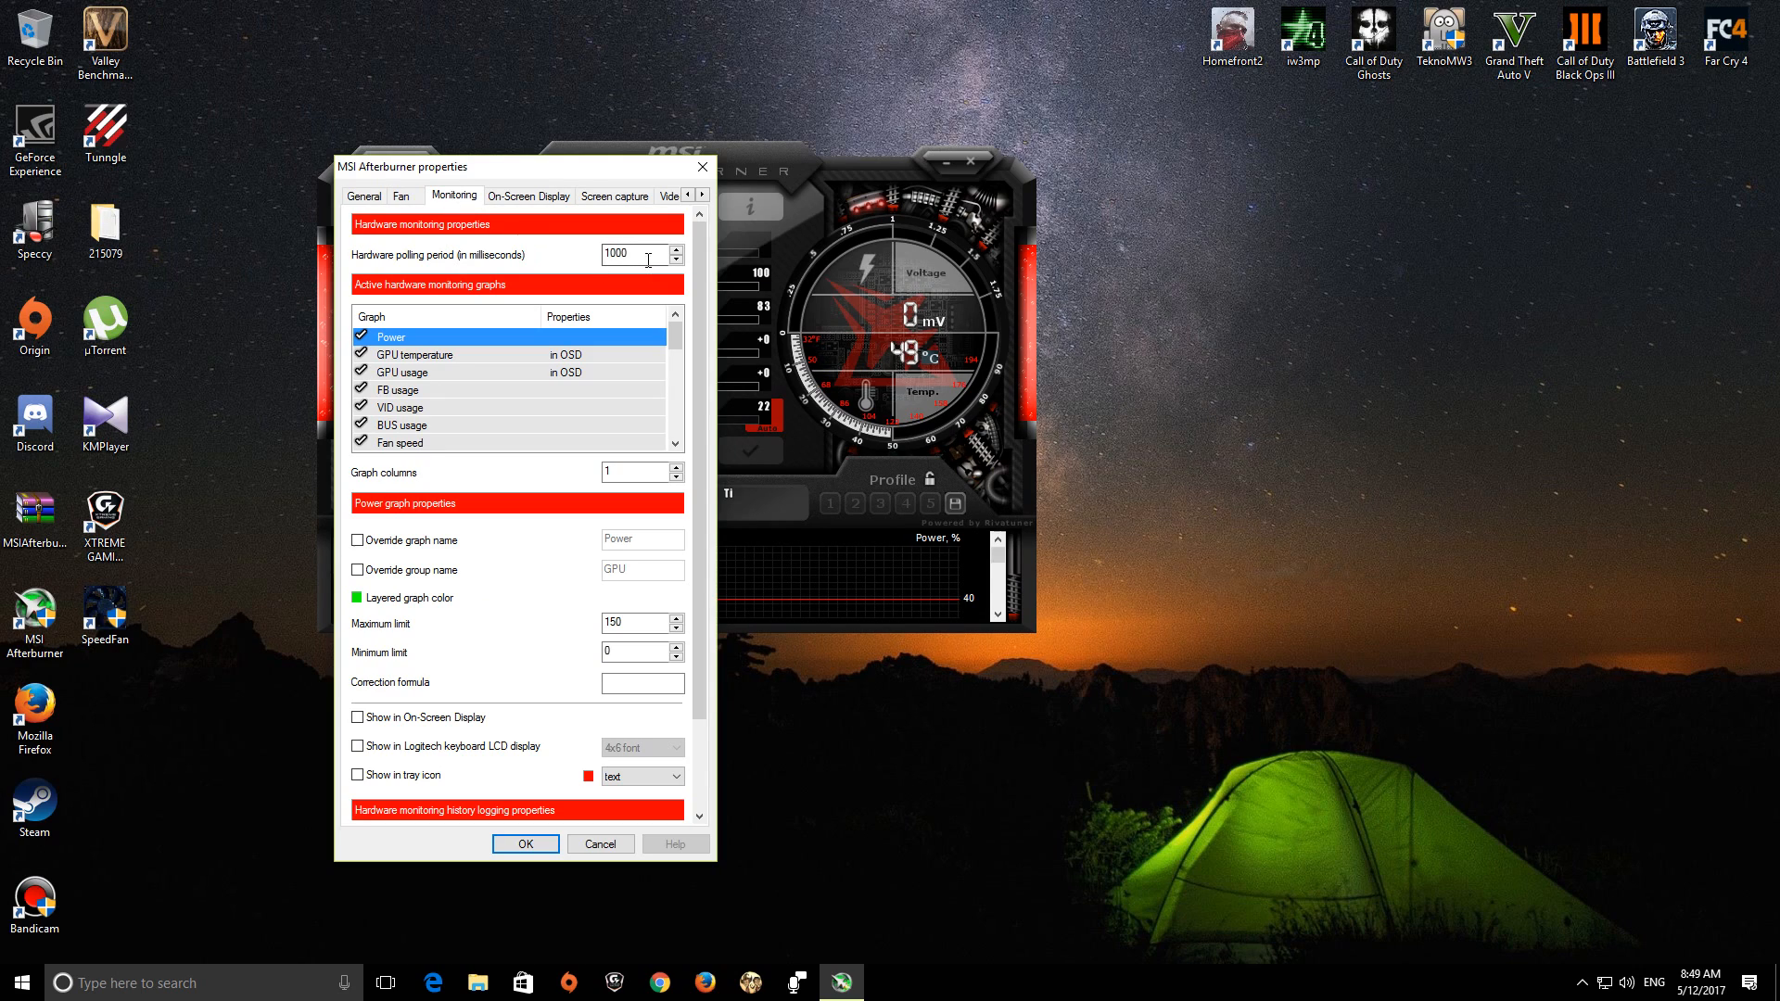
left_click(630, 254)
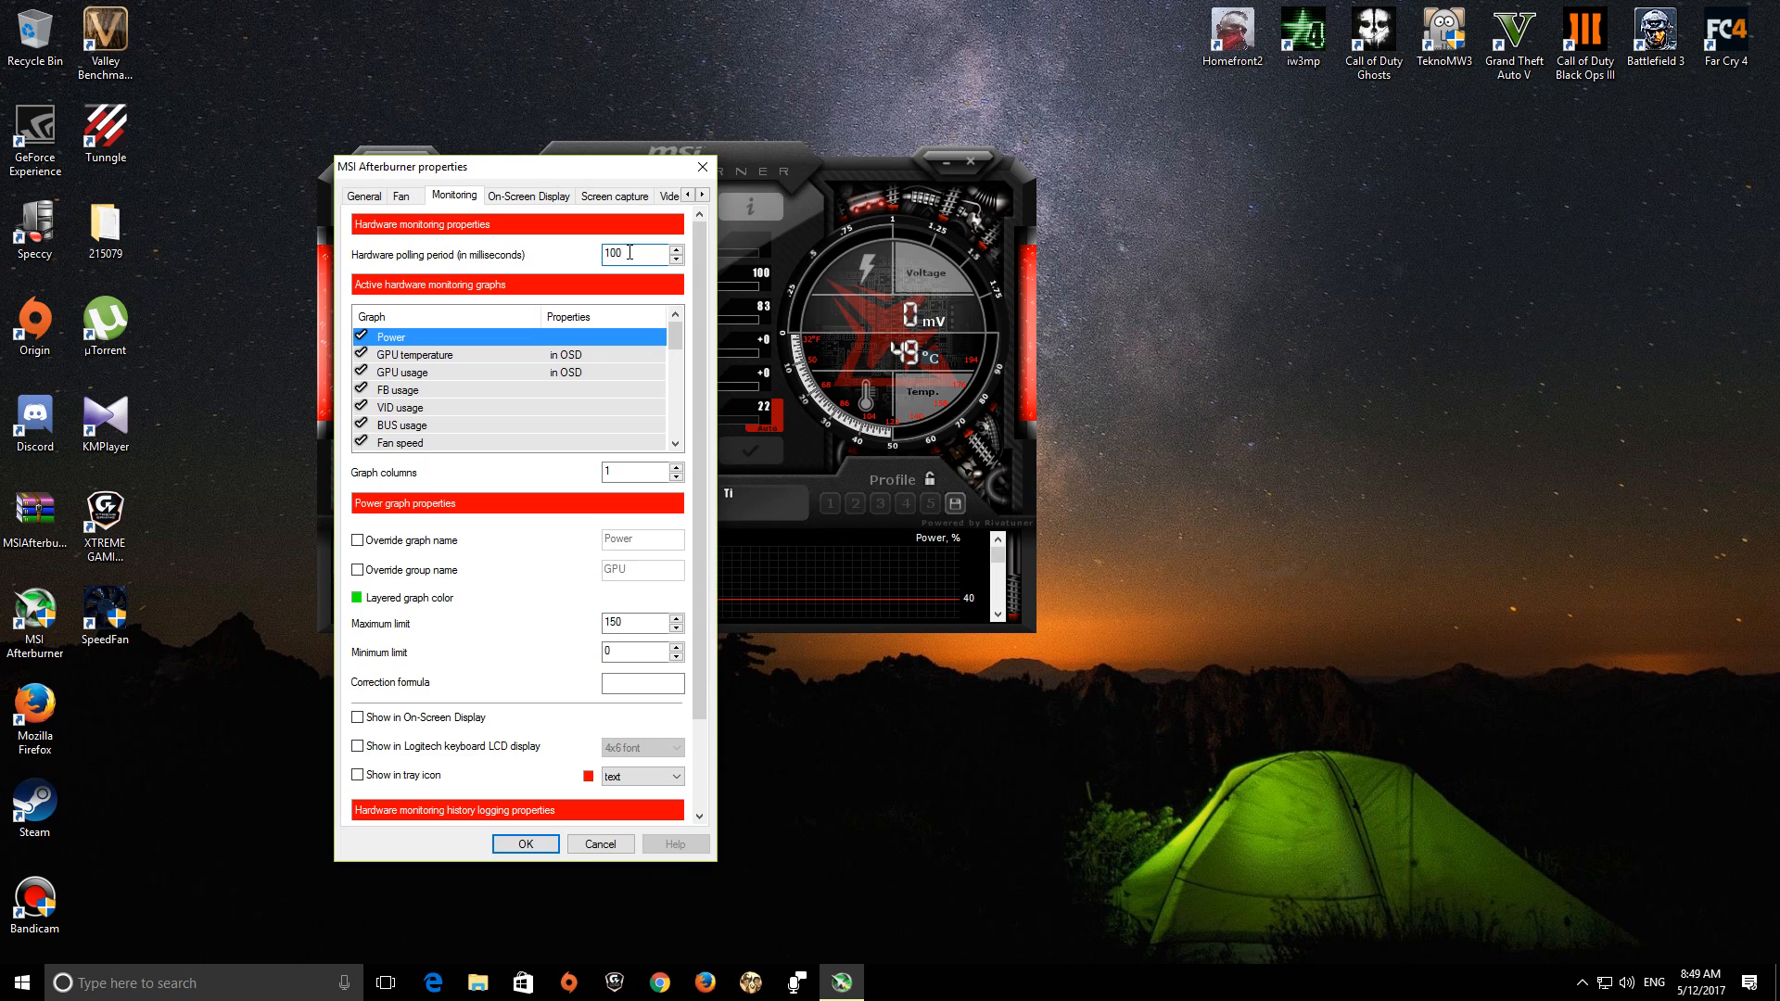
left_click(525, 844)
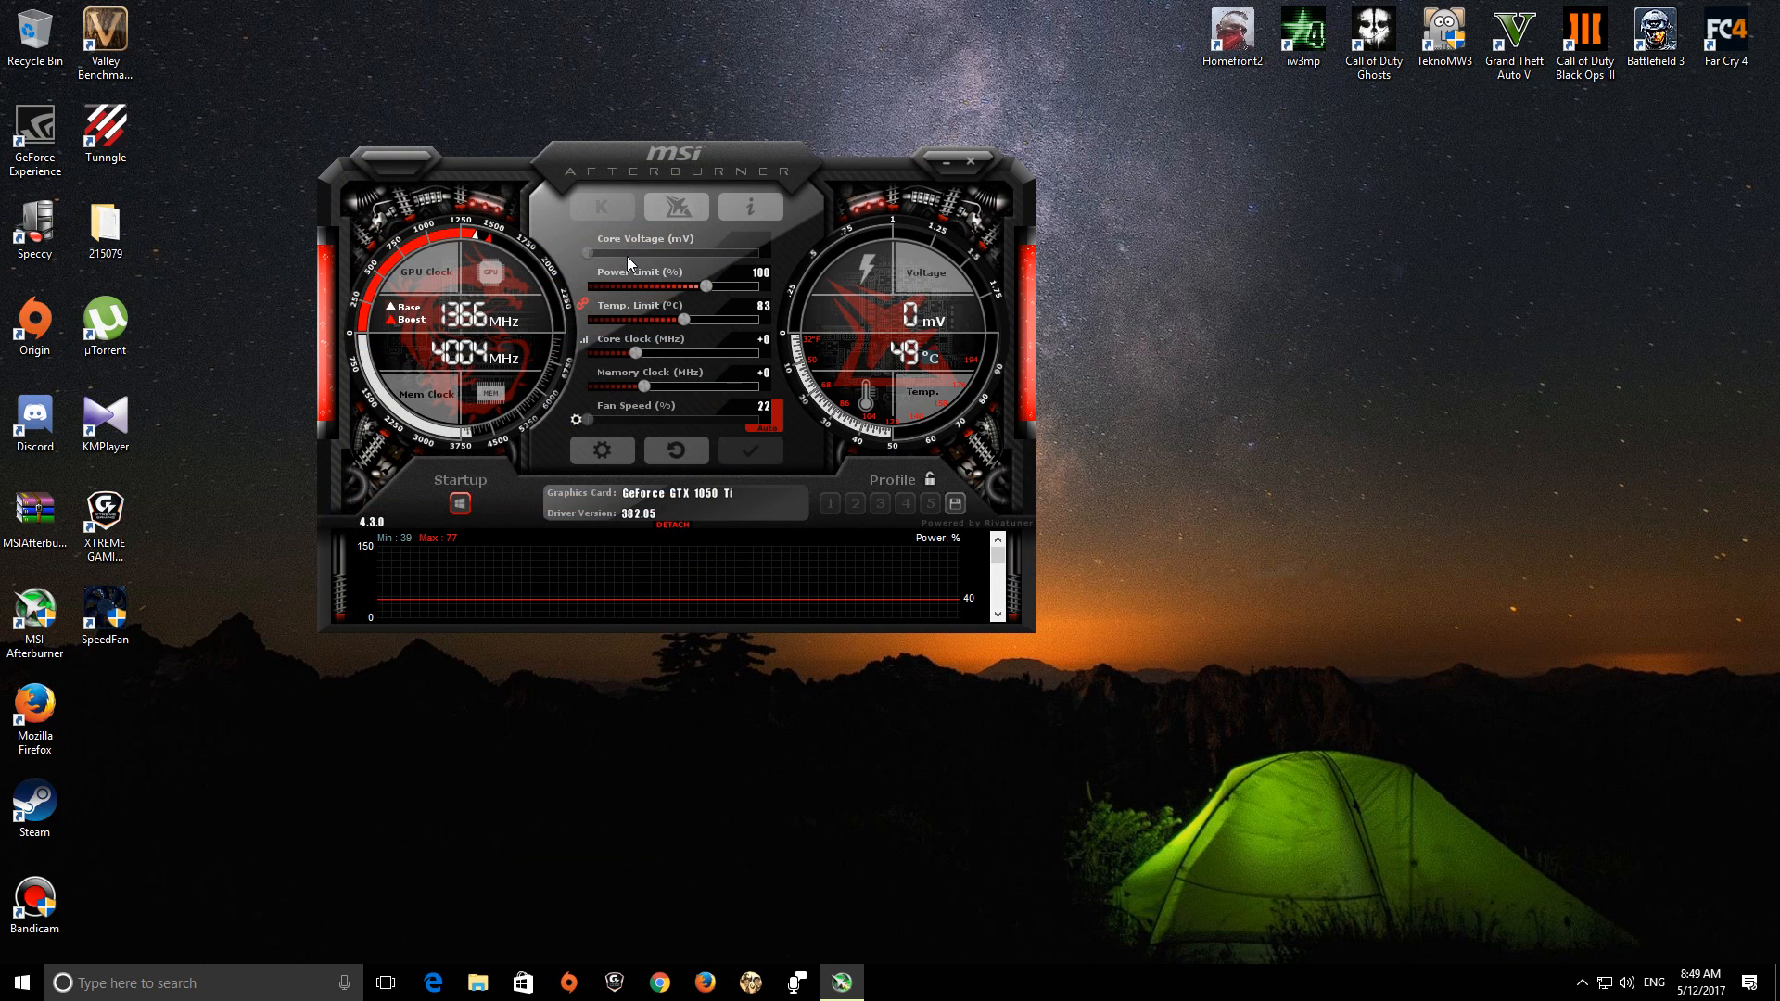
Step: Enable GPU temperature in the on-screen display, review the remaining graphs and save
left_click(601, 450)
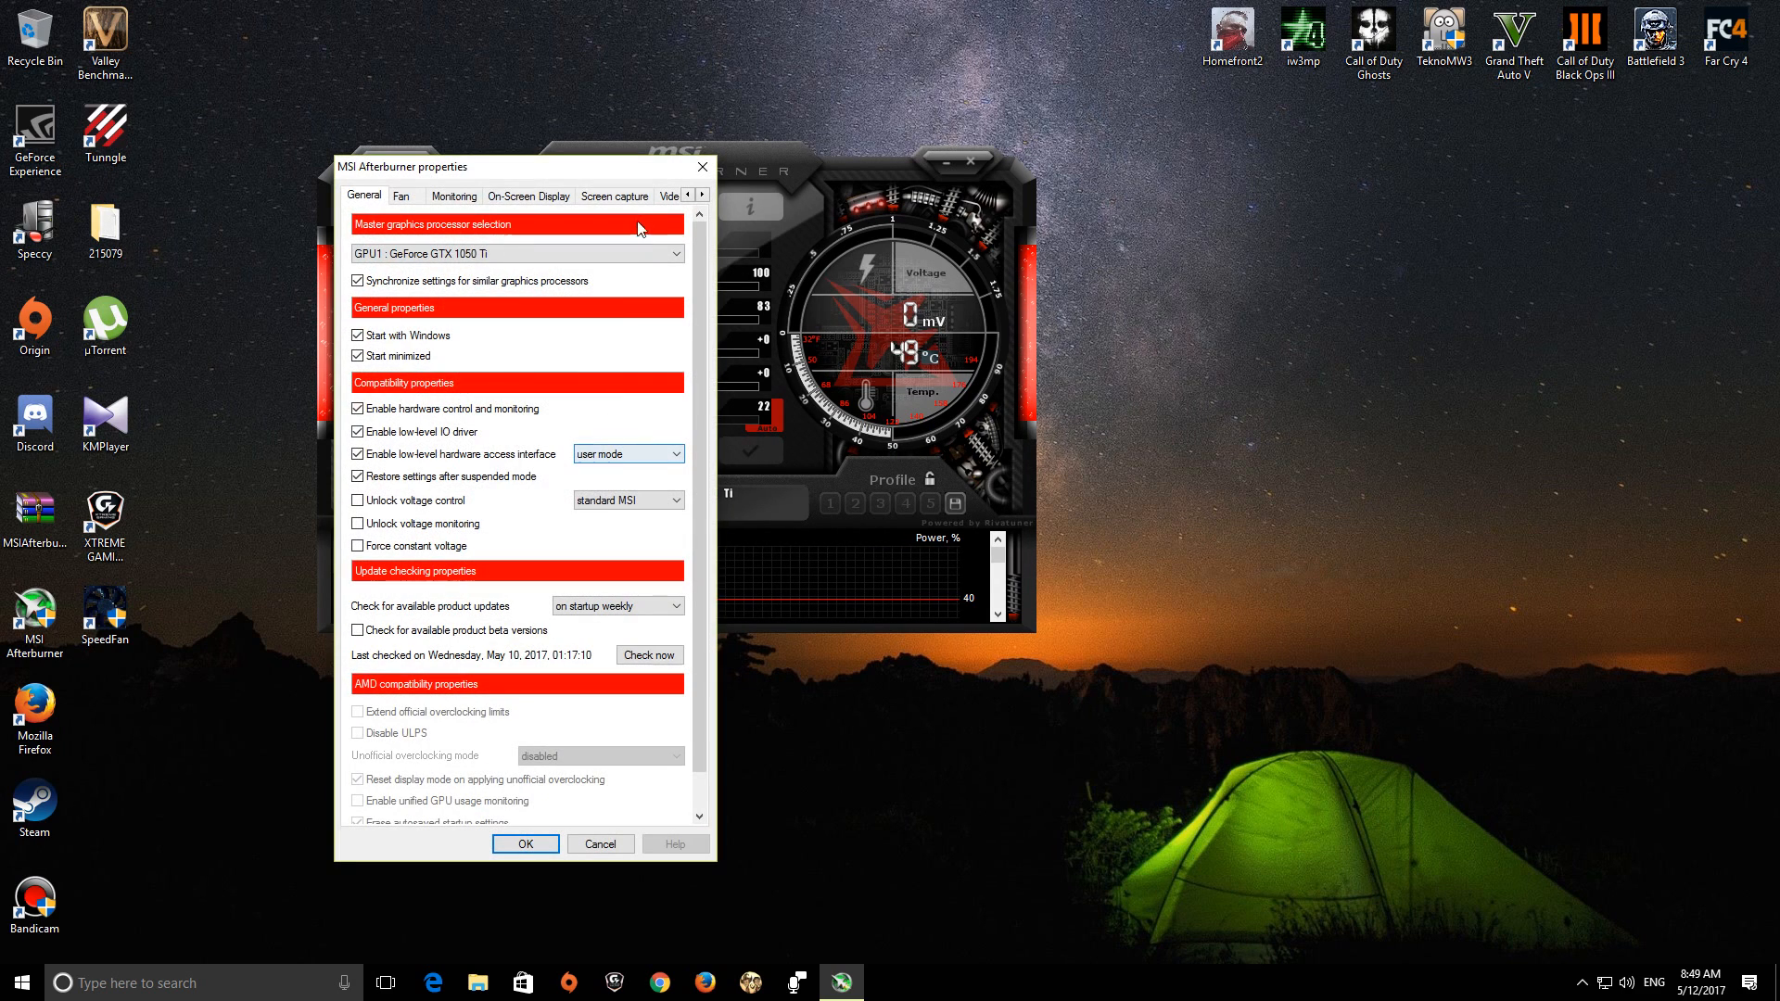
left_click(454, 194)
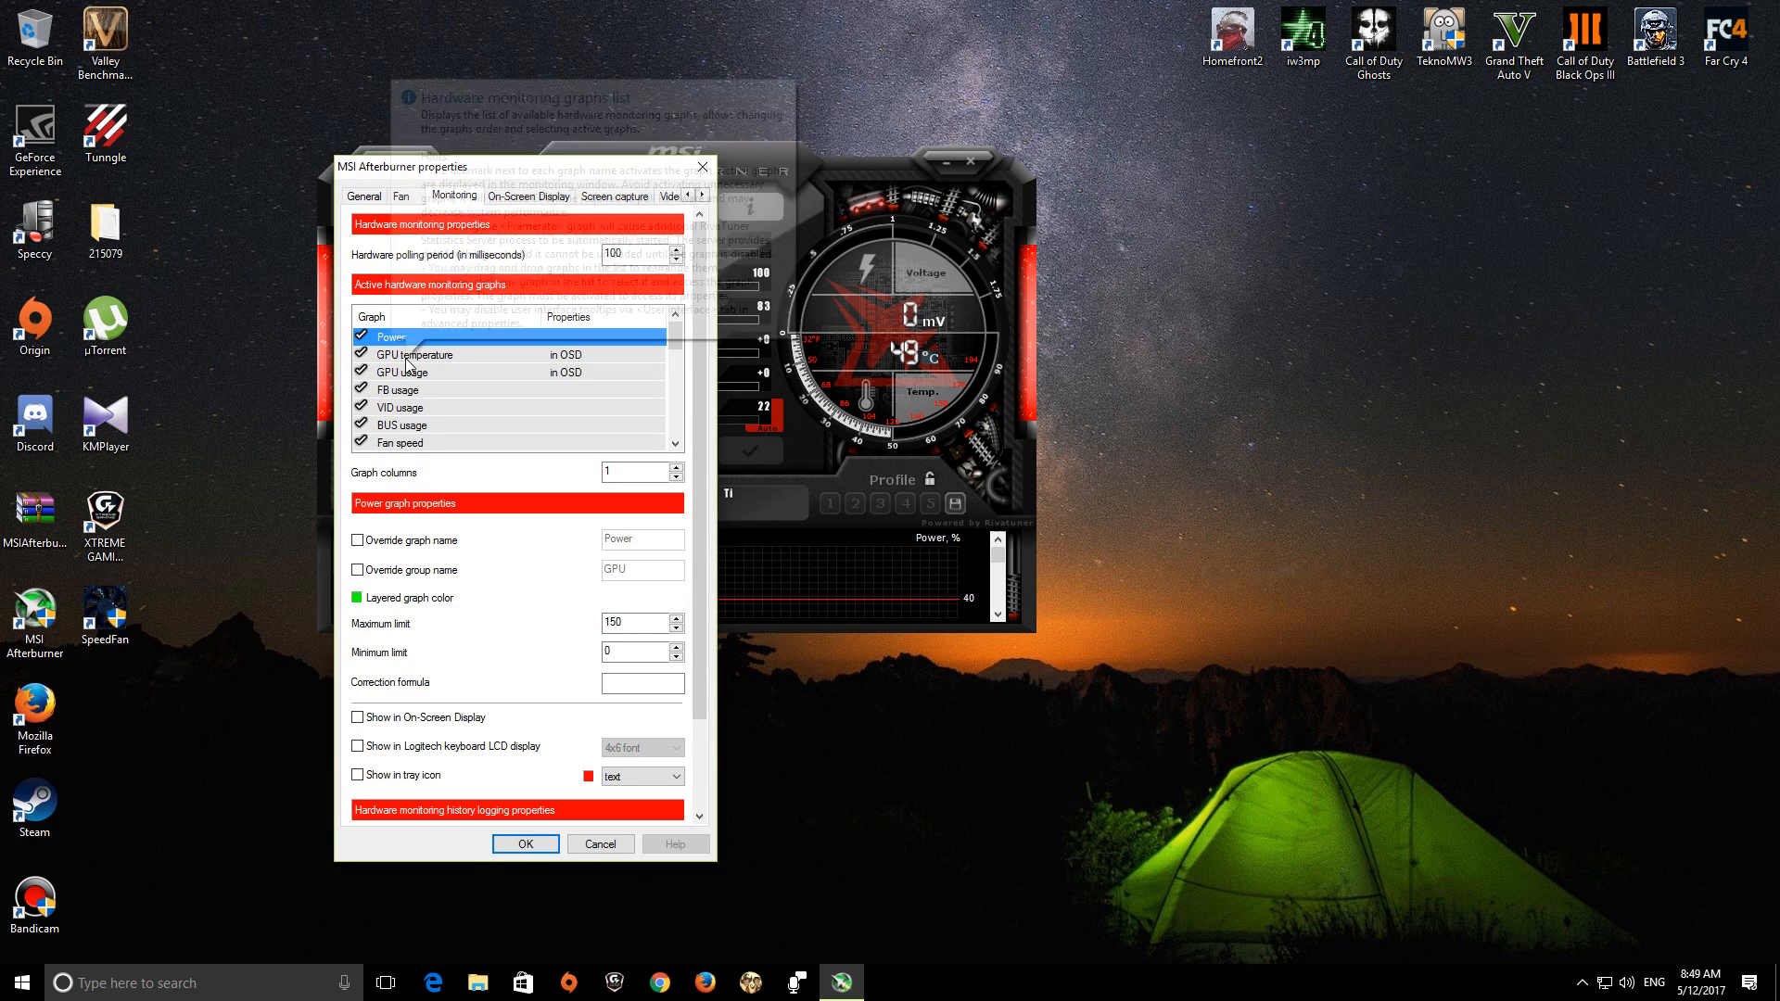
left_click(413, 354)
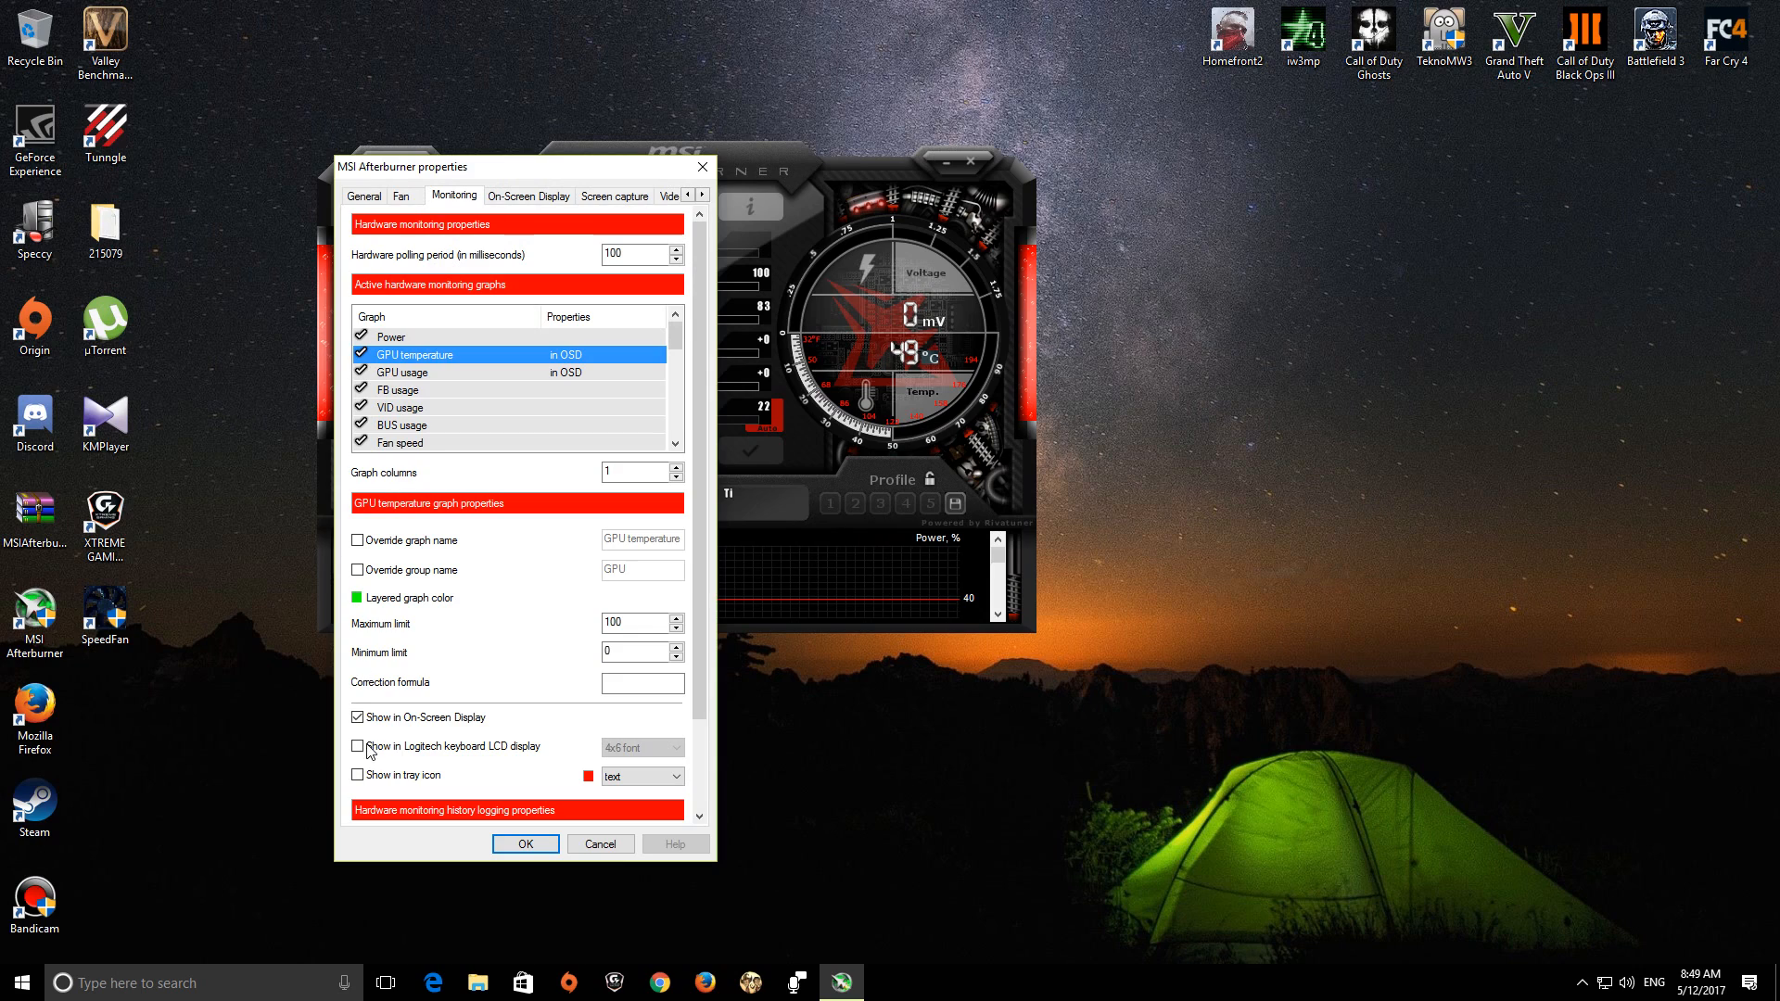
left_click(421, 372)
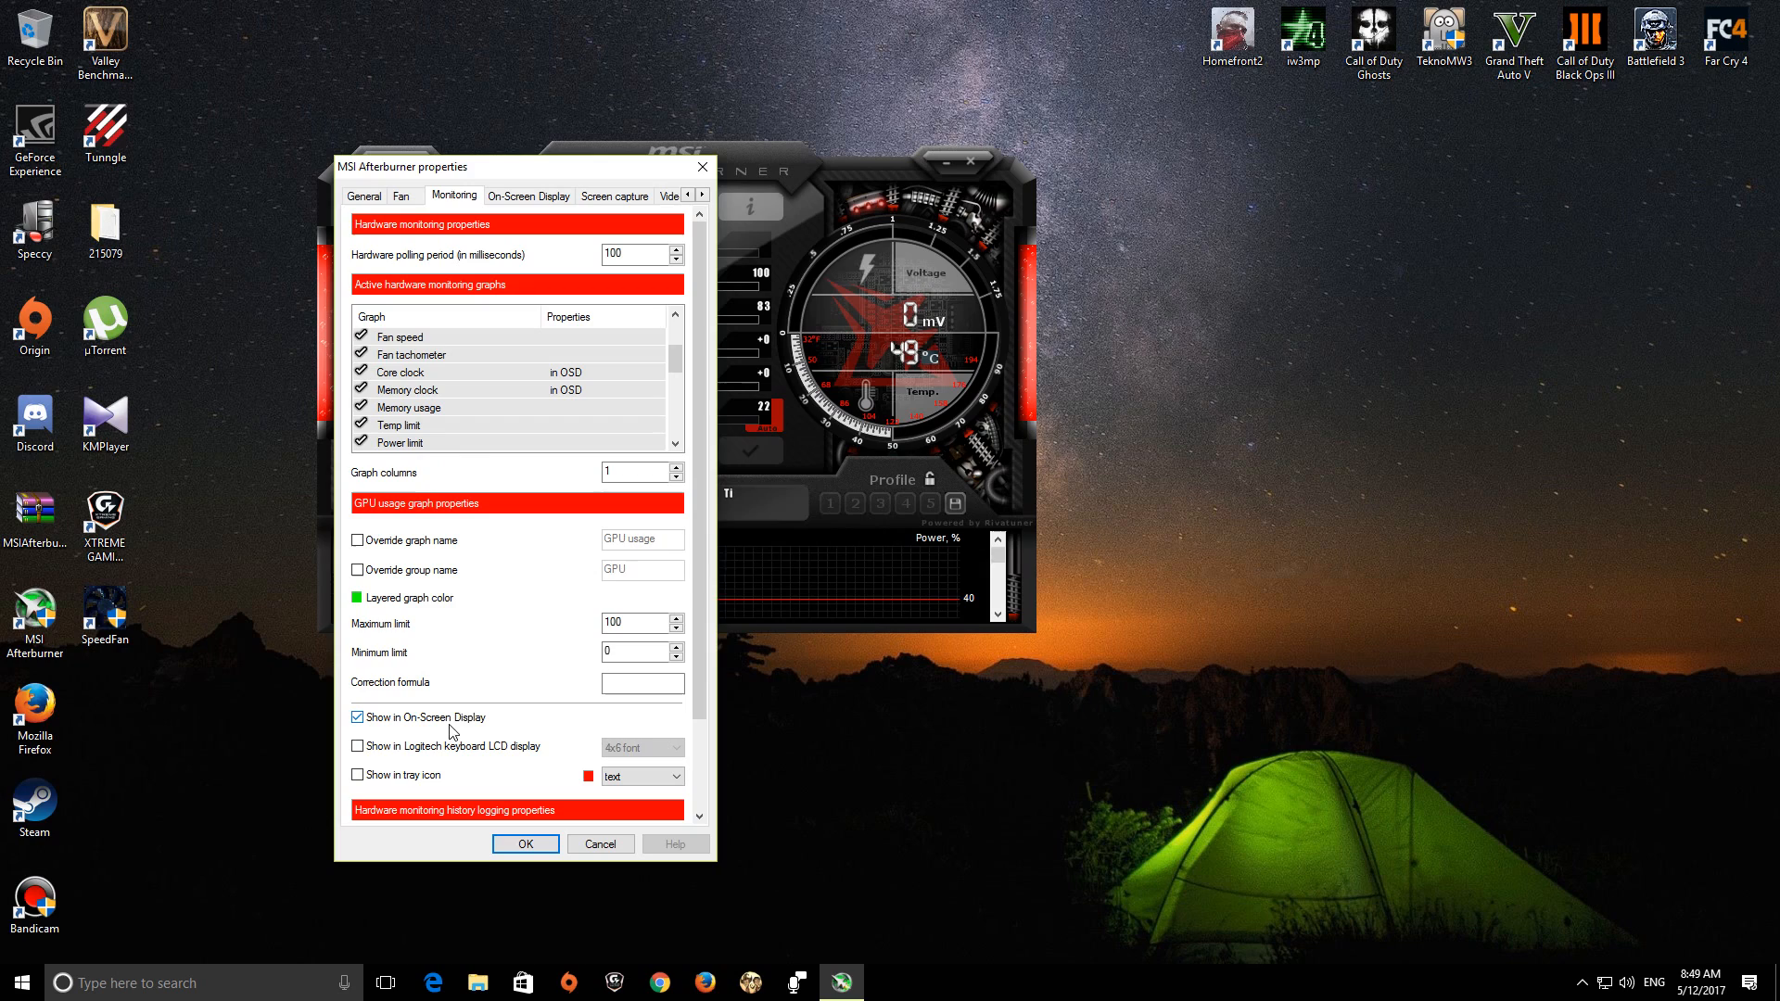
scroll("down", 3)
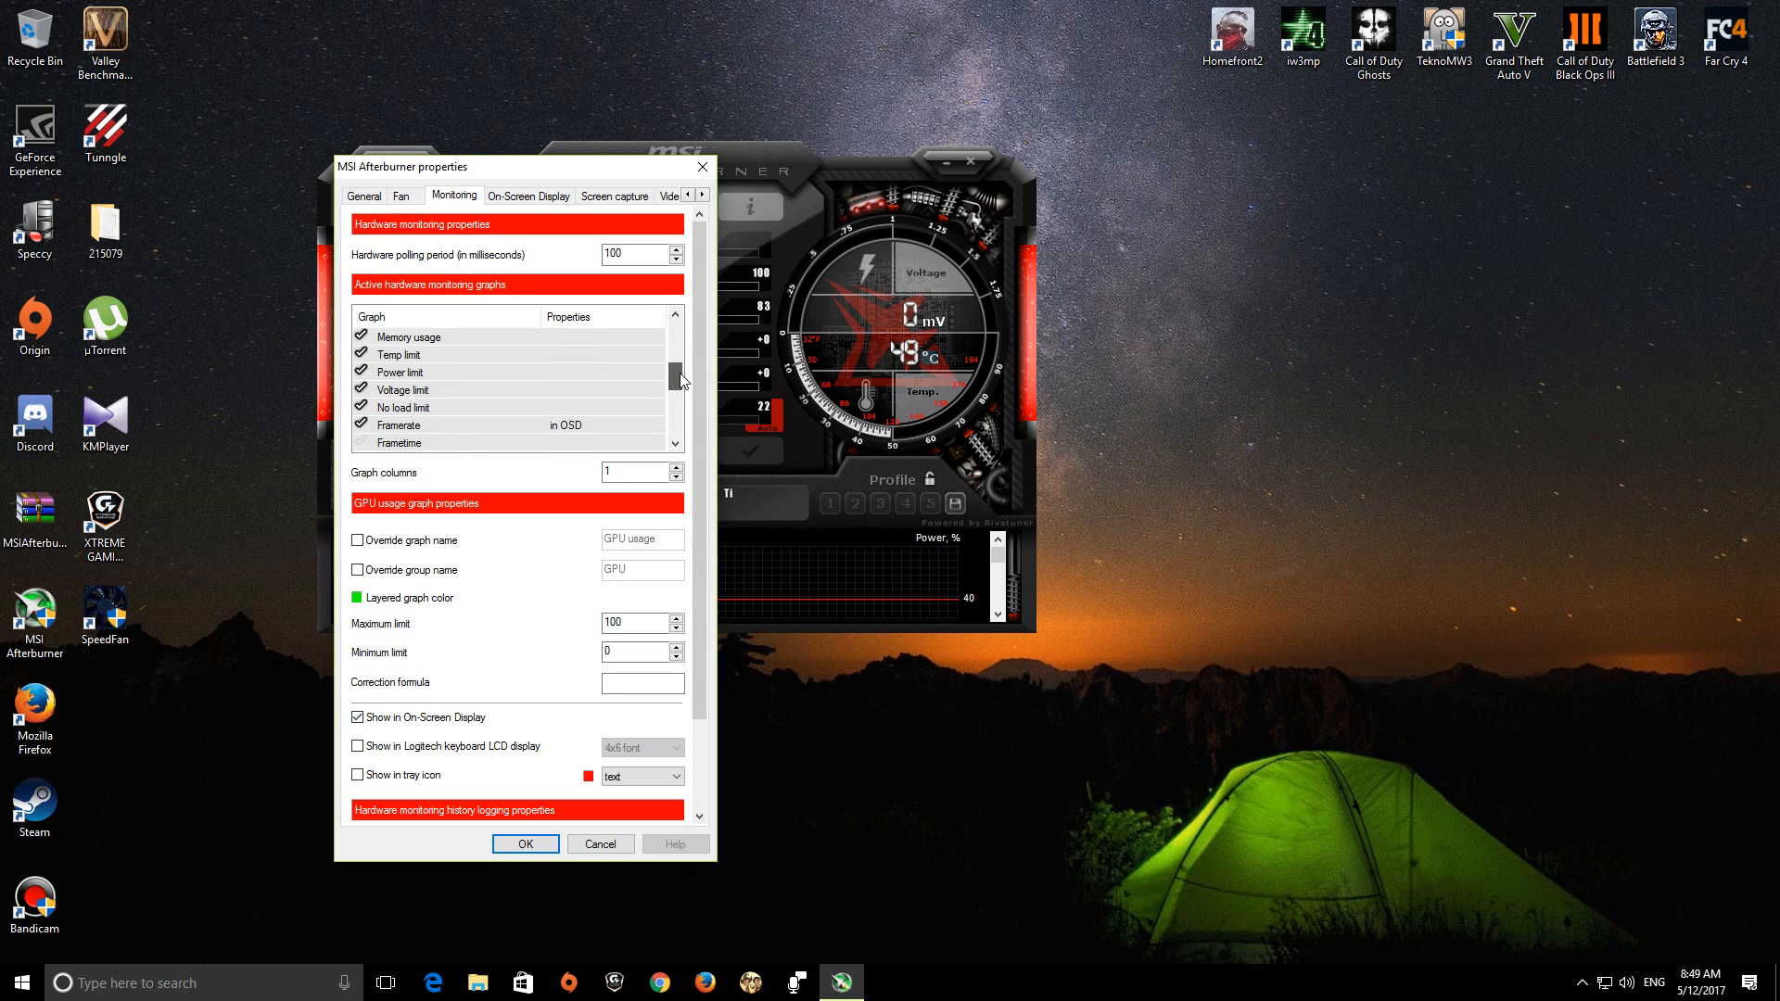
scroll("down", 3)
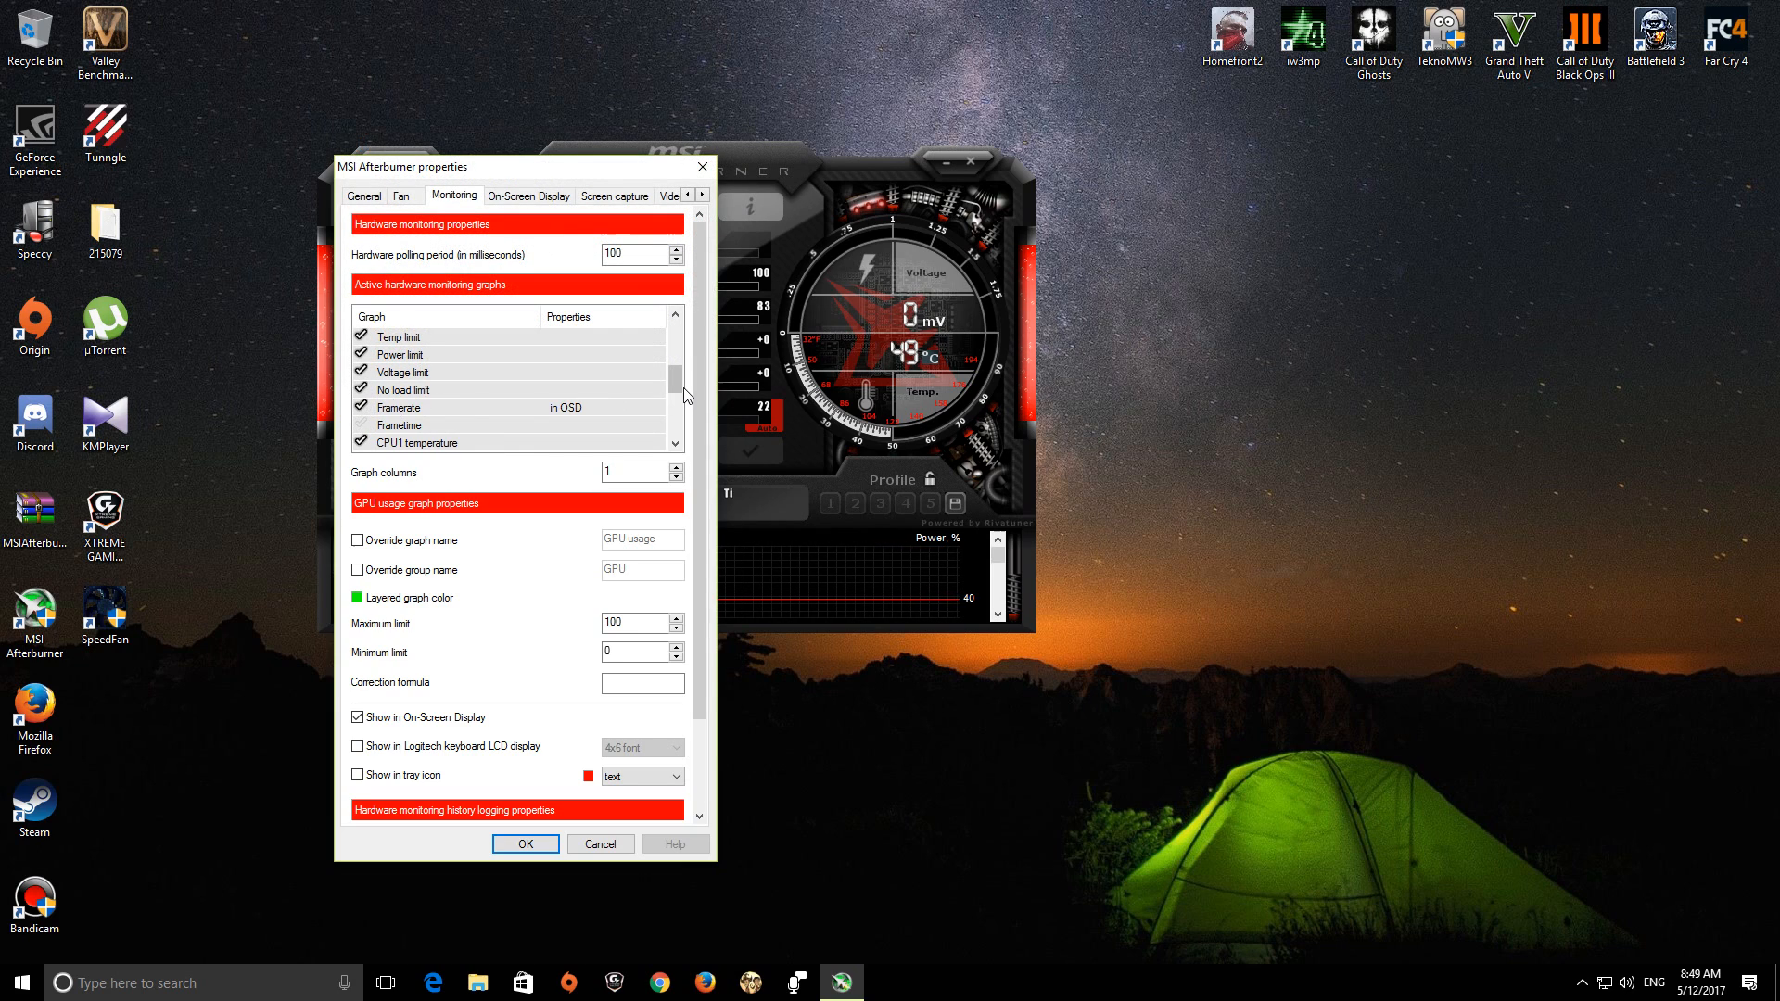
mouse_move(664, 370)
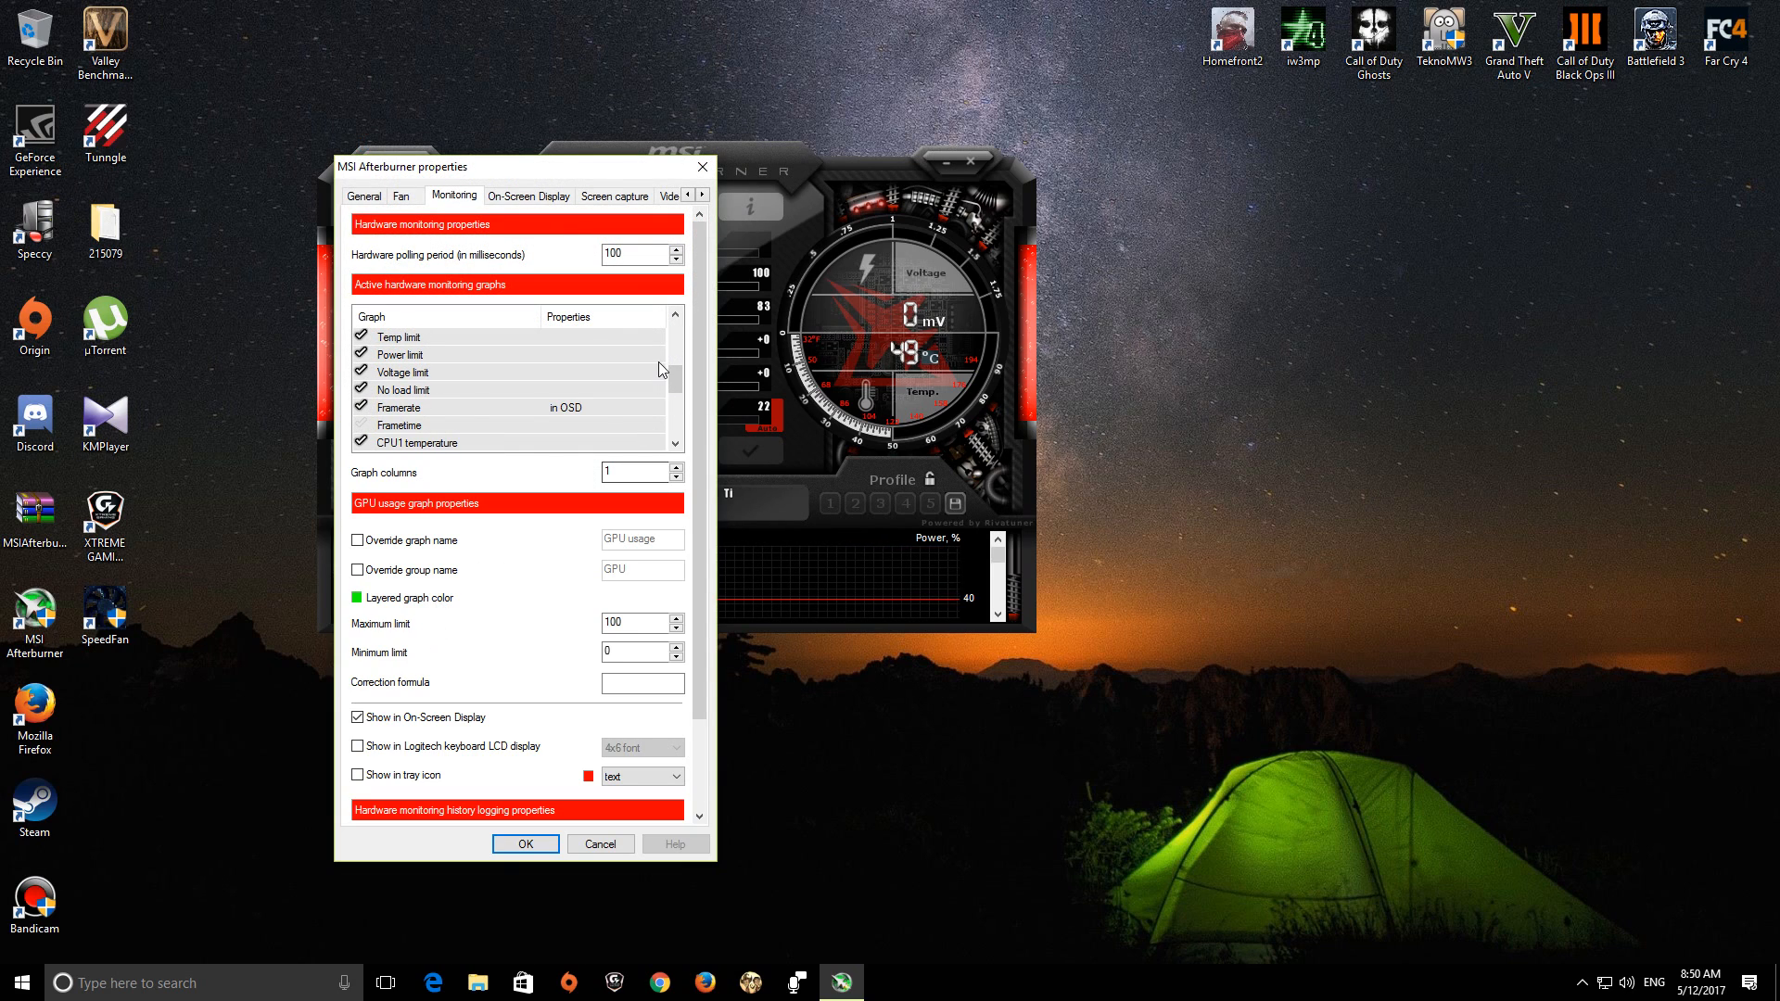
scroll("down", 3)
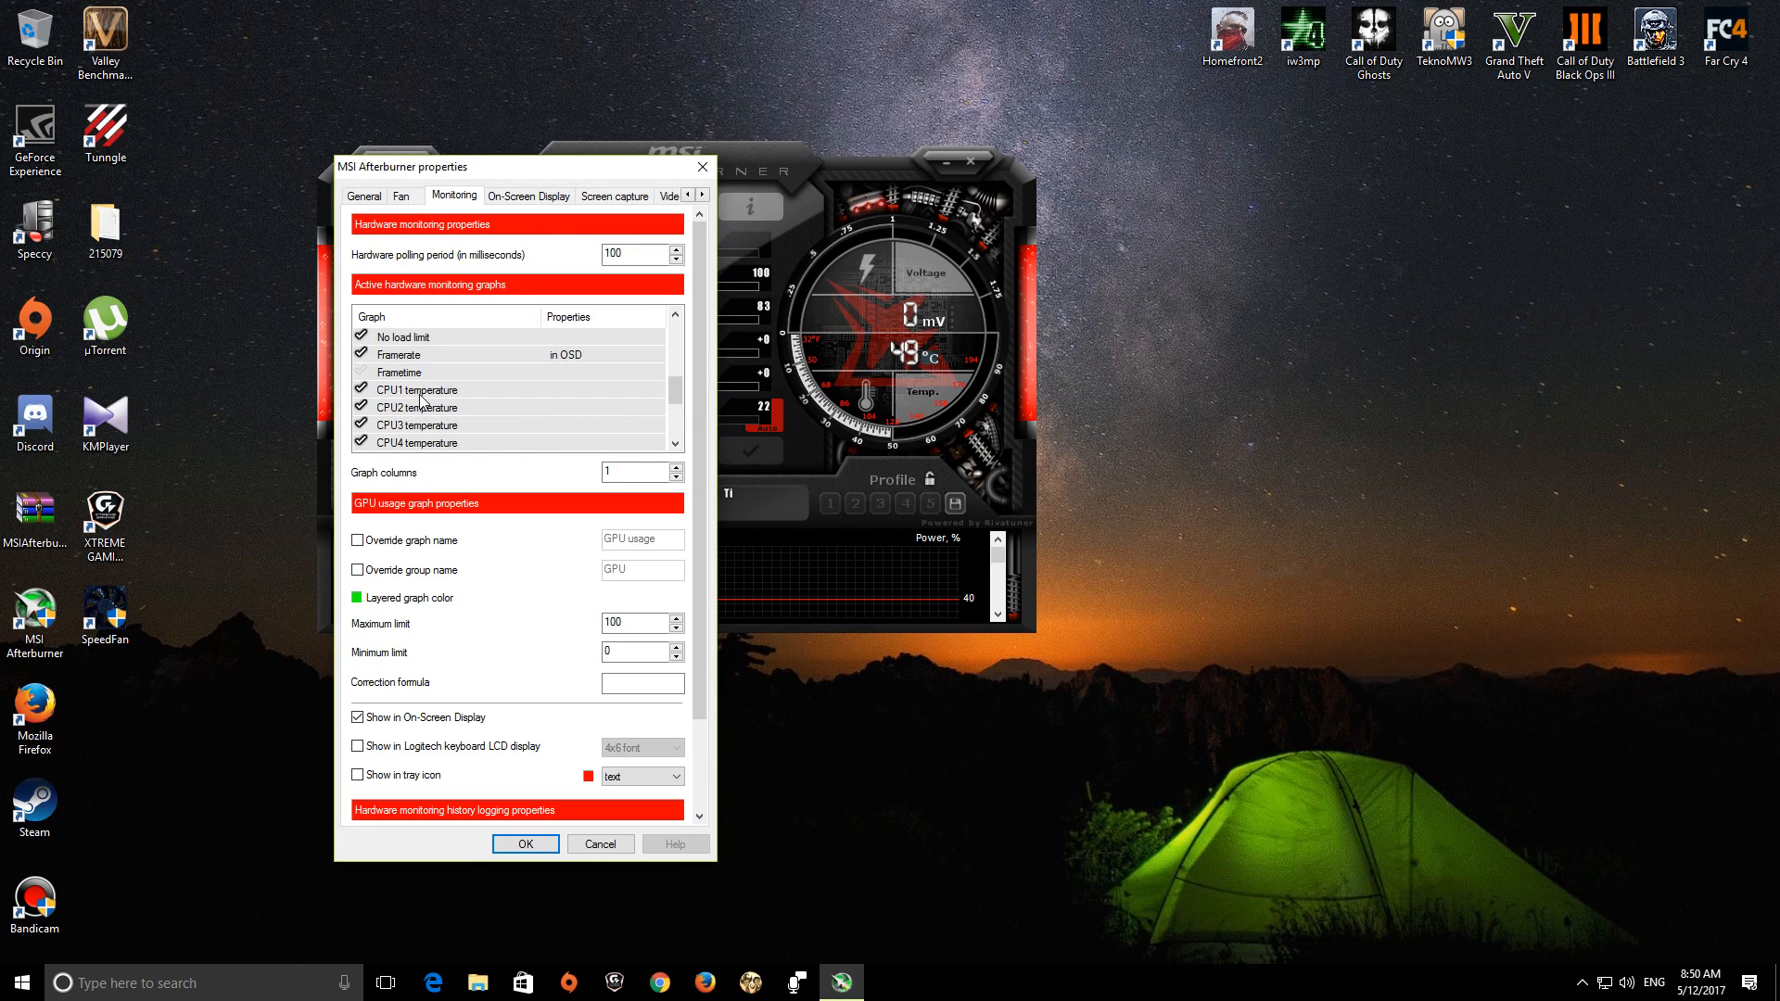
scroll("down", 3)
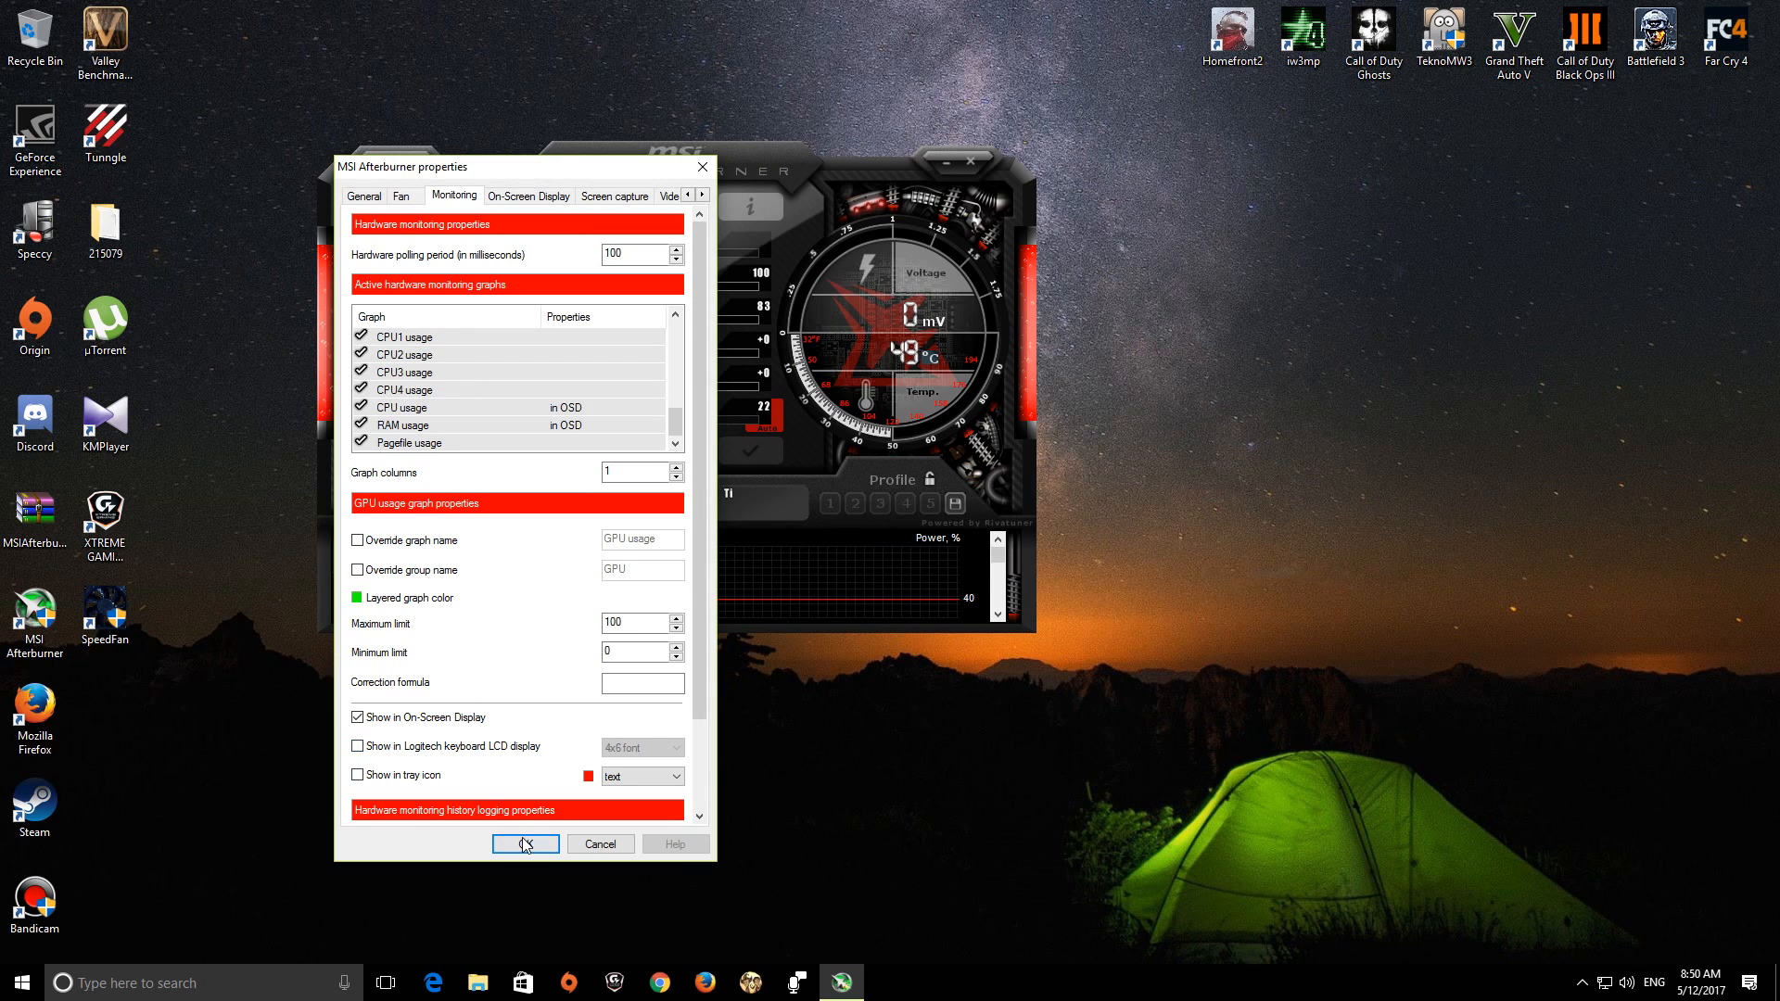
left_click(524, 844)
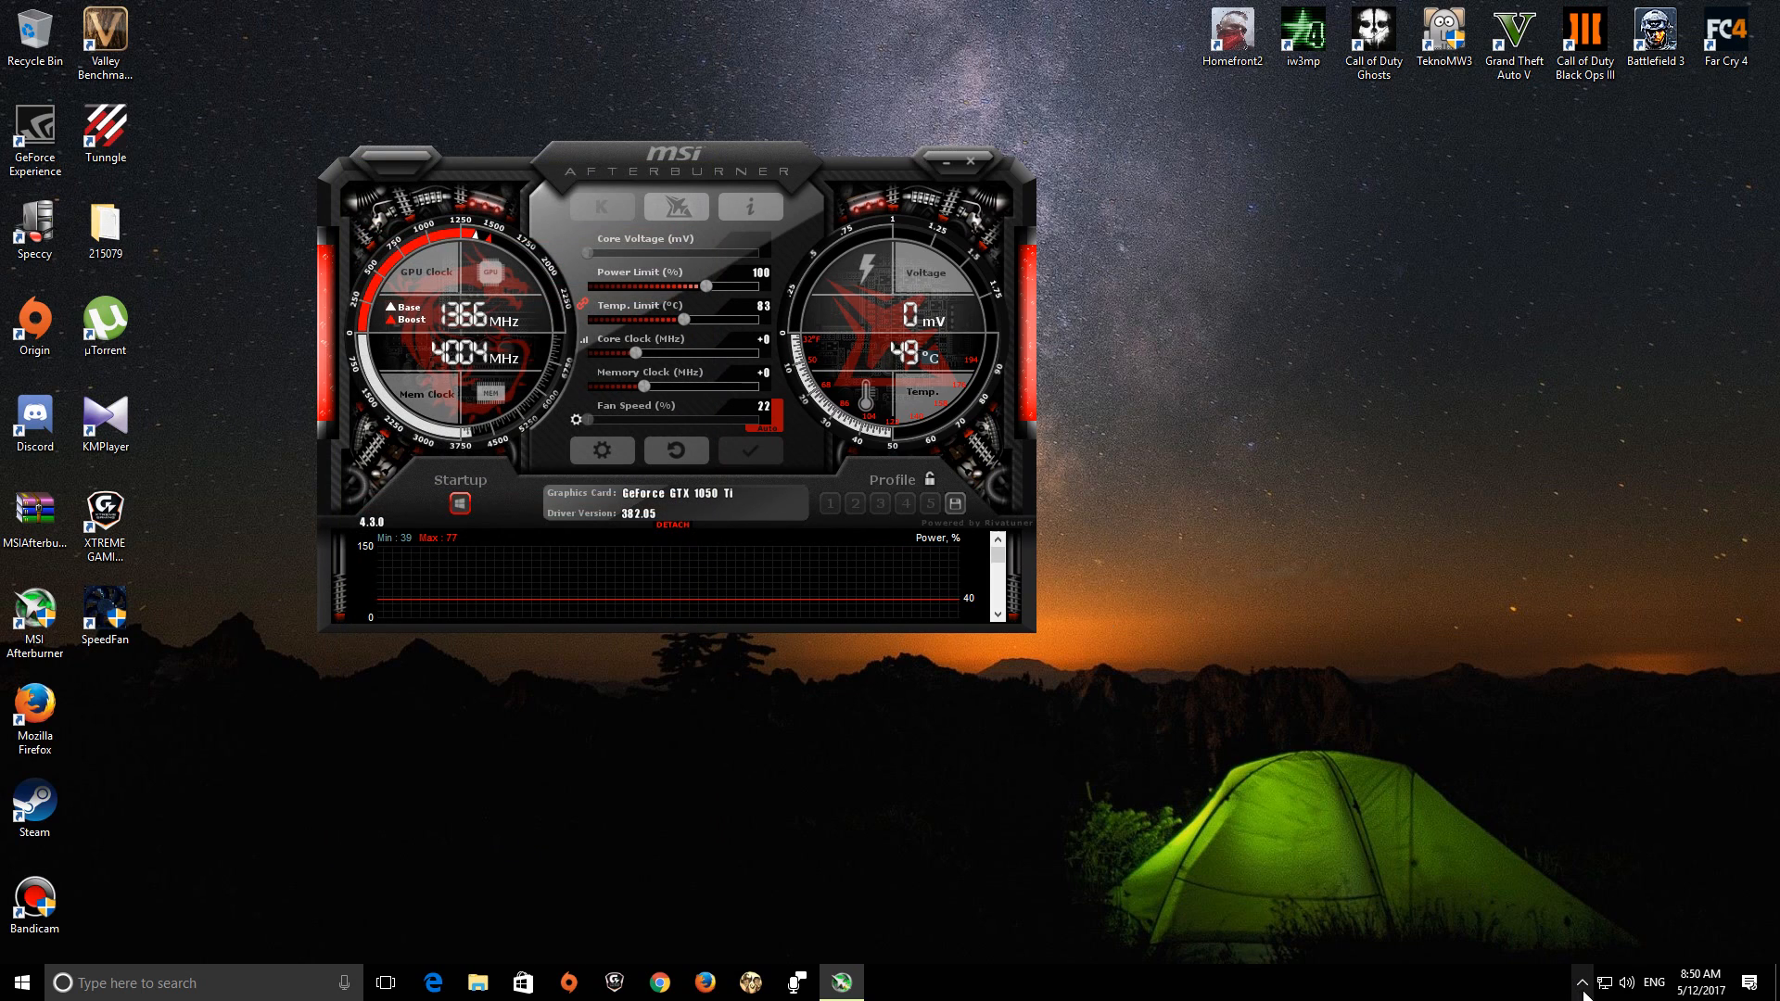
Step: Restore RivaTuner Statistics Server from the hidden tray icons
left_click(1579, 983)
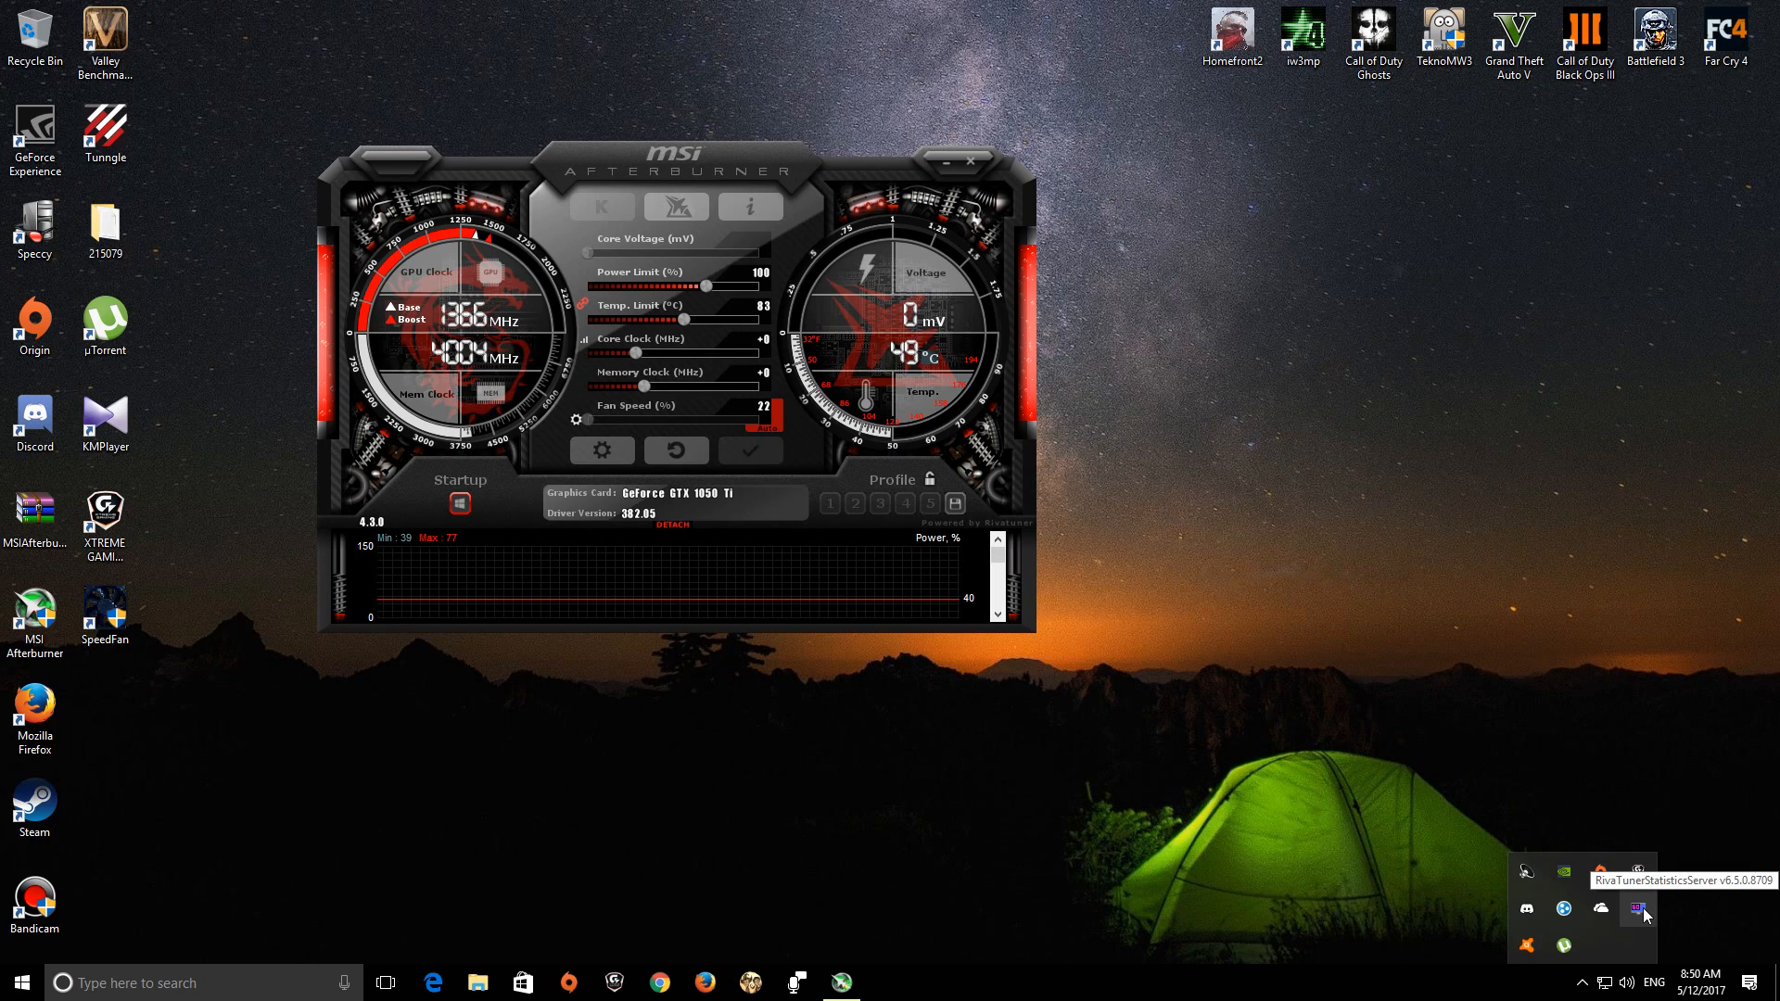
left_click(1643, 914)
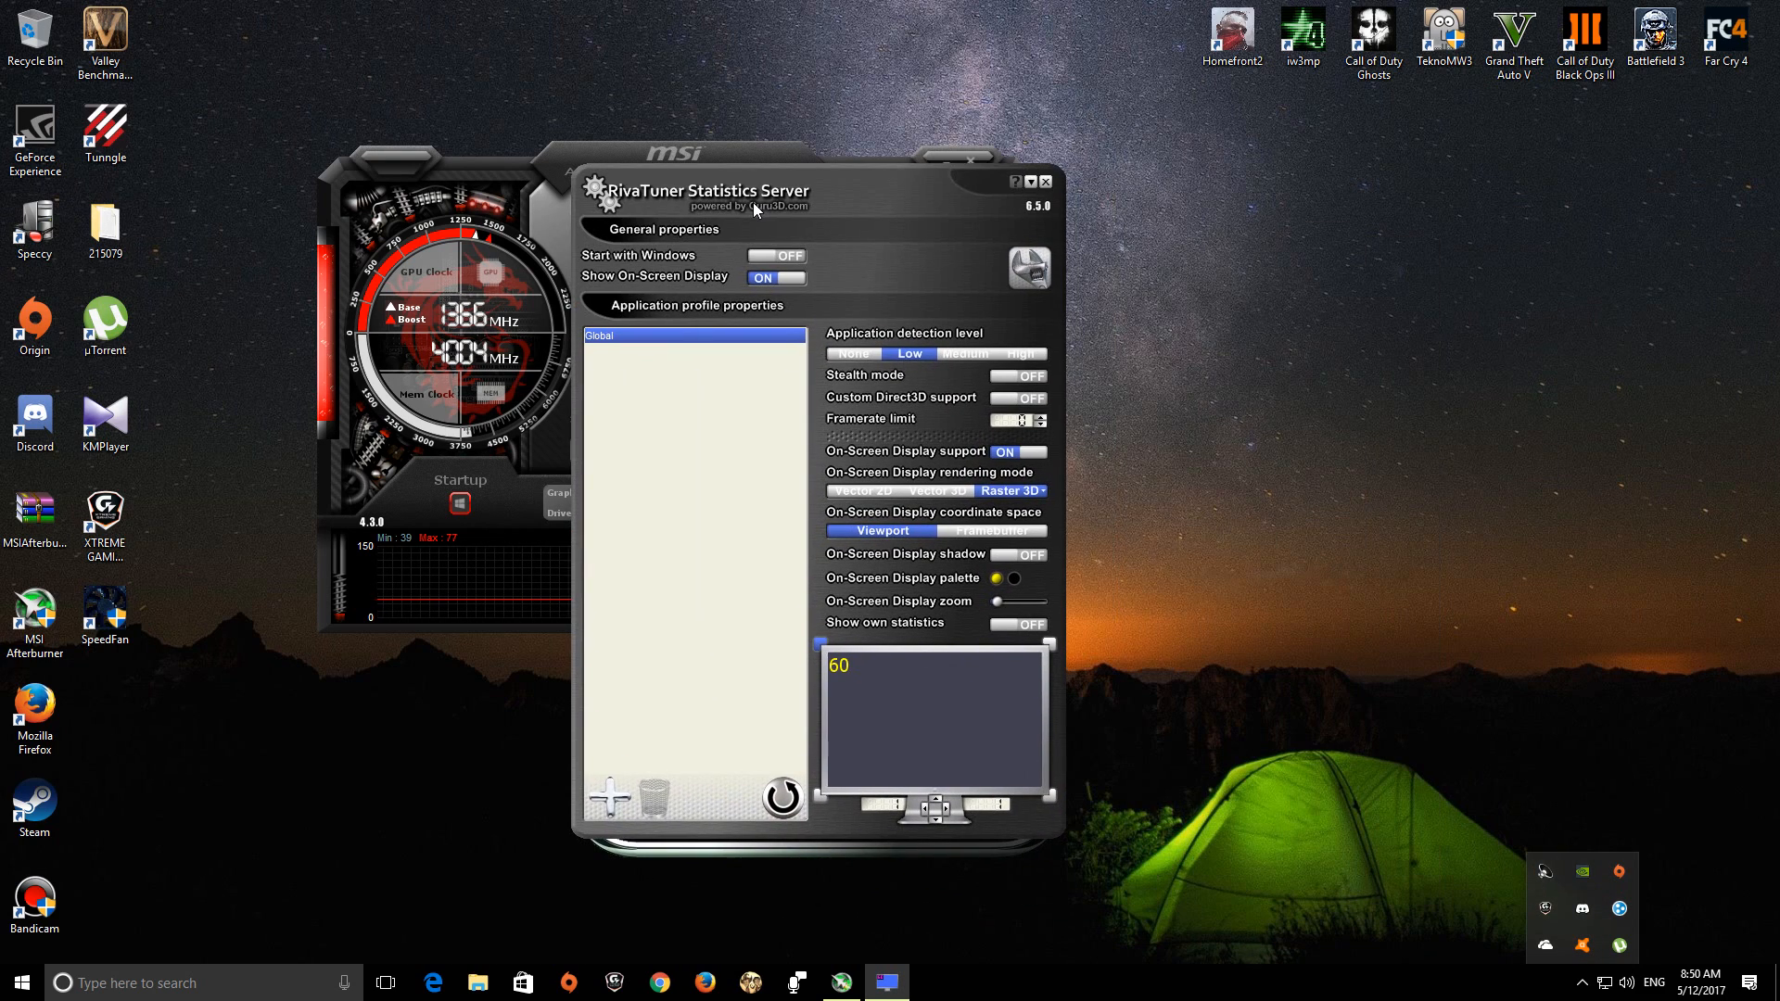
mouse_move(979, 402)
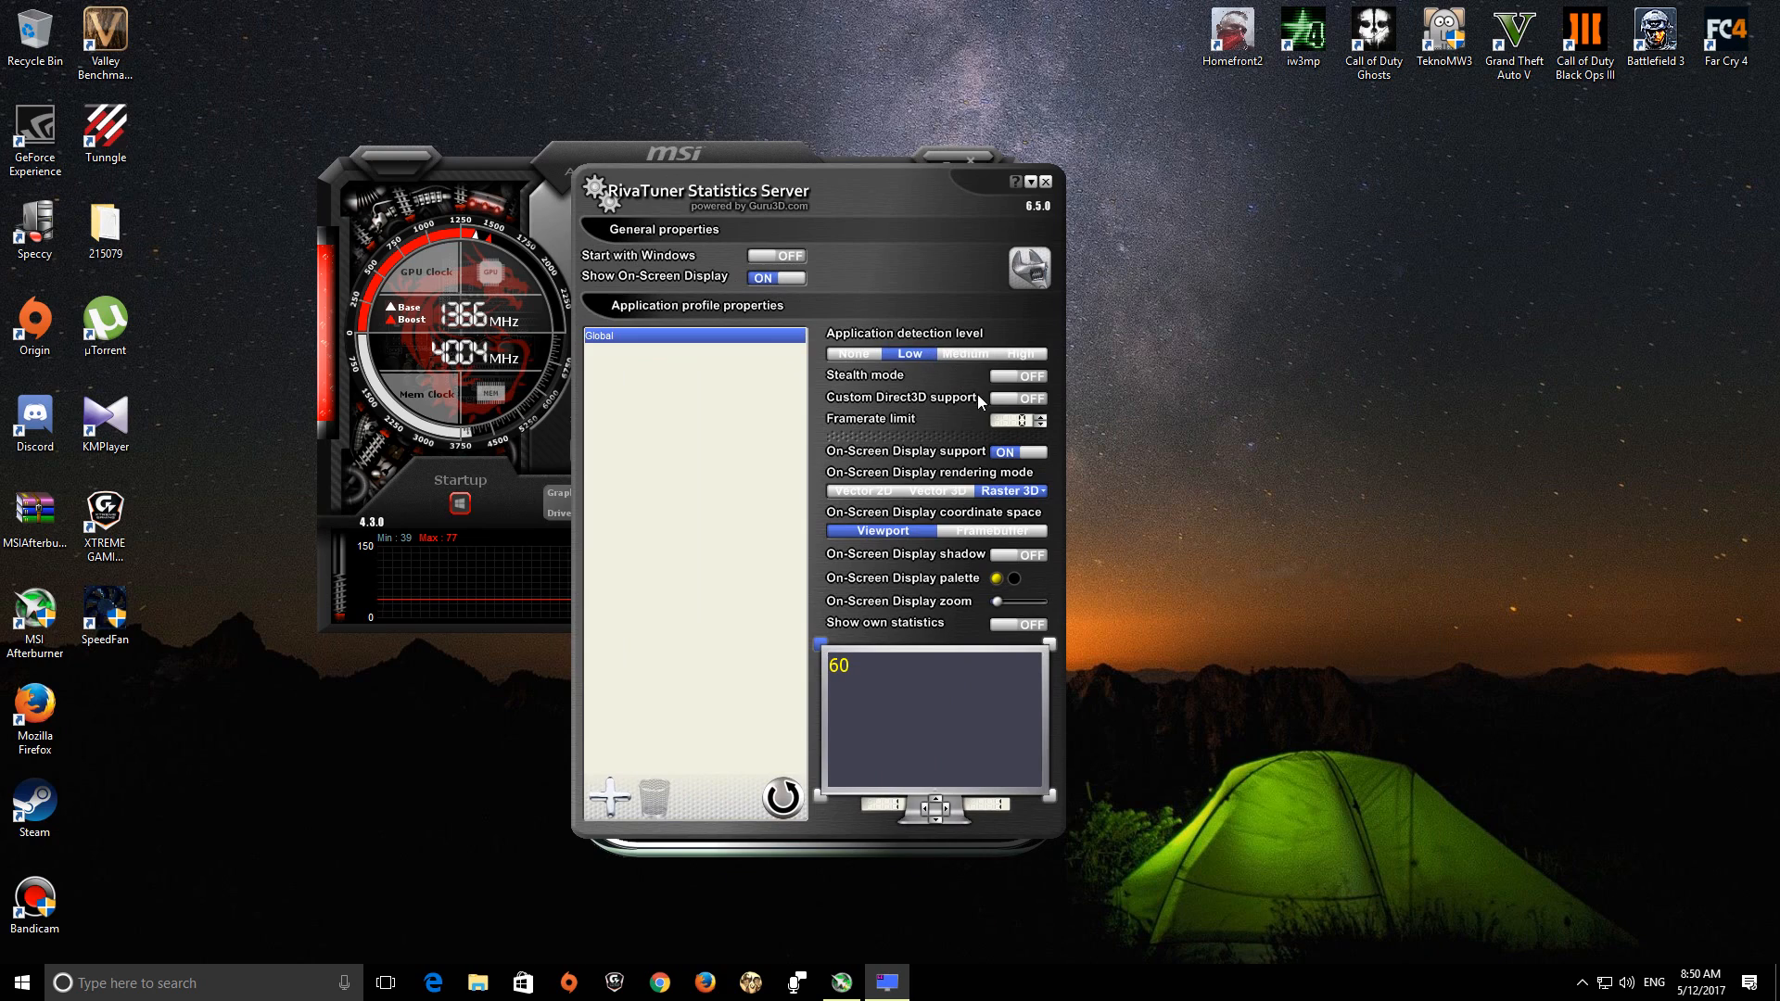
mouse_move(897, 462)
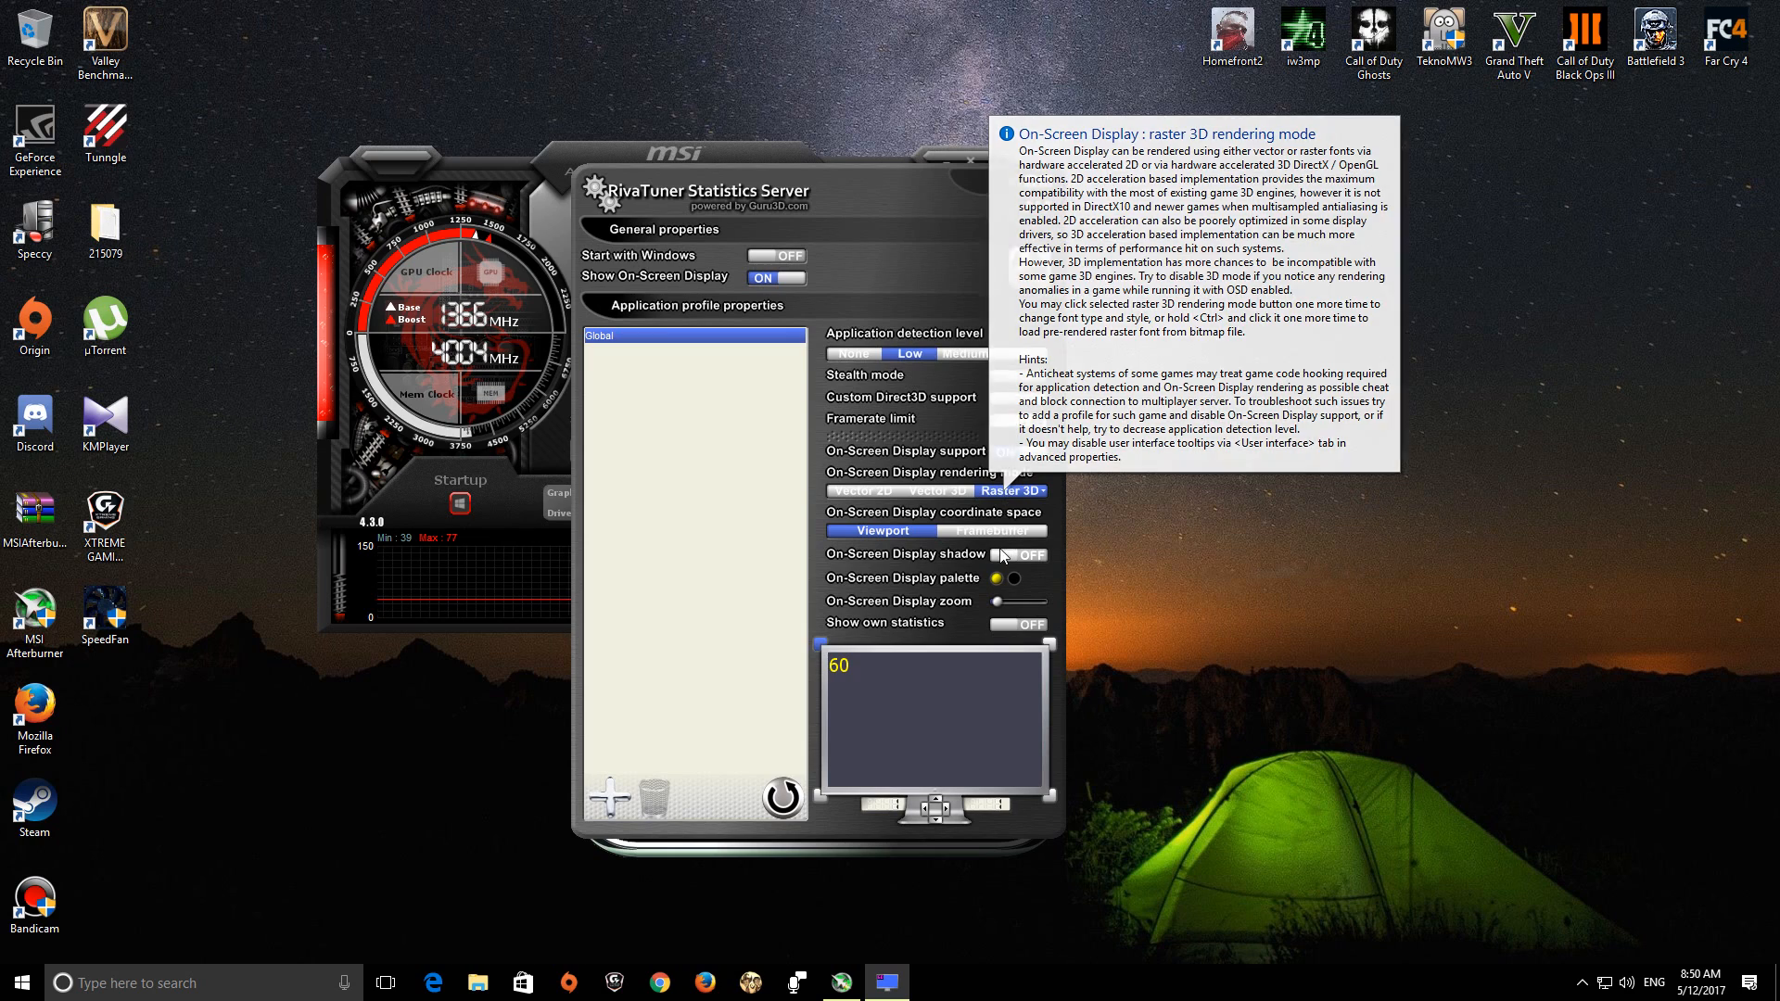
mouse_move(1008, 588)
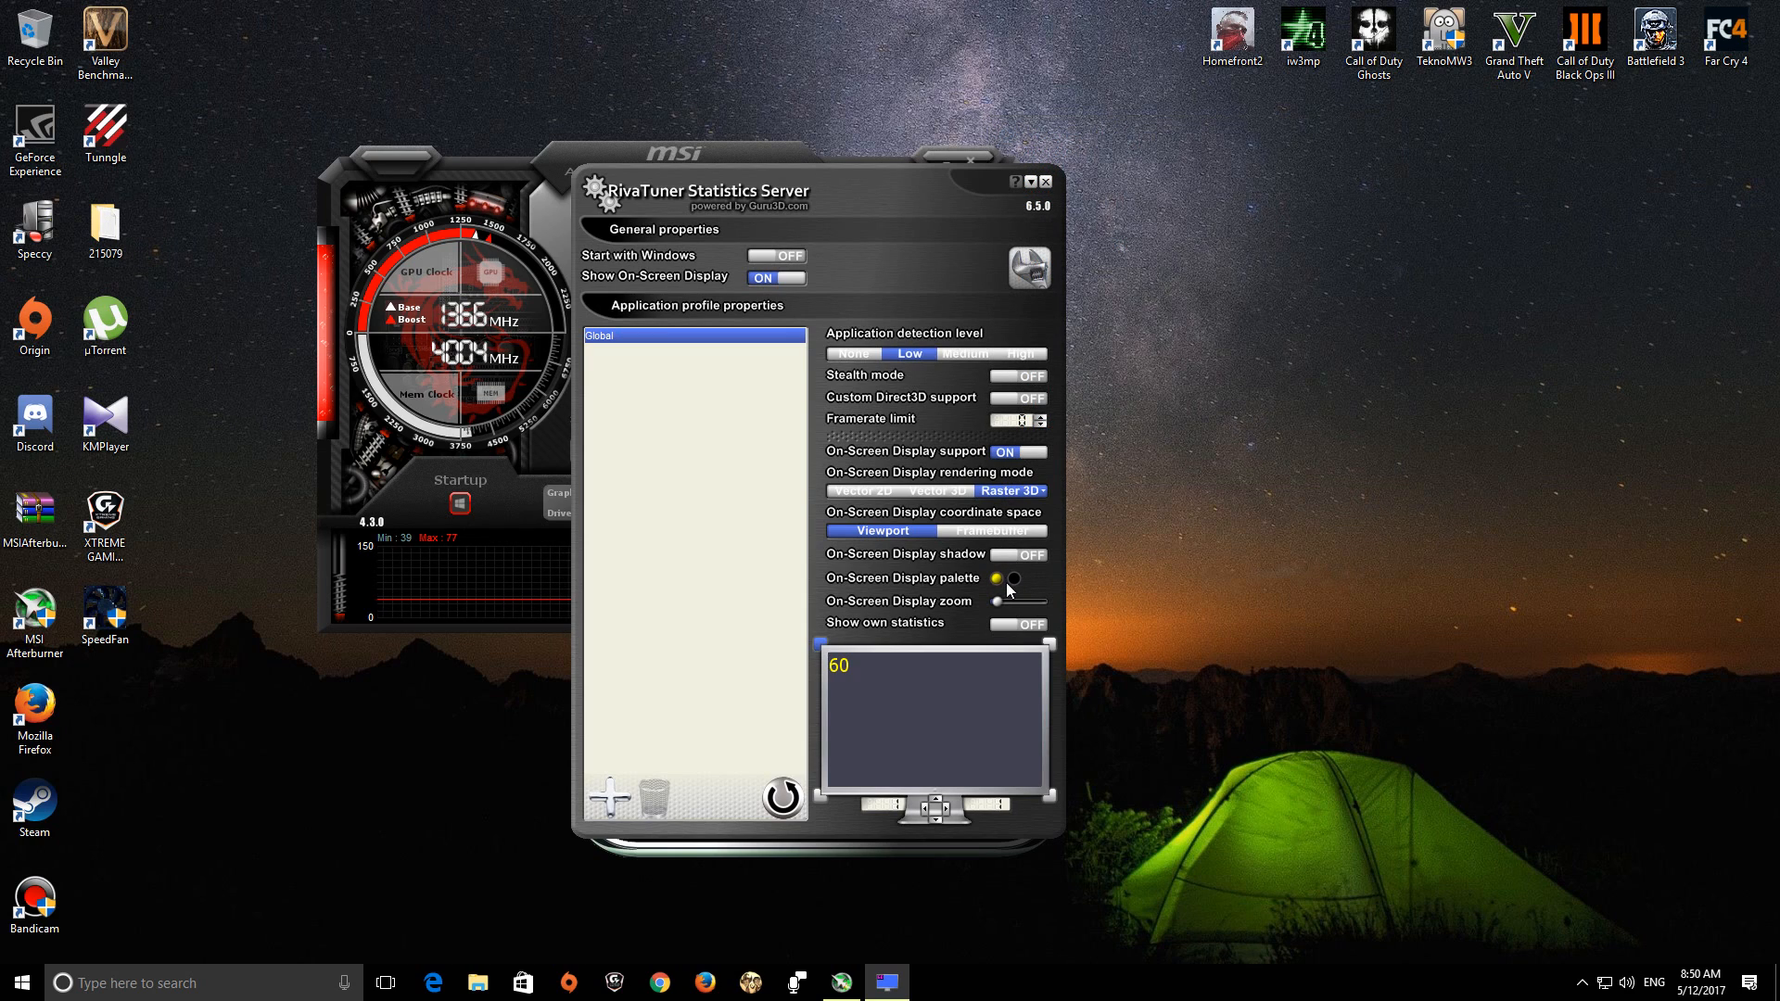
mouse_move(1003, 584)
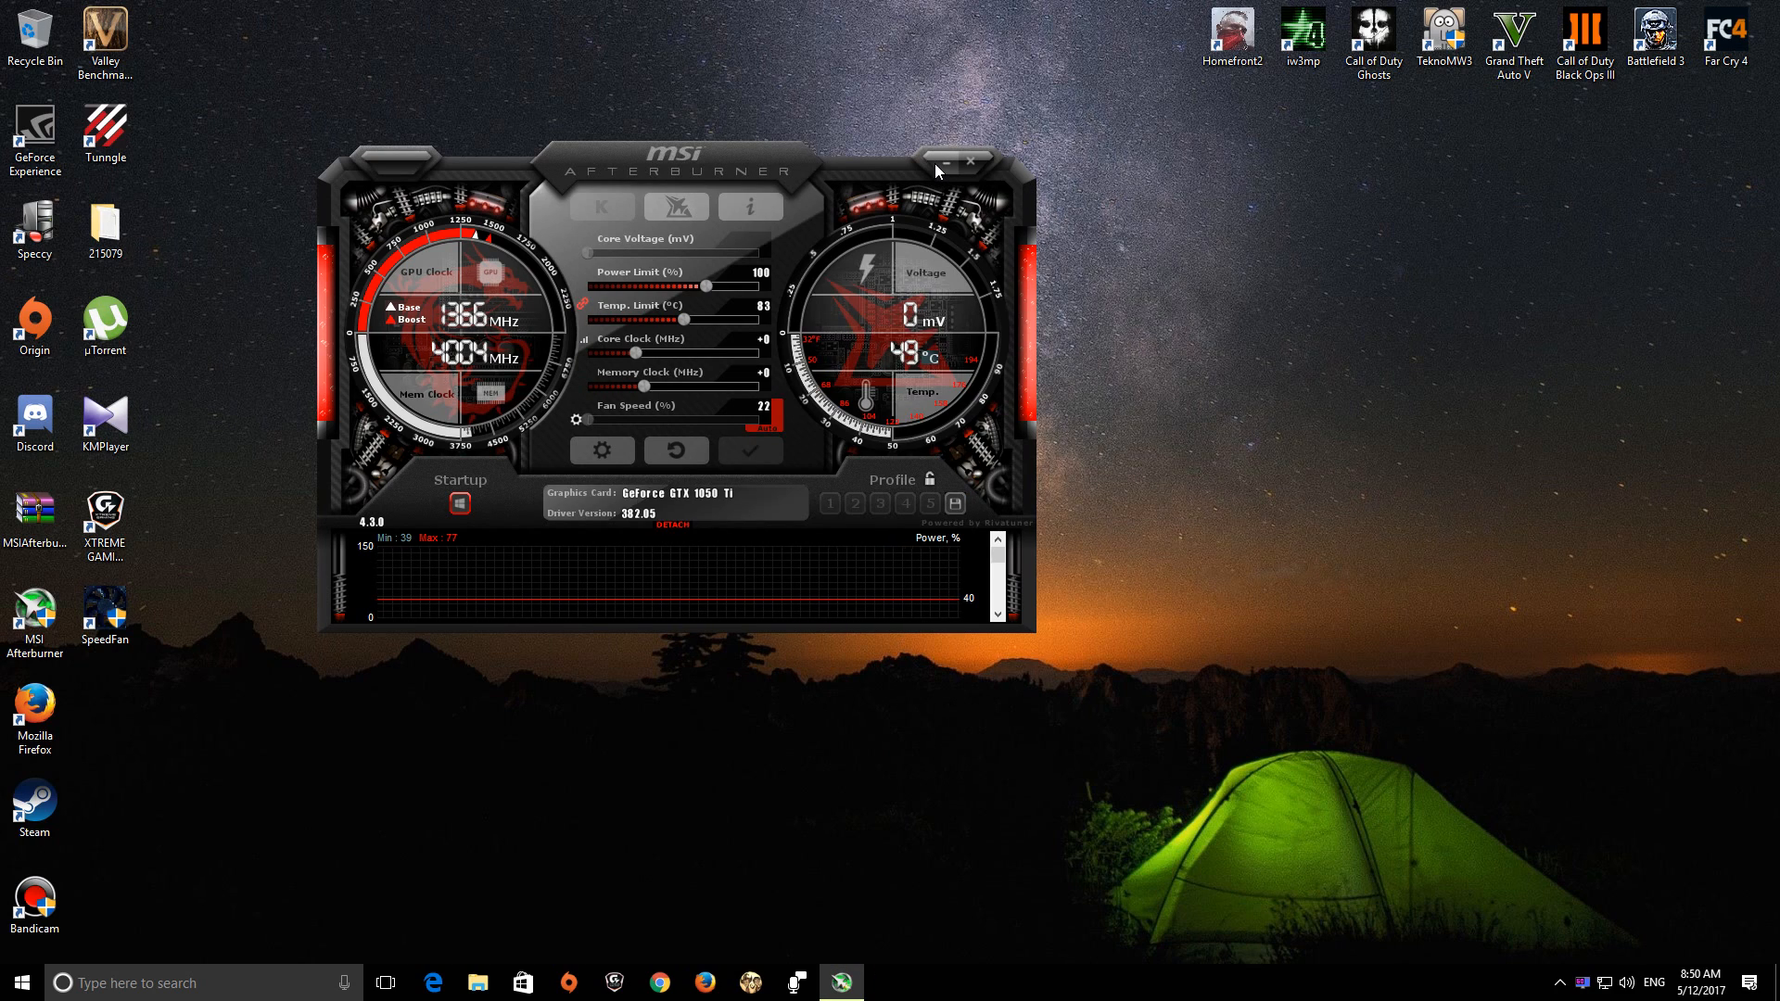
Step: Close RivaTuner and hide Afterburner after confirming OSD support is on with Raster 3D
left_click(966, 159)
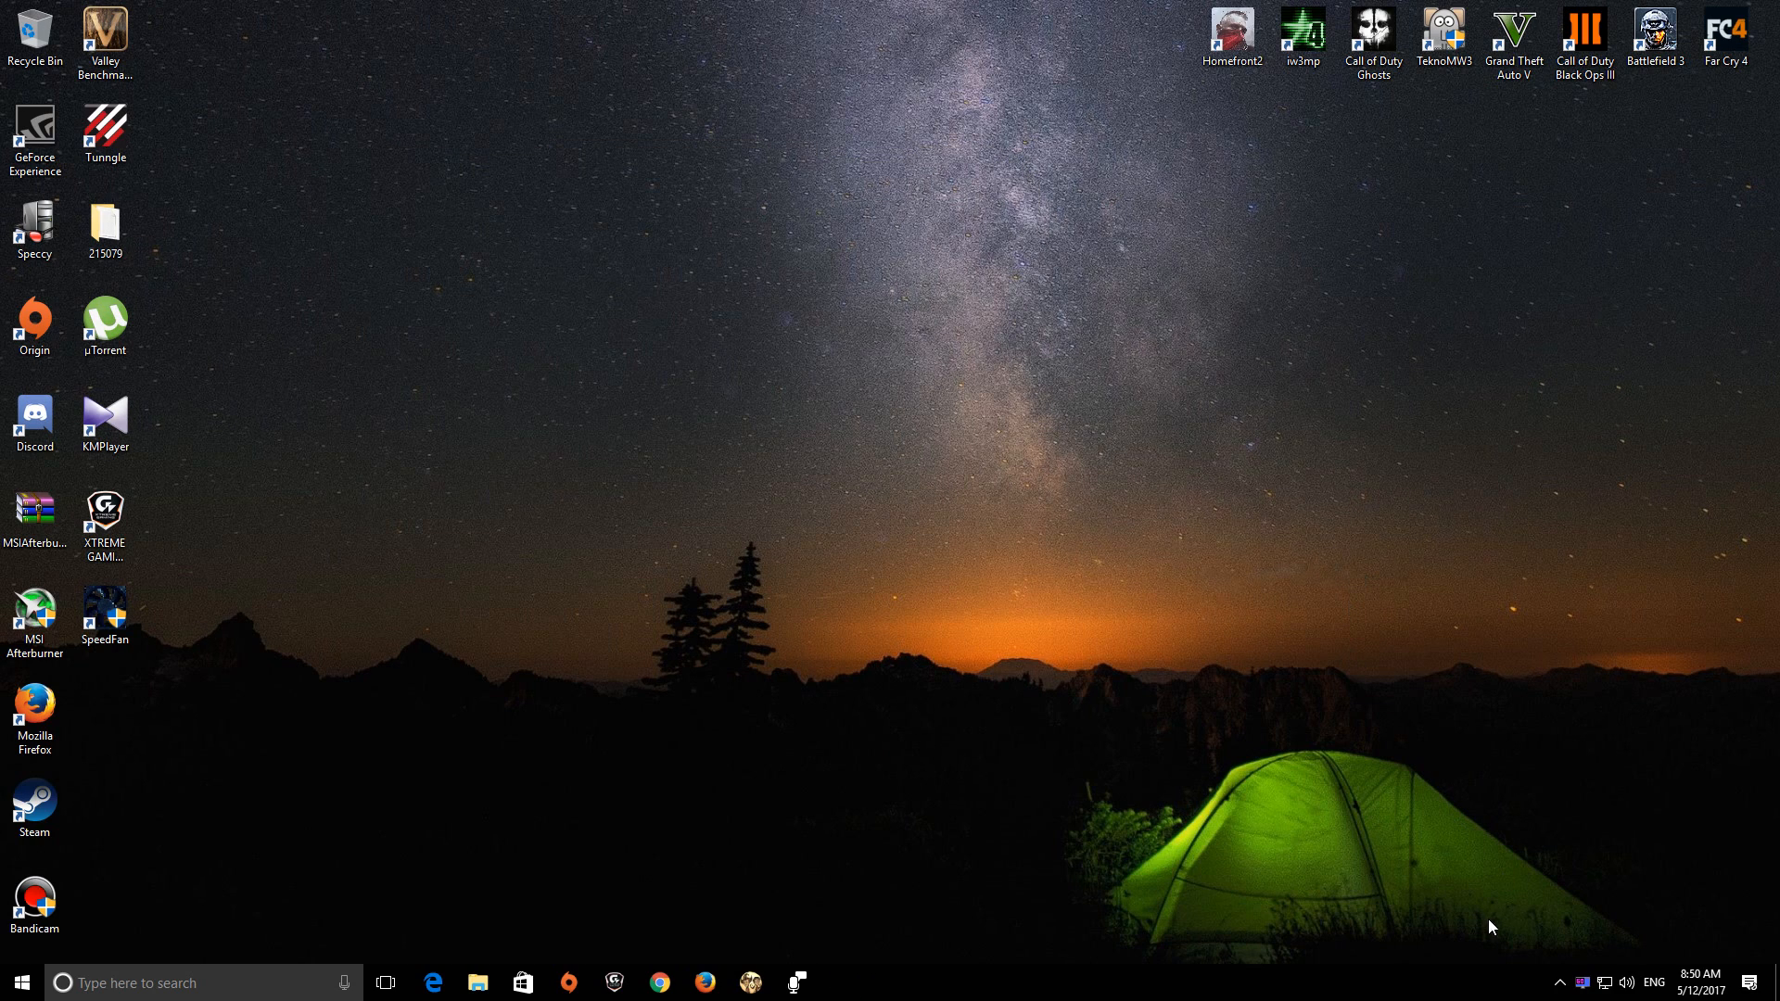
Step: Launch the Unigine Valley Benchmark from its desktop shortcut
left_click(103, 517)
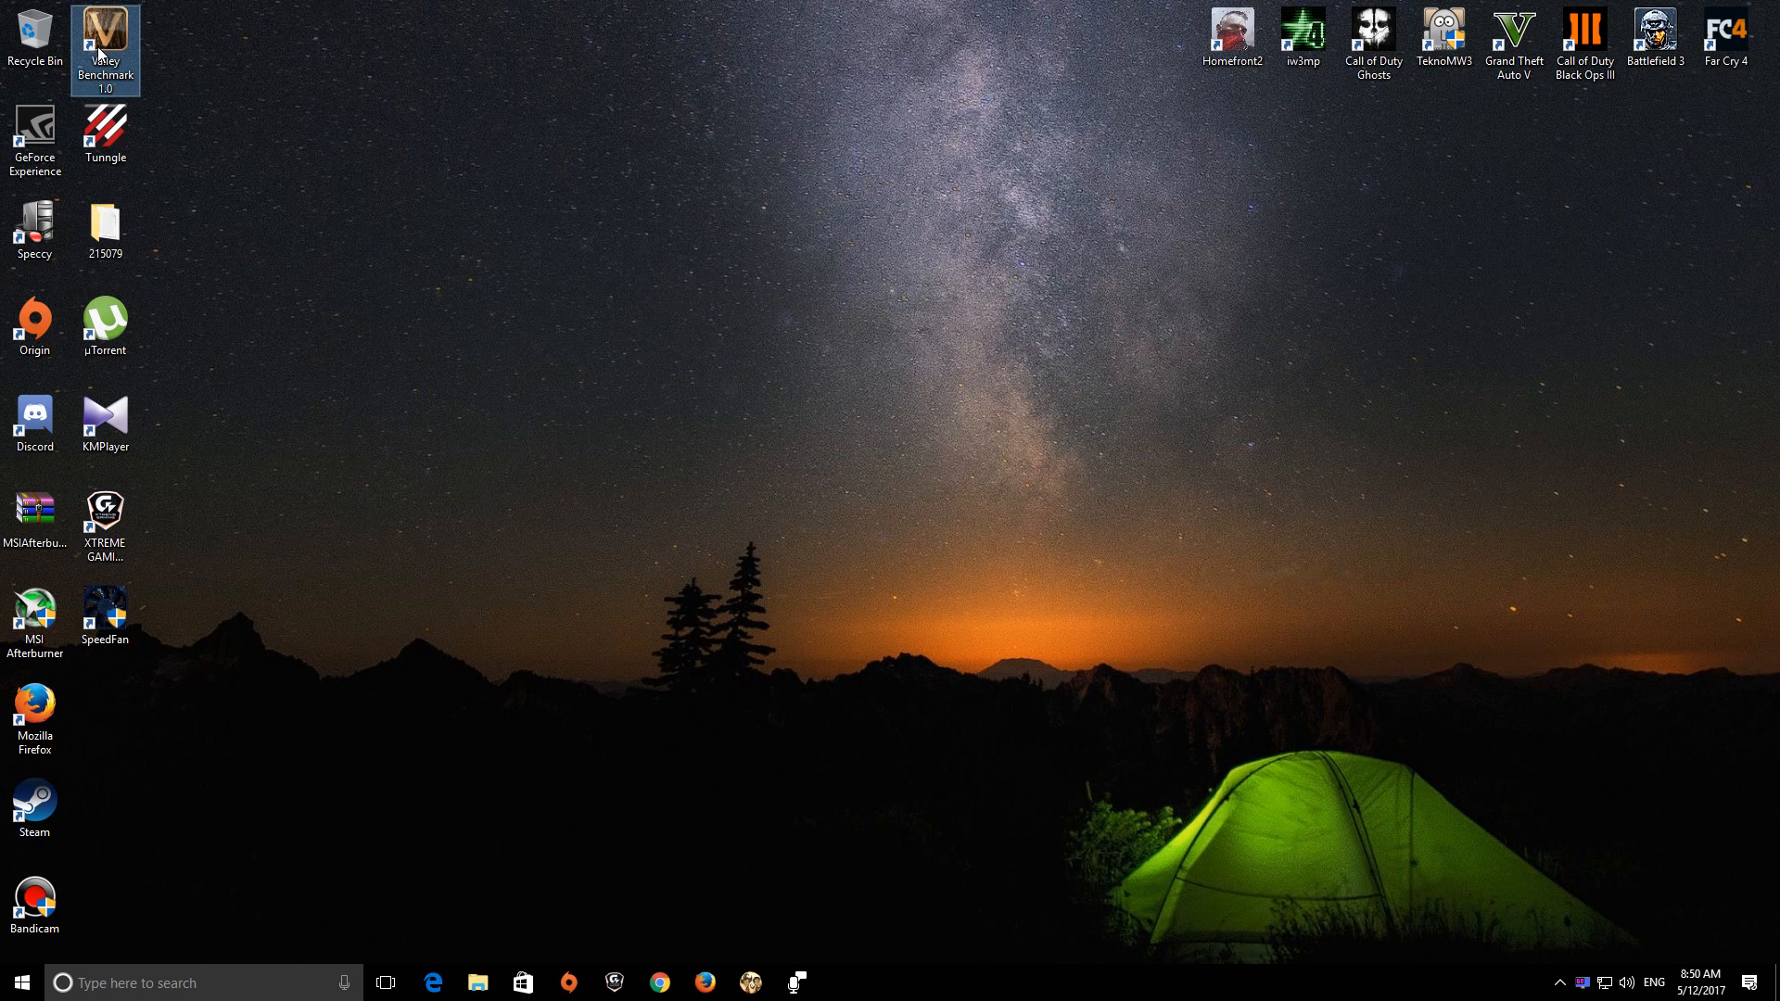
double_click(104, 37)
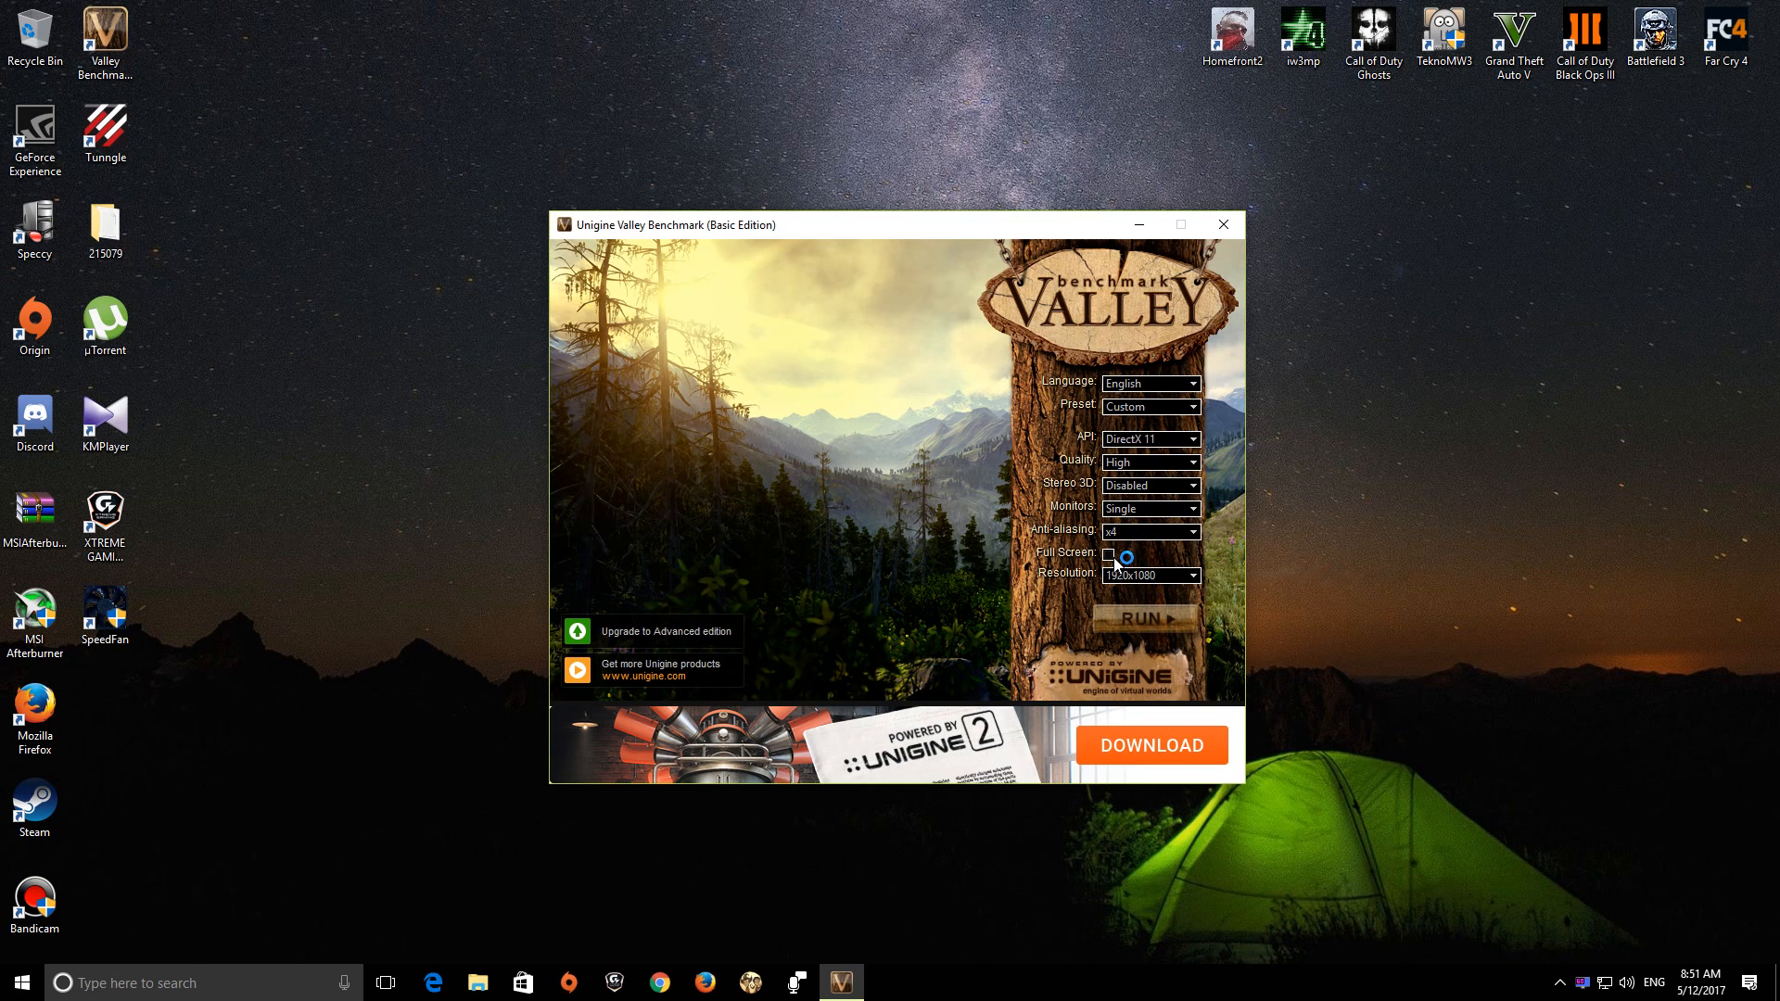
Step: Run the Valley scene at DirectX 11, High quality, 1920x1080 with the stats overlay
left_click(1146, 615)
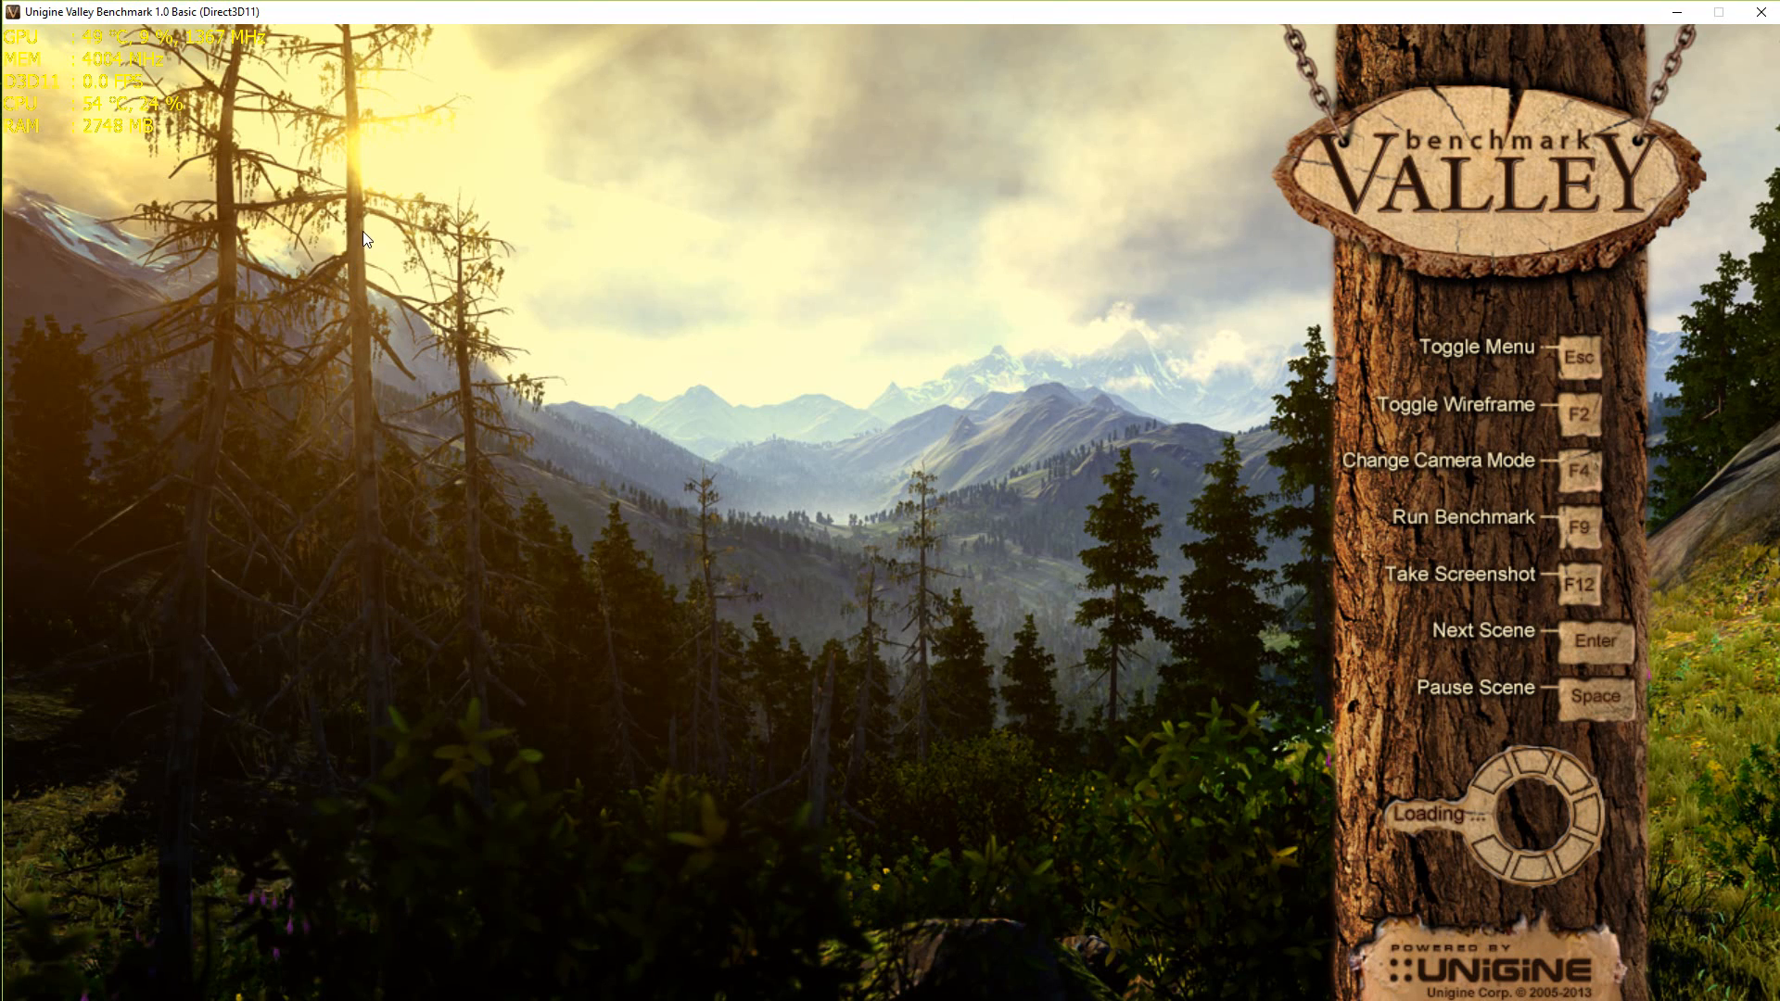
mouse_move(215, 174)
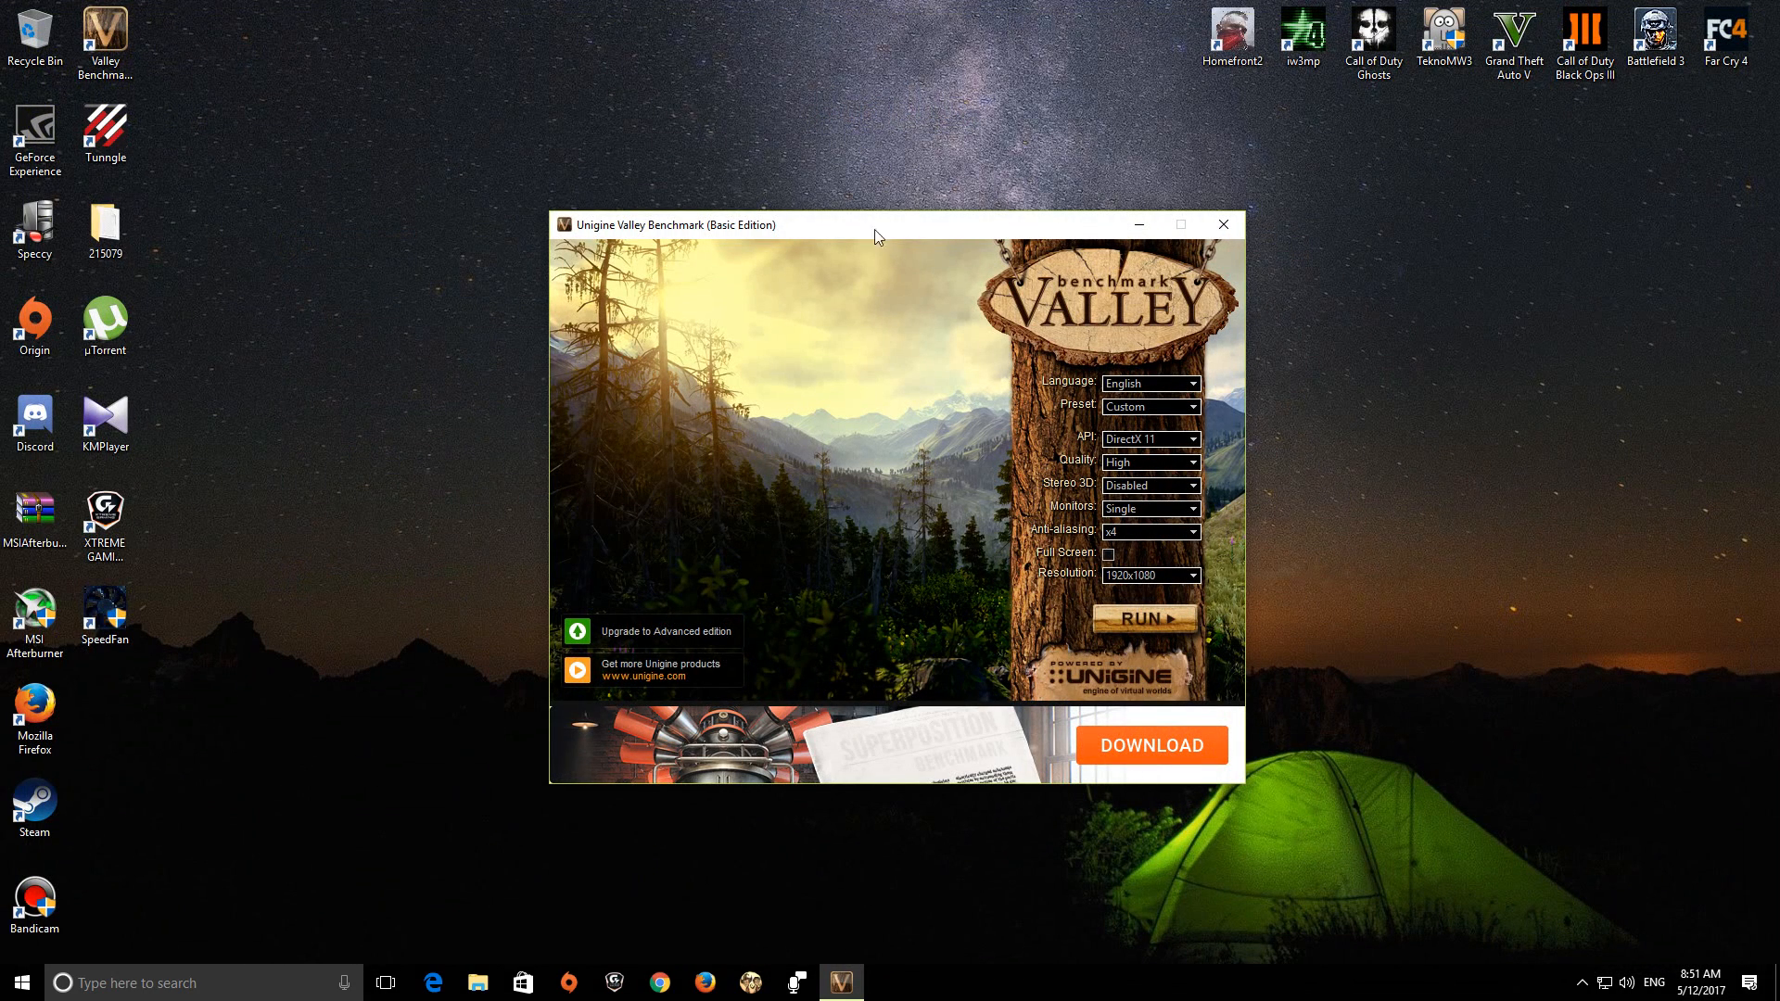
mouse_move(957, 252)
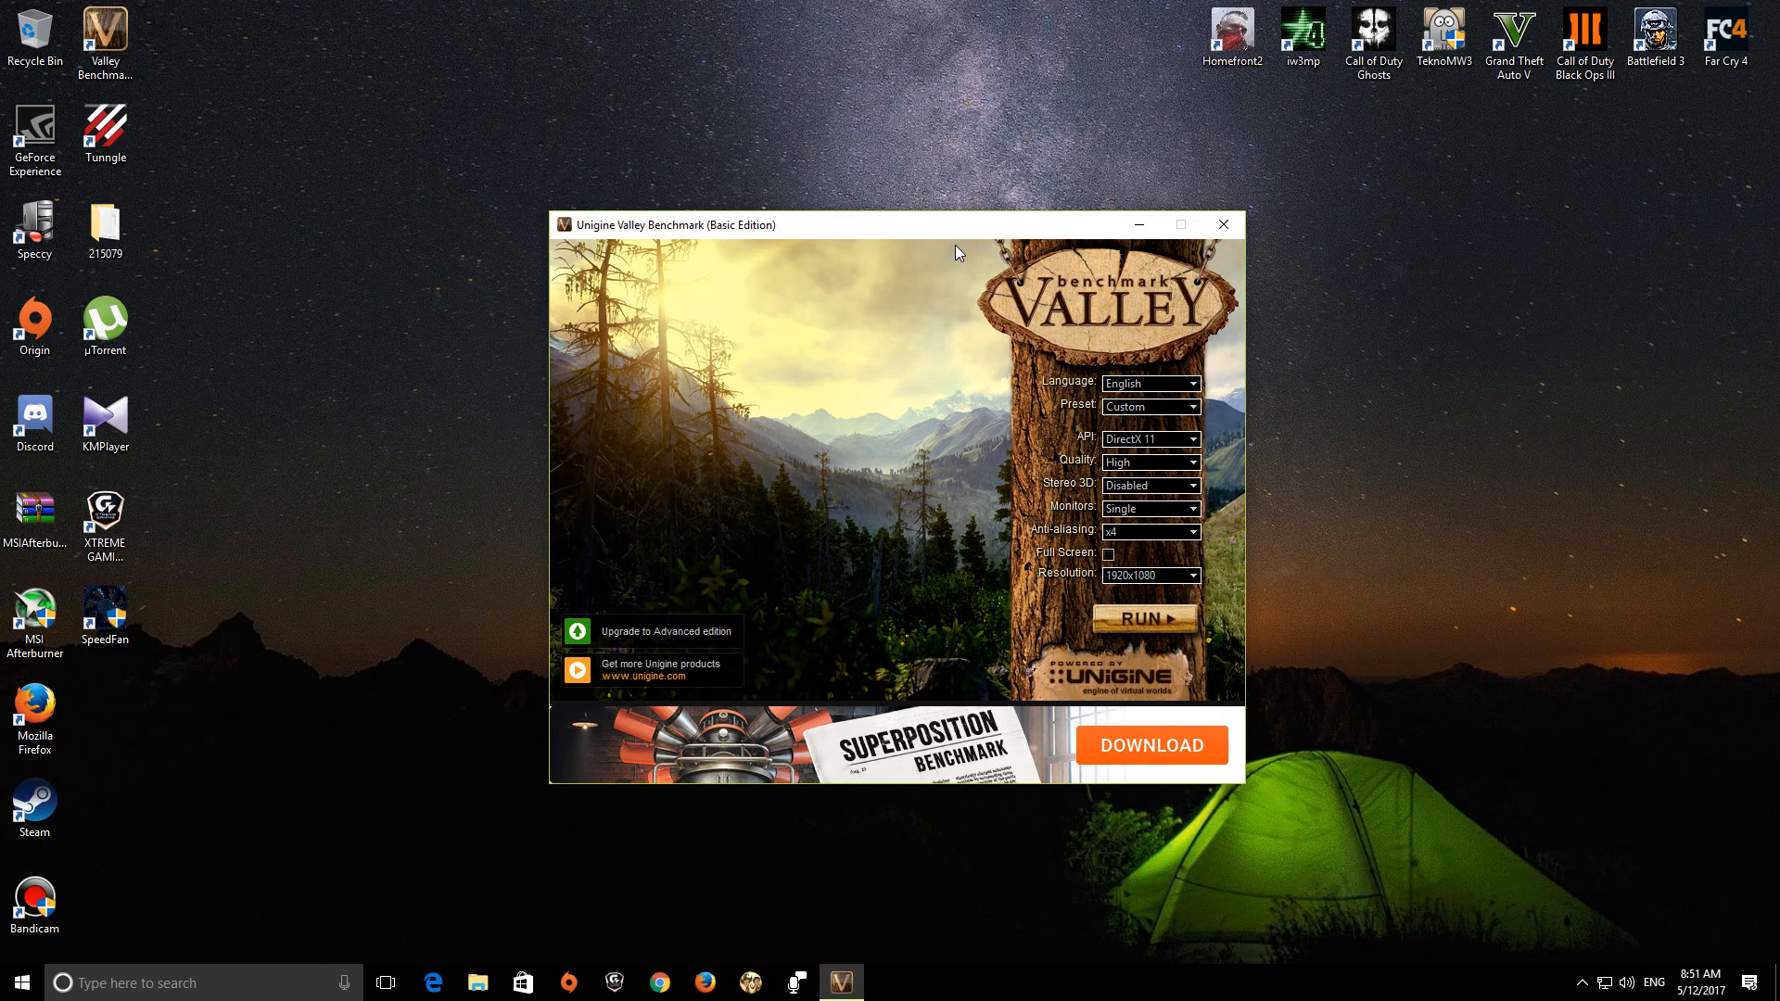